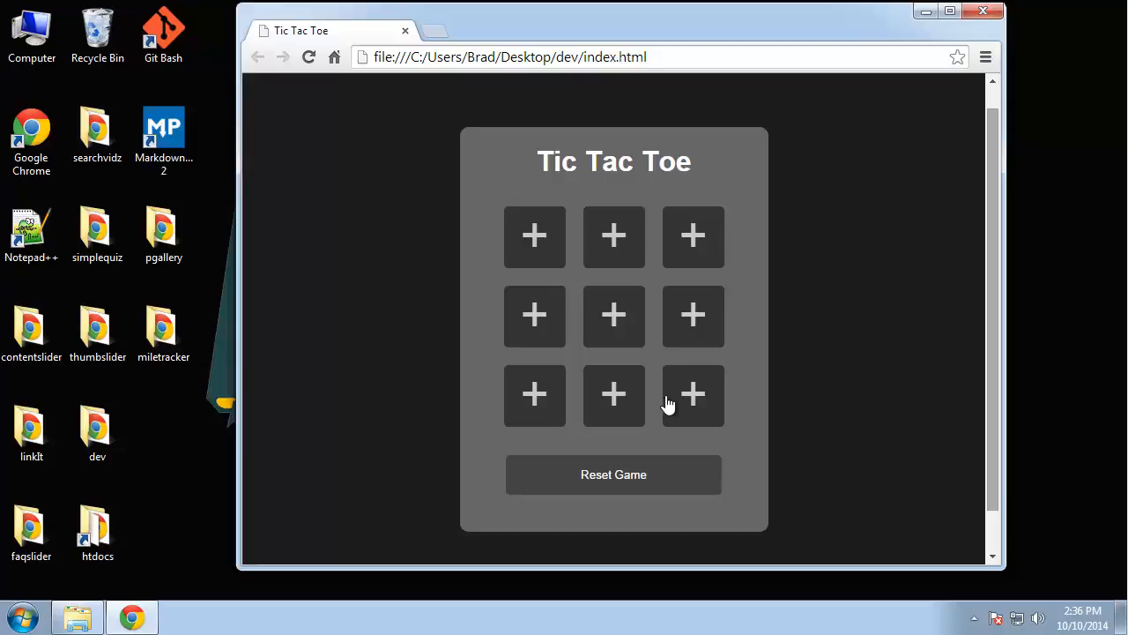
{"action": "mouse_move", "coordinate": [962, 328]}
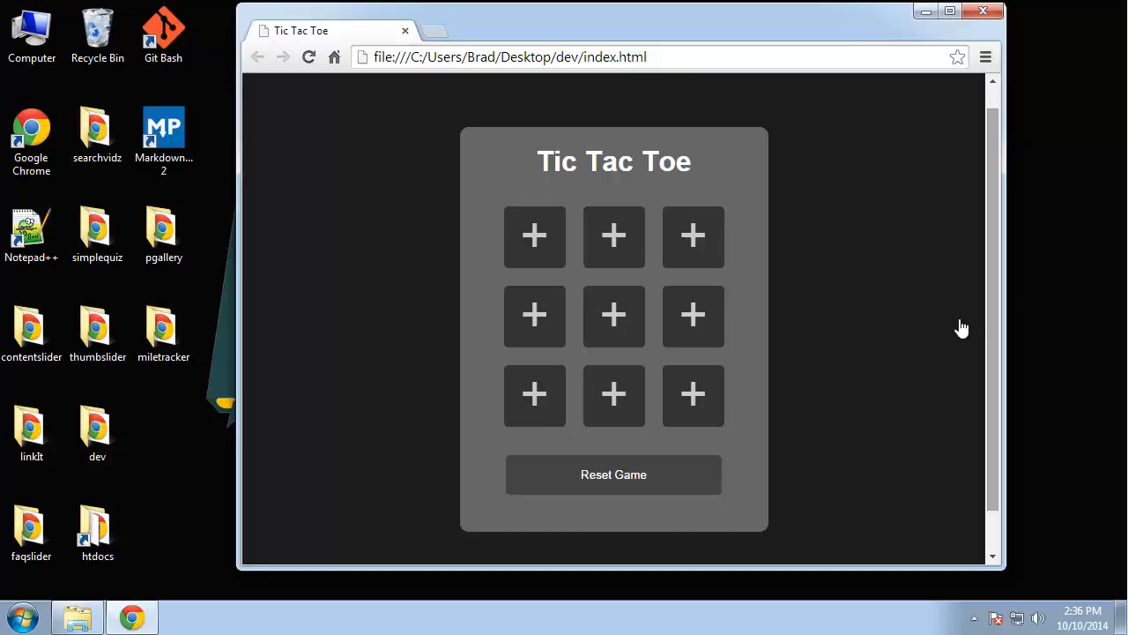
{"action": "mouse_move", "coordinate": [802, 183]}
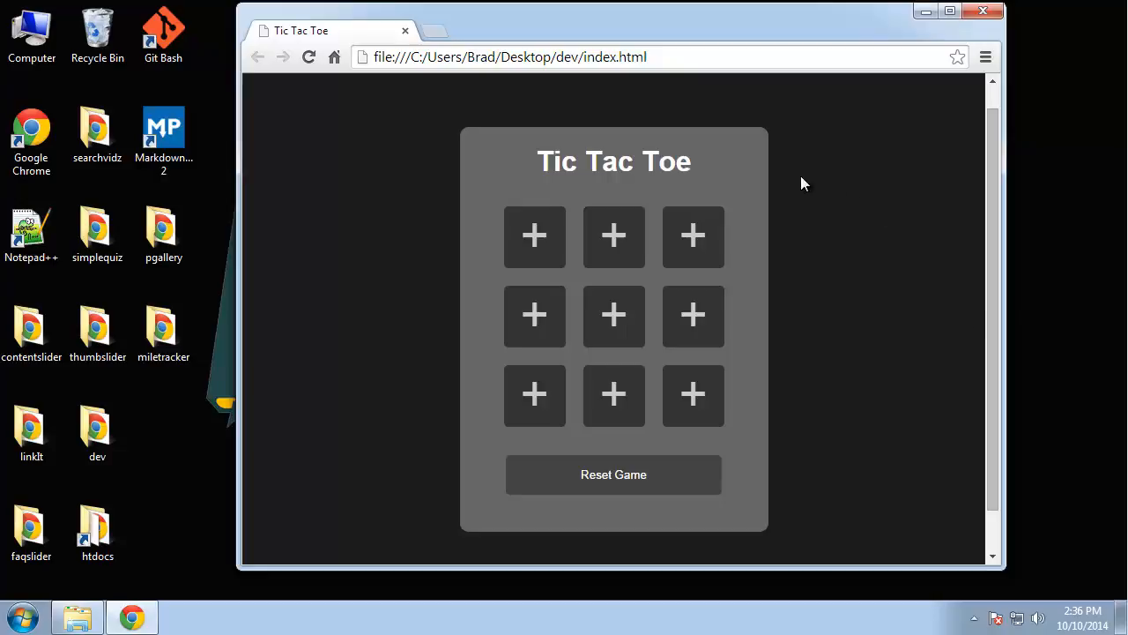
{"action": "mouse_move", "coordinate": [804, 370]}
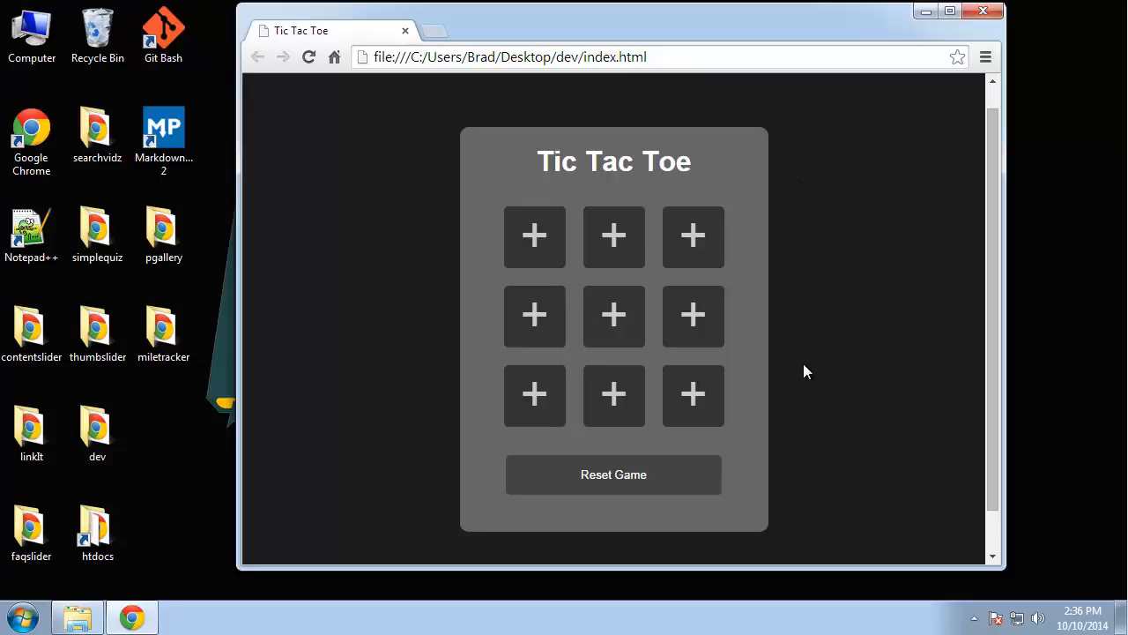
Demo a quick game: O top-left, X centre, O completing the top row, then clear the board
{"action": "left_click", "coordinate": [534, 236]}
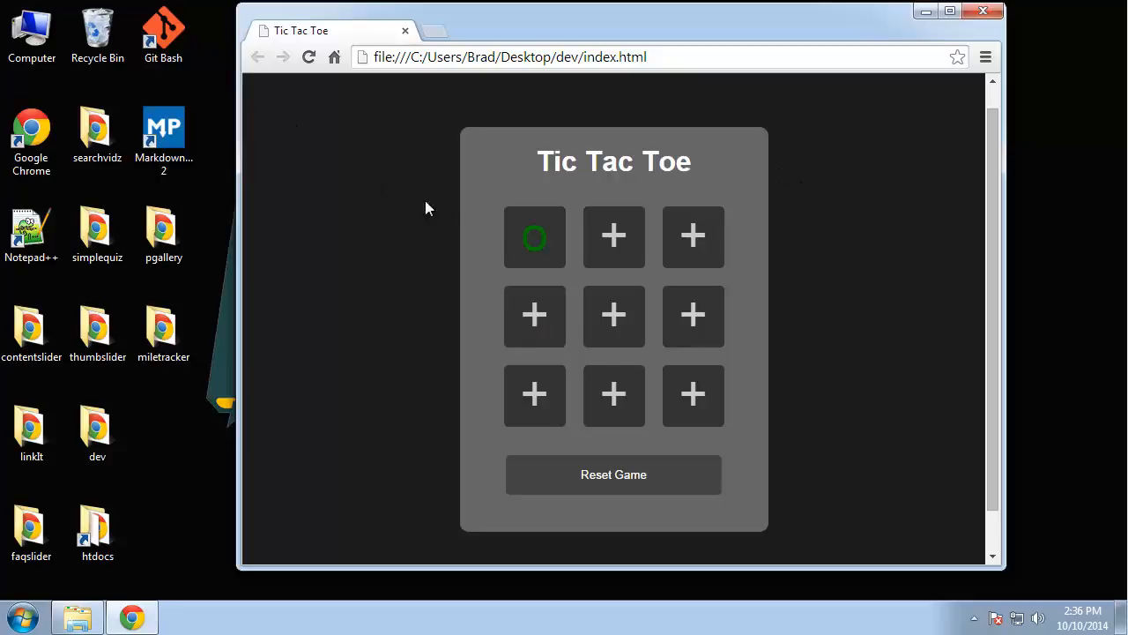
{"action": "mouse_move", "coordinate": [613, 316]}
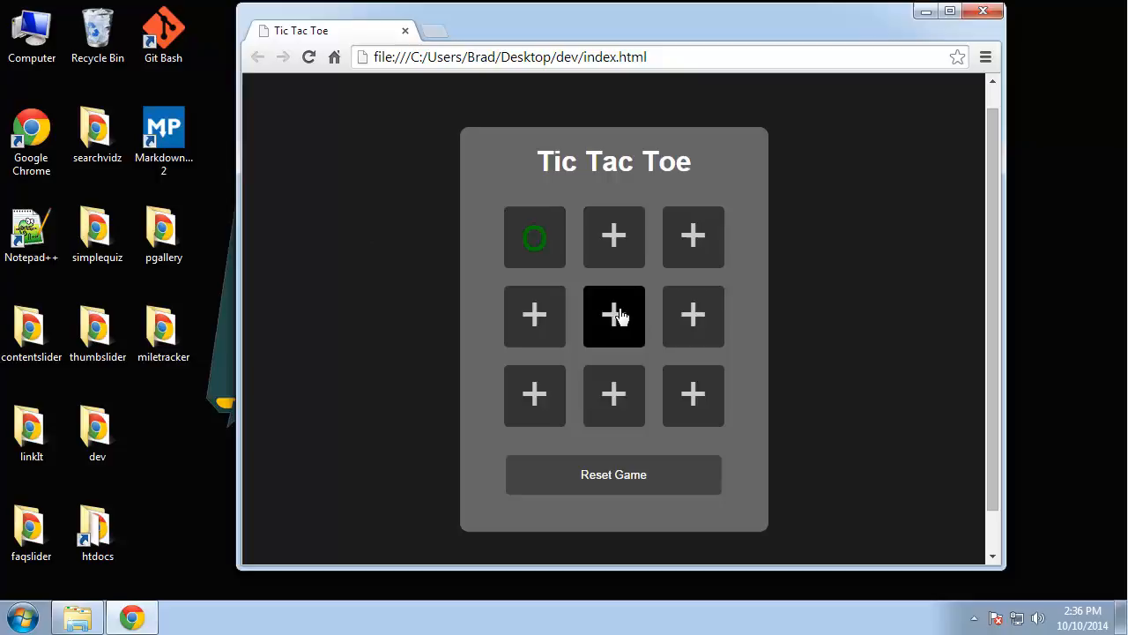
{"action": "left_click", "coordinate": [613, 315]}
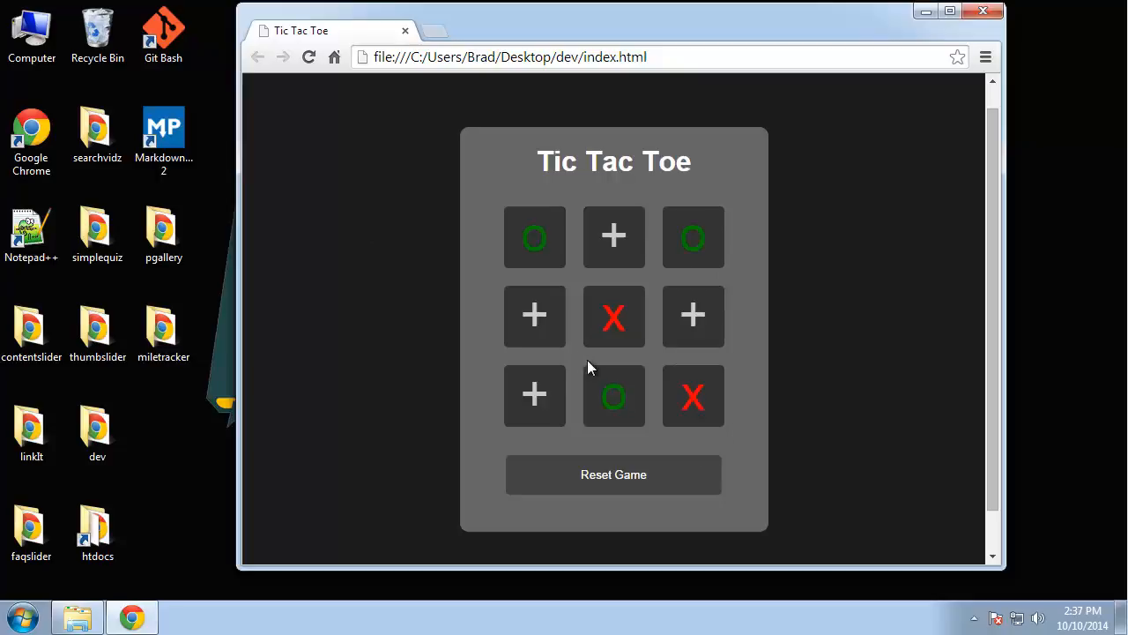
{"action": "left_click", "coordinate": [613, 236]}
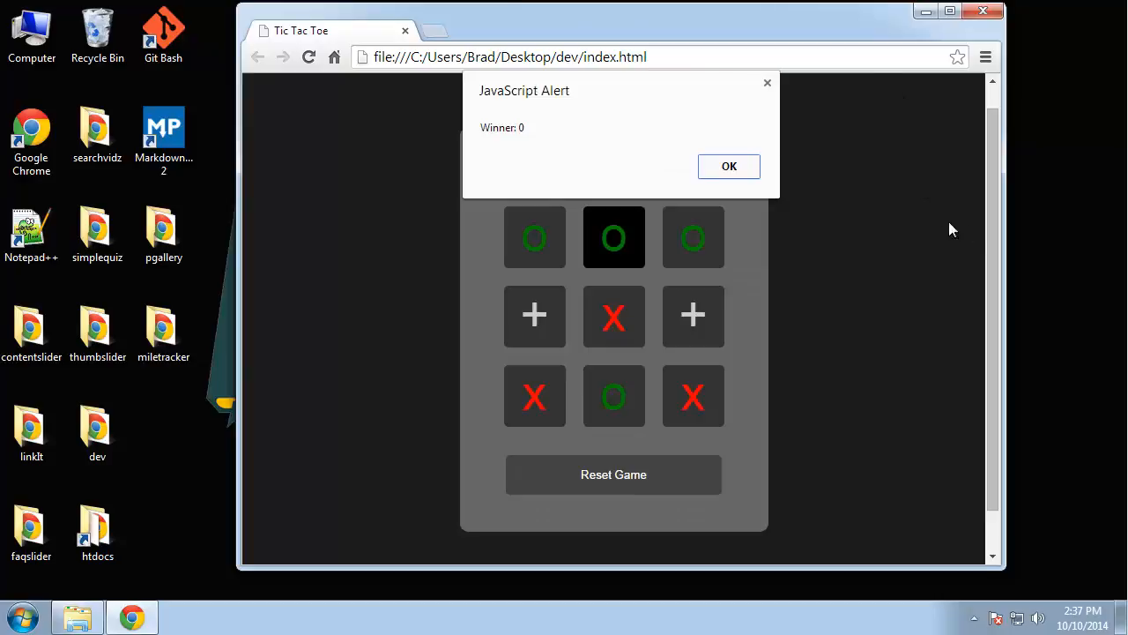
{"action": "mouse_move", "coordinate": [508, 139]}
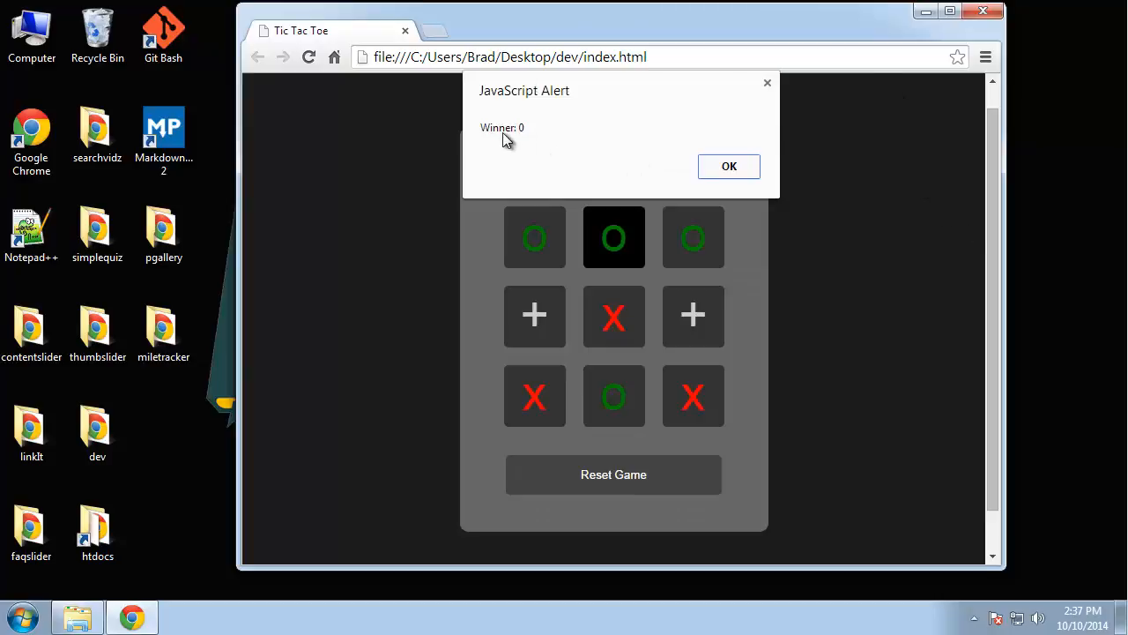
{"action": "mouse_move", "coordinate": [739, 208]}
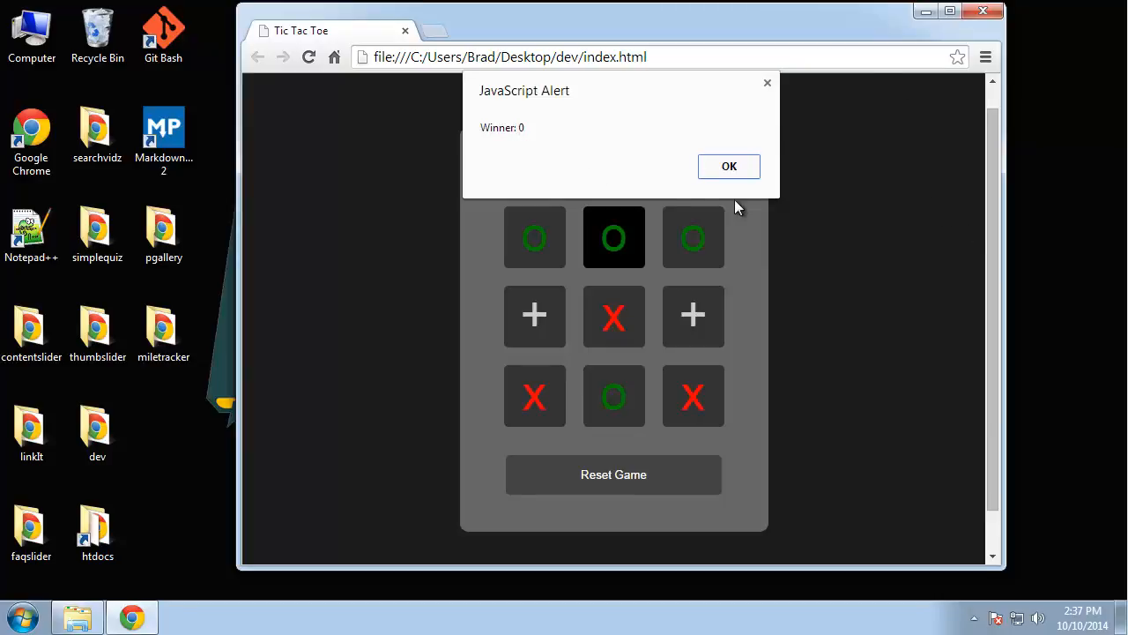
{"action": "left_click", "coordinate": [729, 166]}
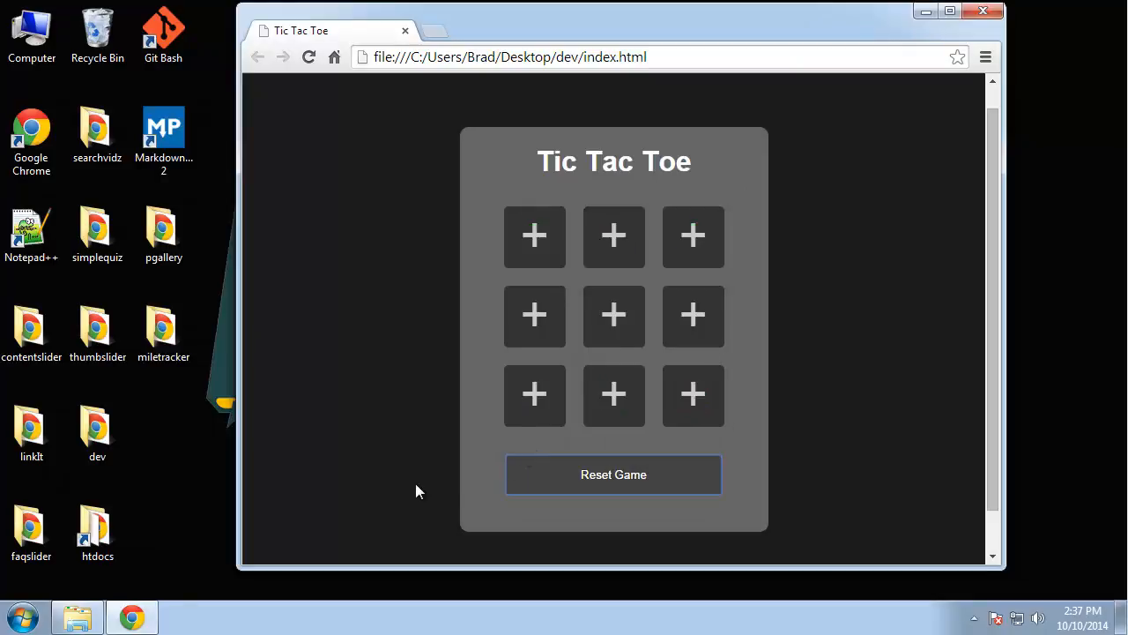
Demo a second game that triggers the spot-already-filled warning and ends in a tie alert
{"action": "left_click", "coordinate": [534, 236]}
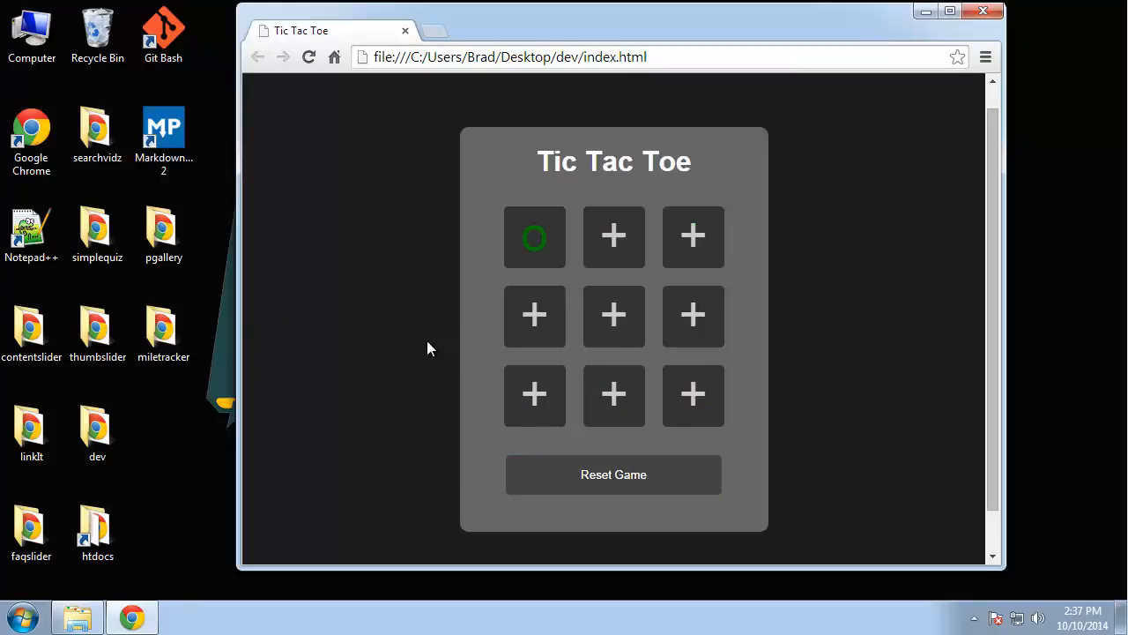
{"action": "left_click", "coordinate": [534, 236]}
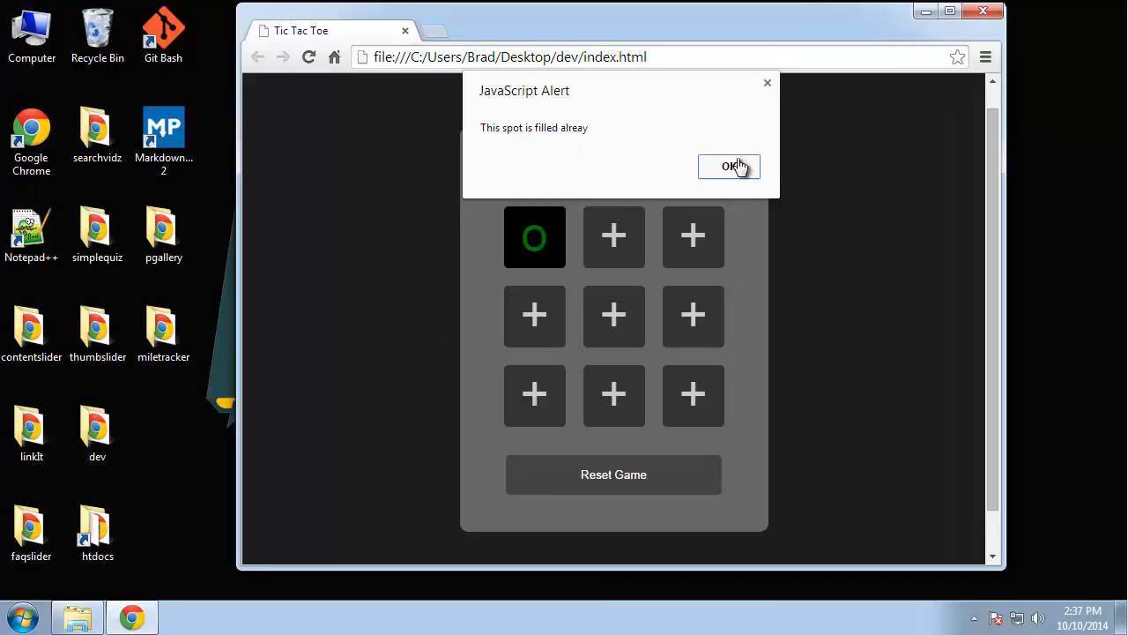
{"action": "left_click", "coordinate": [730, 166]}
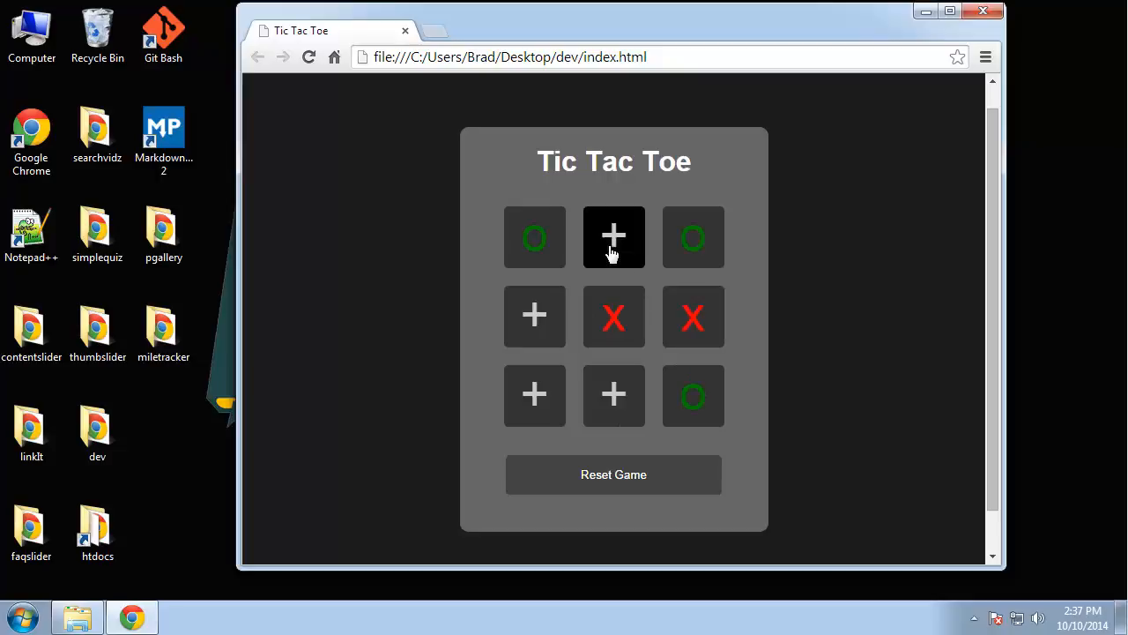
{"action": "mouse_move", "coordinate": [613, 394]}
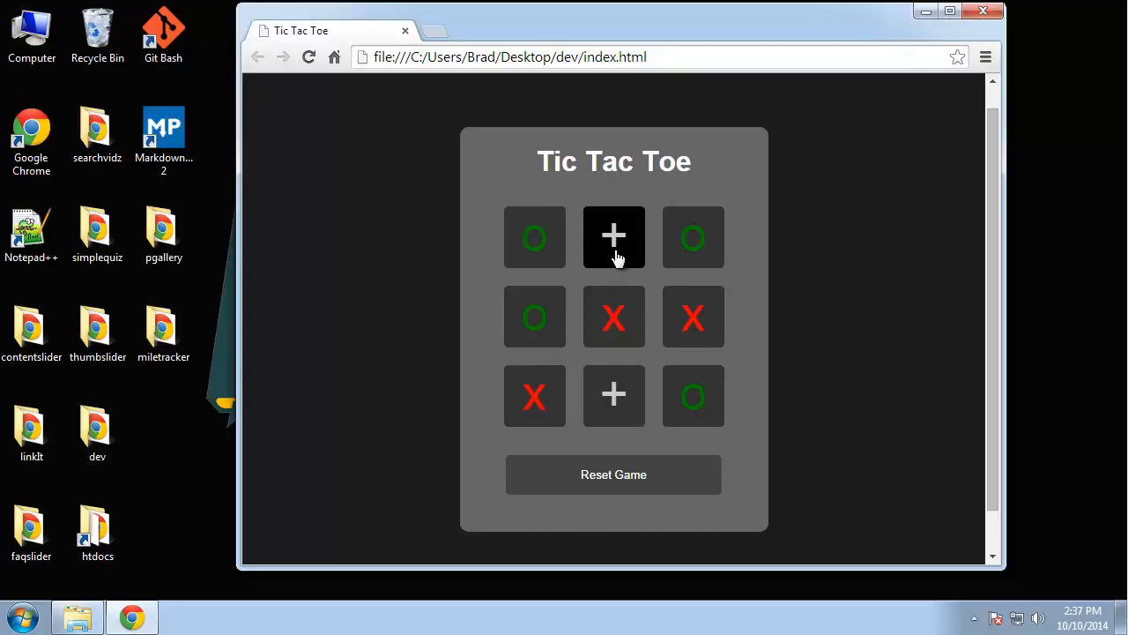
{"action": "left_click", "coordinate": [613, 237]}
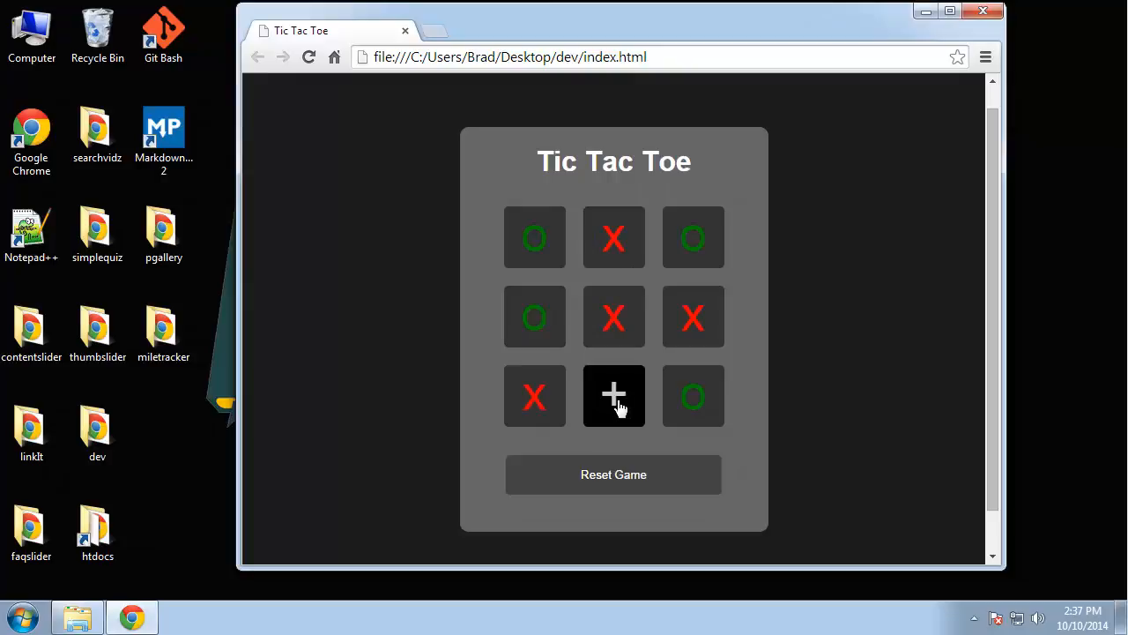
{"action": "left_click", "coordinate": [614, 395]}
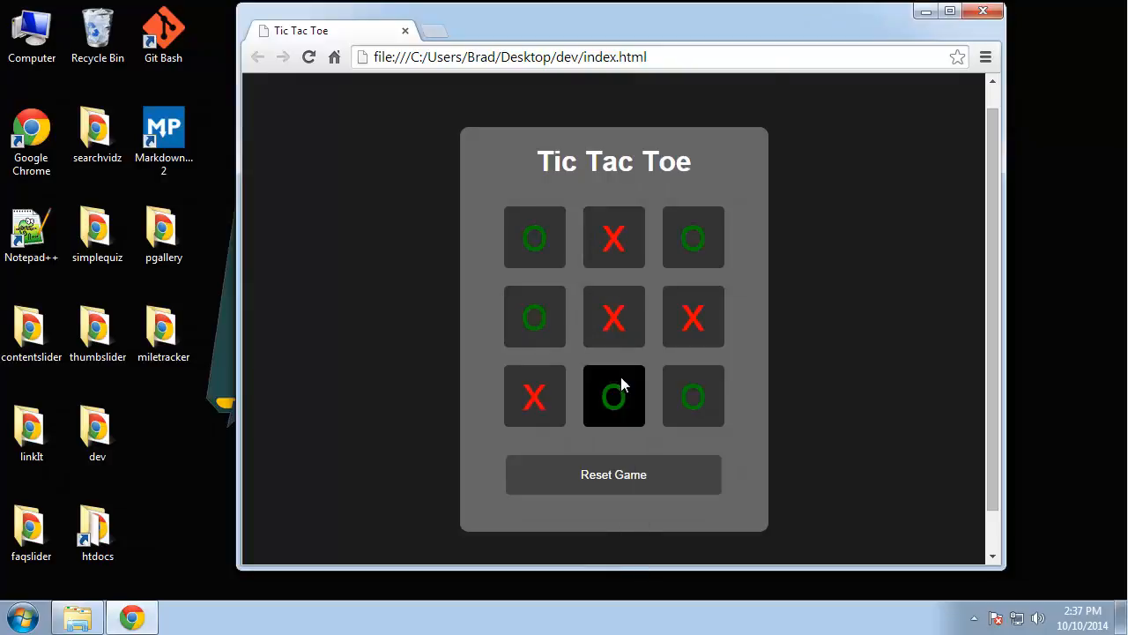
{"action": "left_click", "coordinate": [613, 395]}
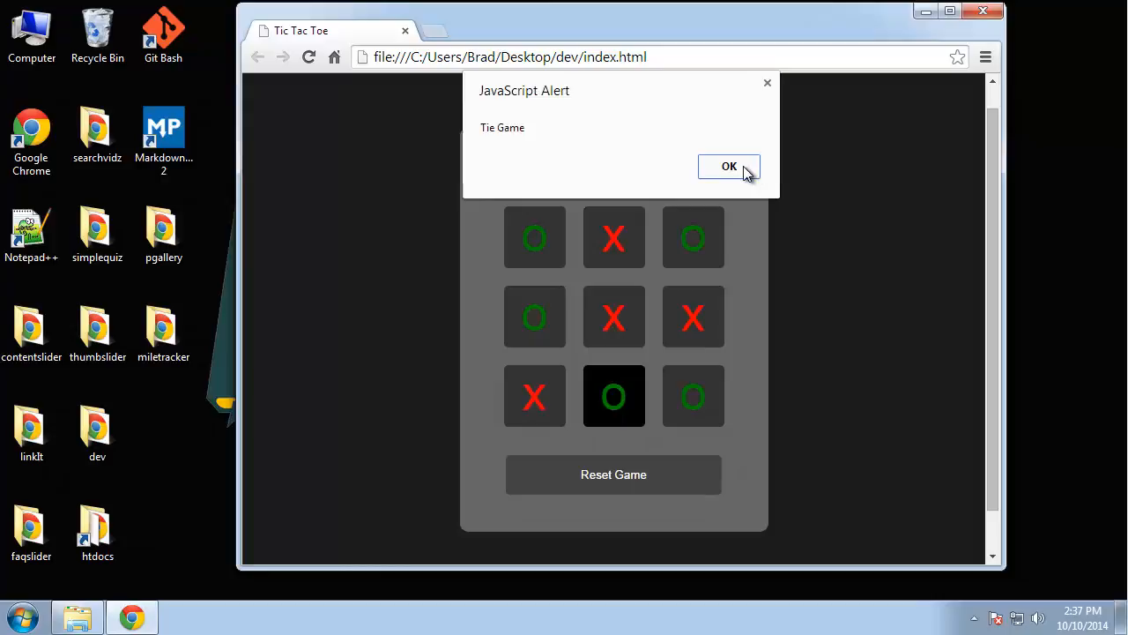
{"action": "left_click", "coordinate": [730, 166]}
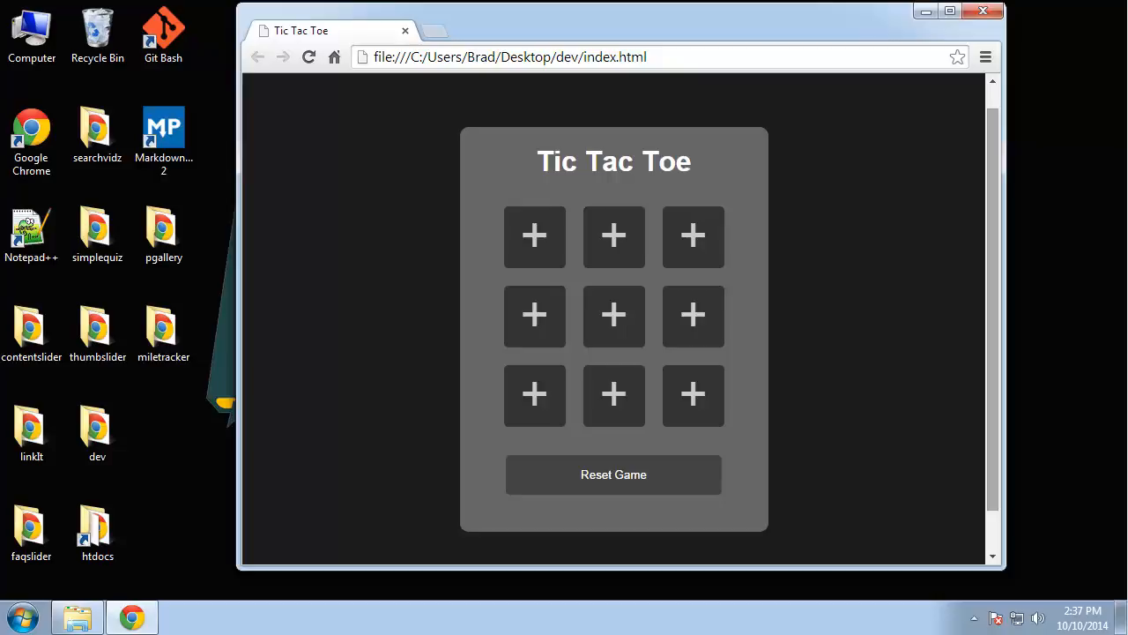
{"action": "mouse_move", "coordinate": [311, 181]}
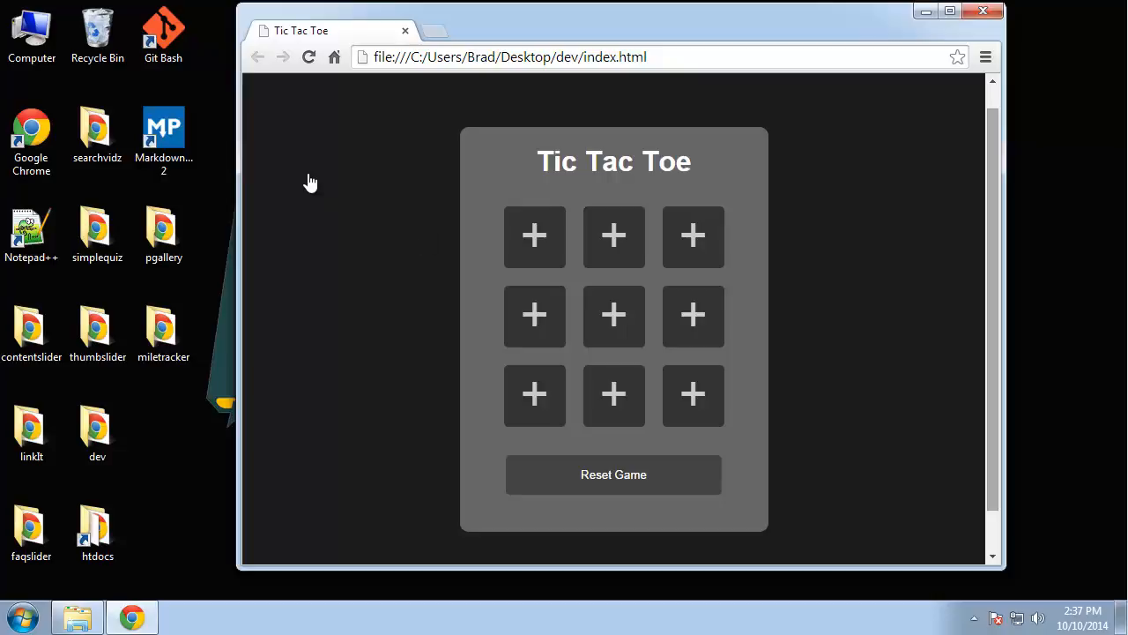
{"action": "mouse_move", "coordinate": [212, 458]}
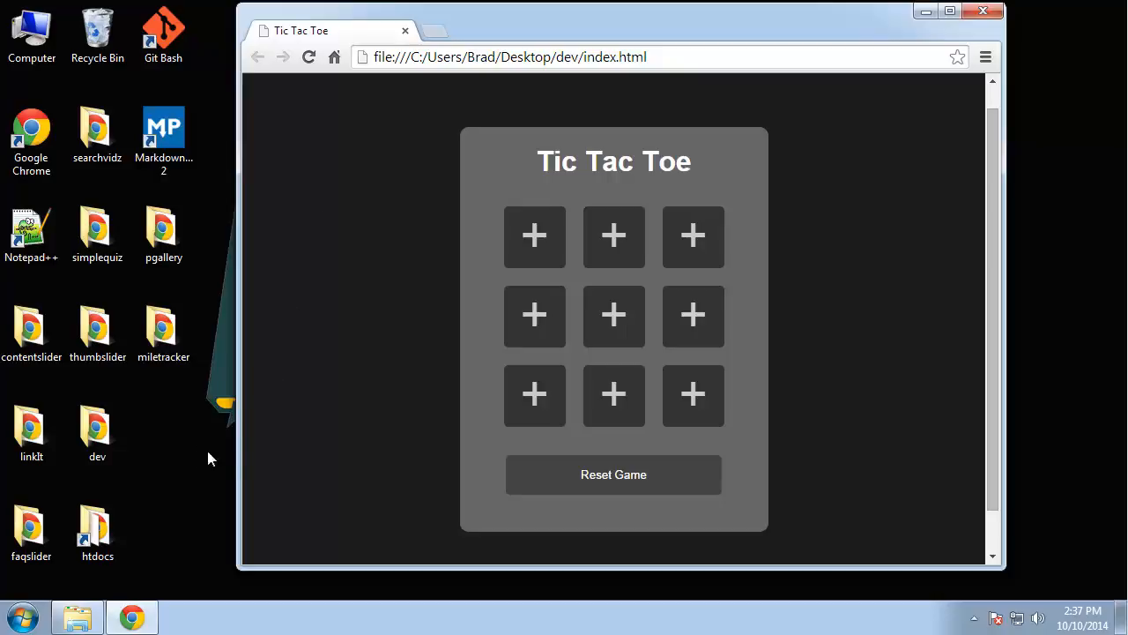
Create a tictactoe folder on the desktop with a new index.html file inside it
{"action": "right_click", "coordinate": [212, 456]}
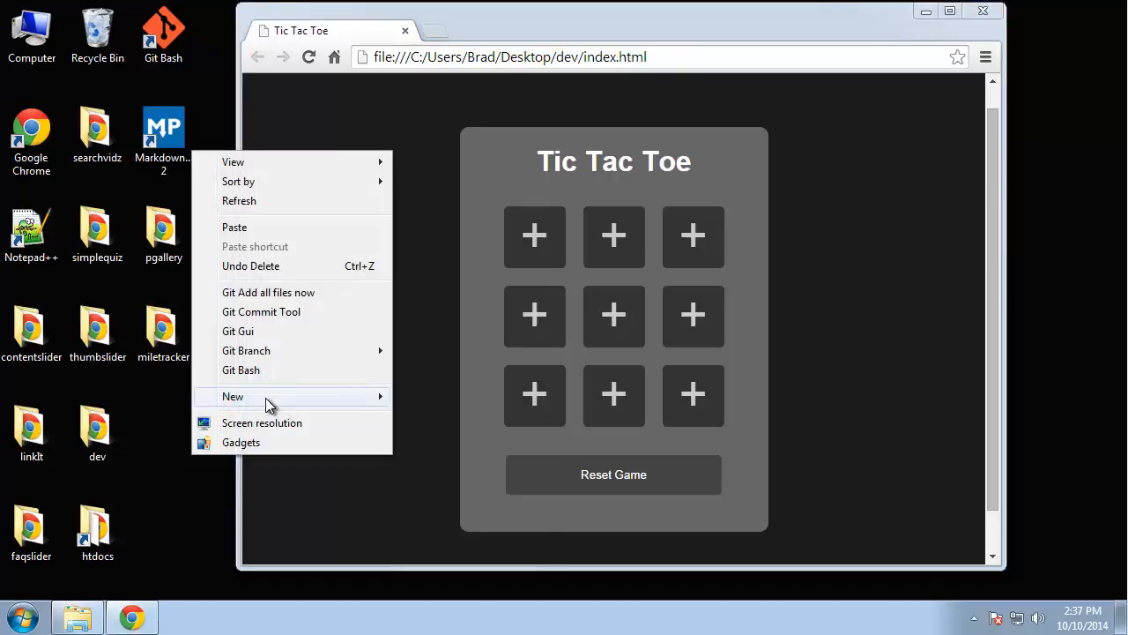
{"action": "left_click", "coordinate": [490, 397]}
{"action": "type", "text": "tictactoe"}
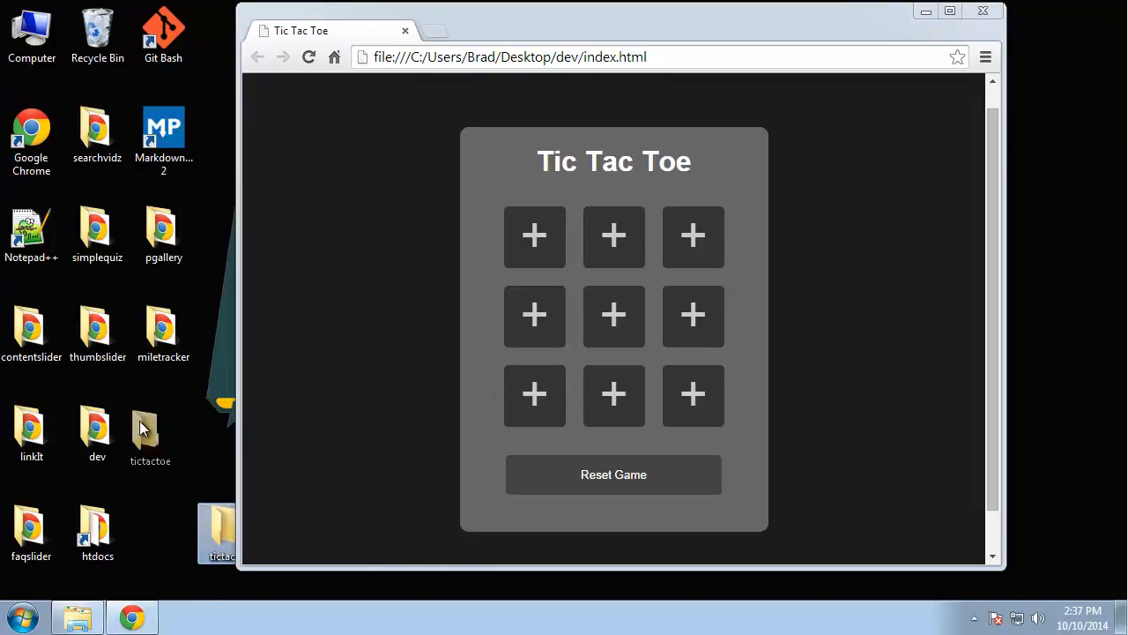
{"action": "right_click", "coordinate": [150, 432]}
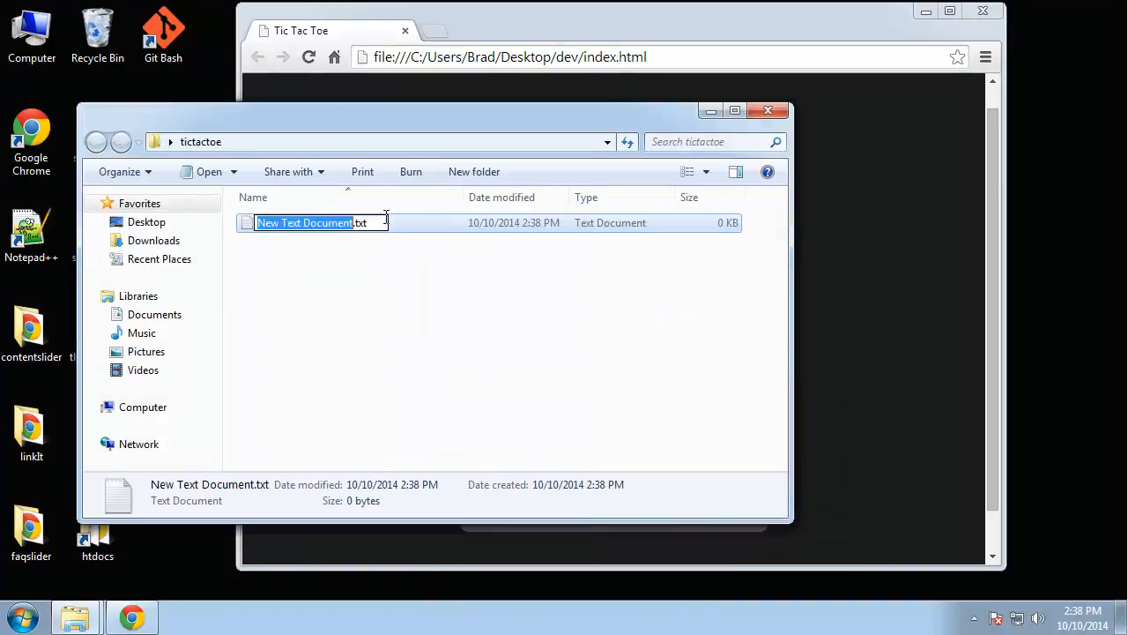
{"action": "type", "text": "ind"}
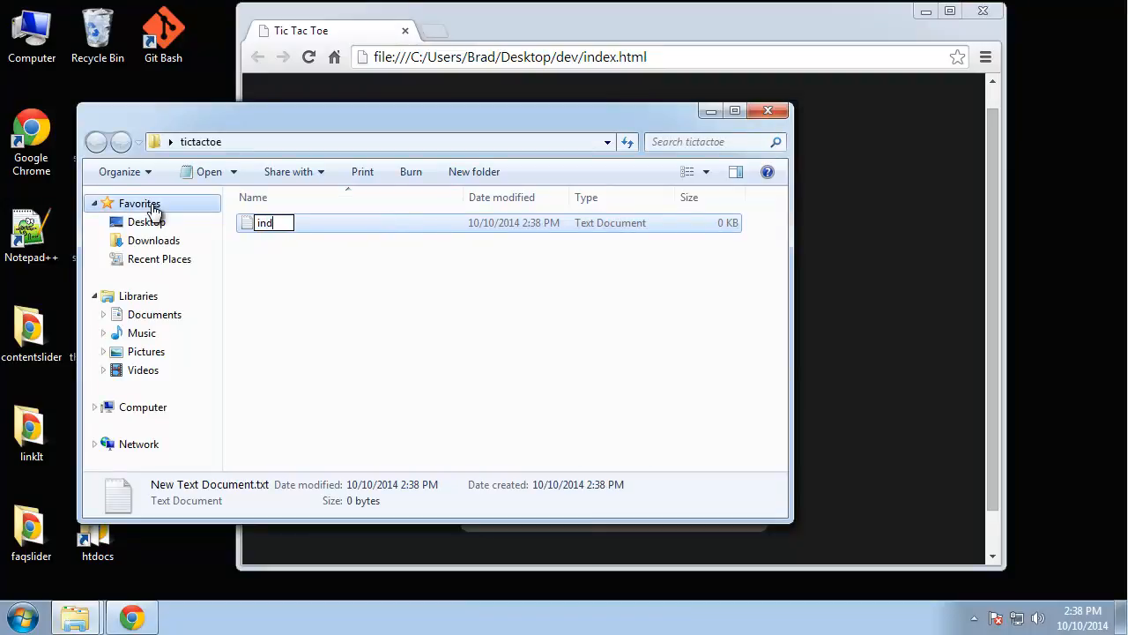
{"action": "key", "text": "Return"}
{"action": "type", "text": "c"}
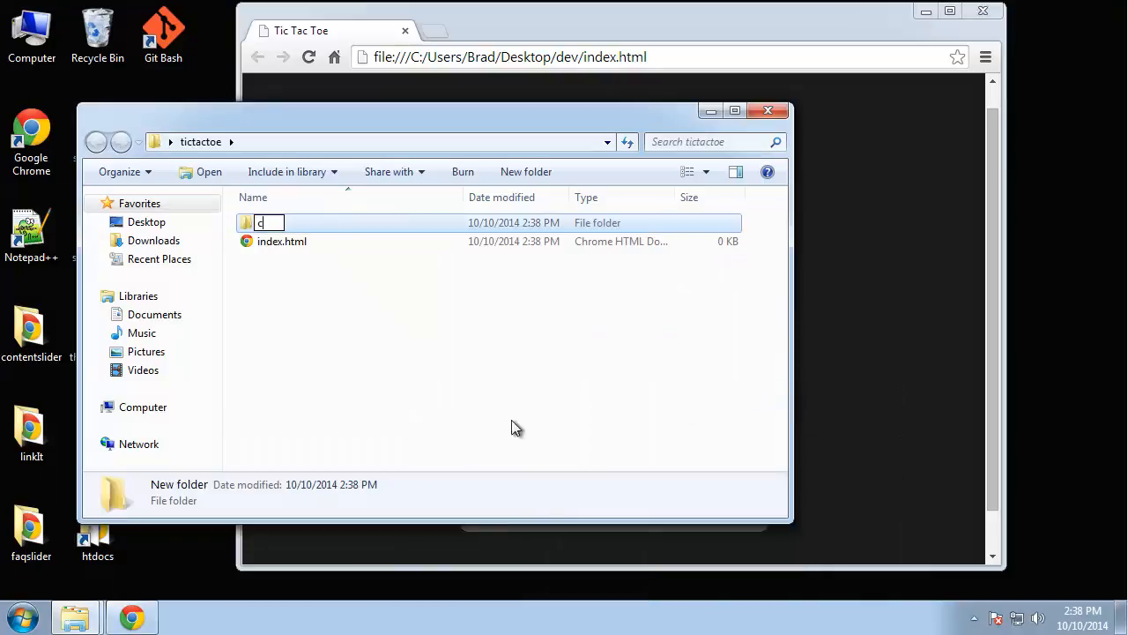
Create a js folder in tictactoe holding a new text document named script.js
{"action": "right_click", "coordinate": [514, 428]}
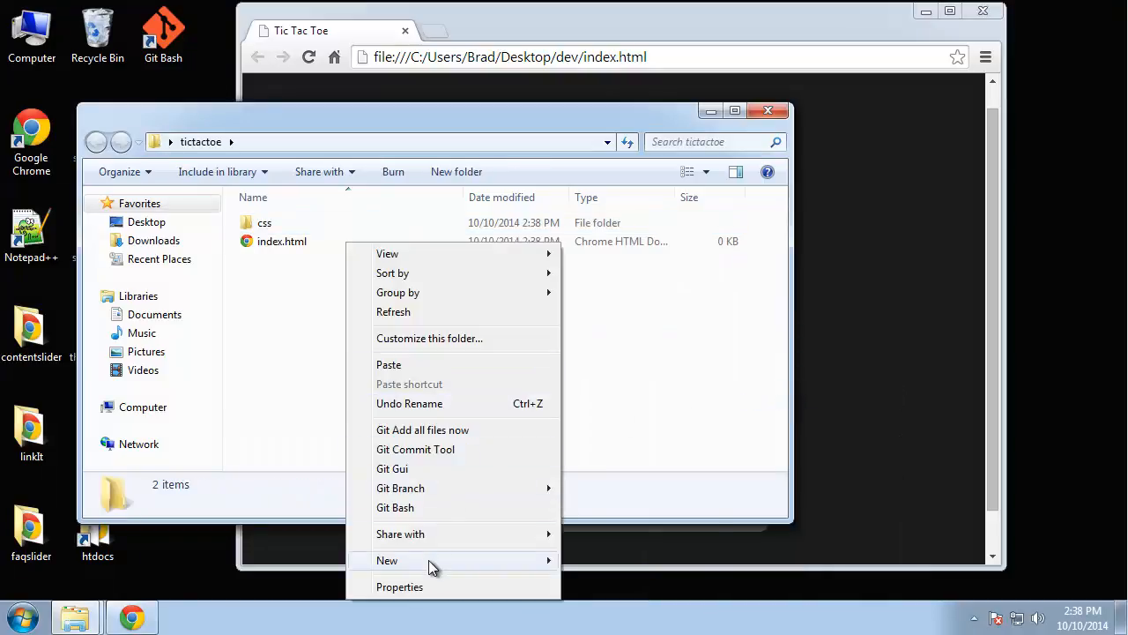
{"action": "left_click", "coordinate": [388, 560]}
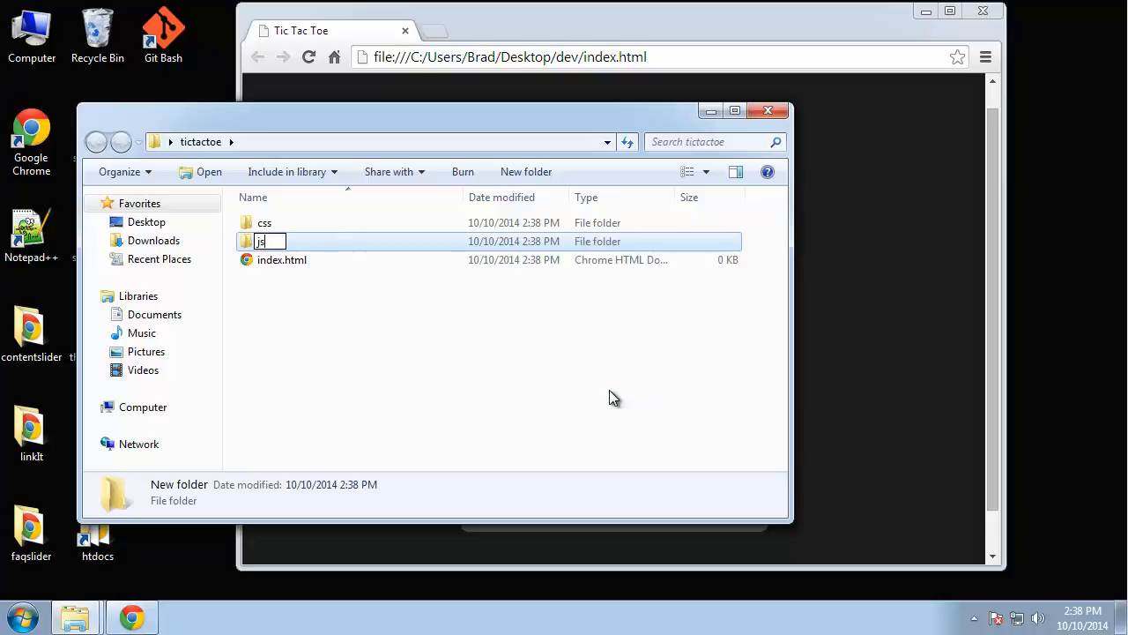
{"action": "key", "text": "Return"}
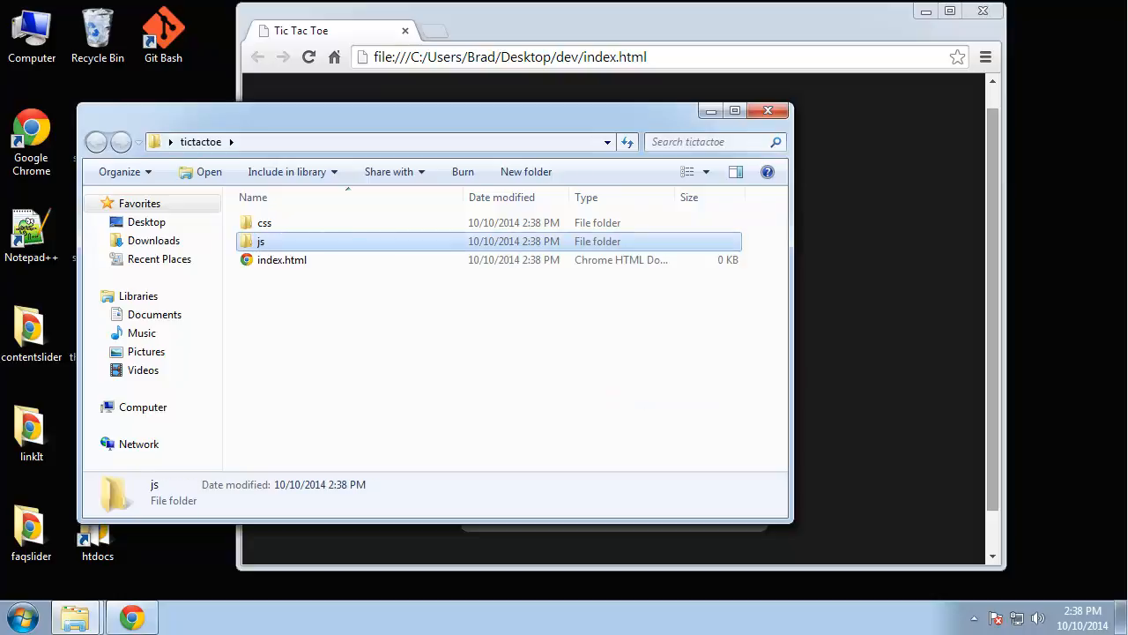
{"action": "double_click", "coordinate": [260, 239]}
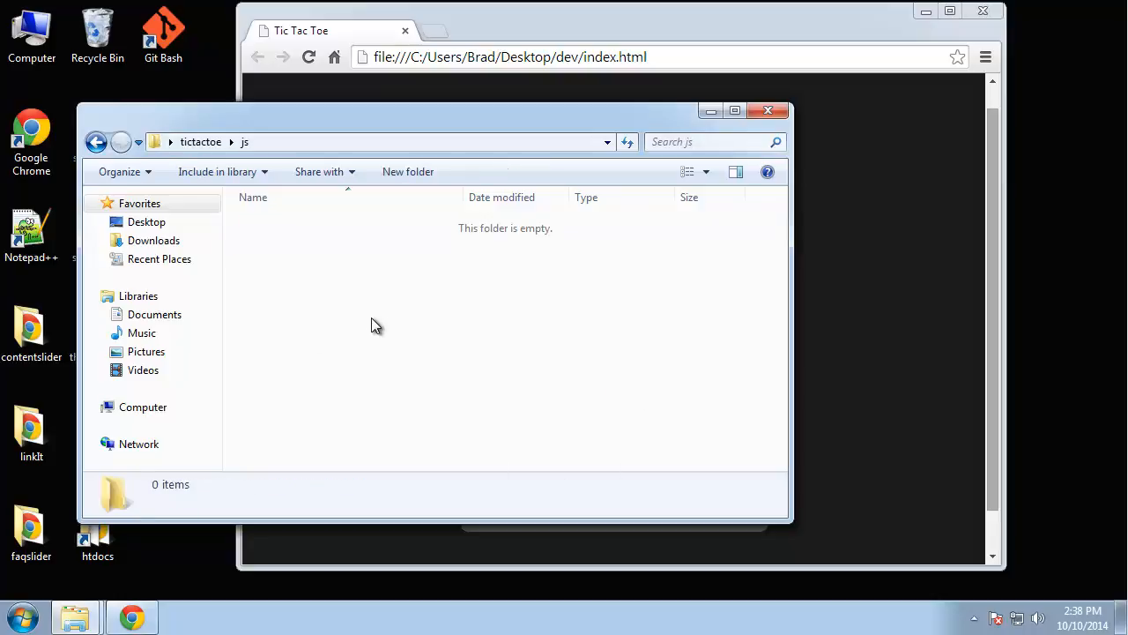
{"action": "right_click", "coordinate": [370, 324]}
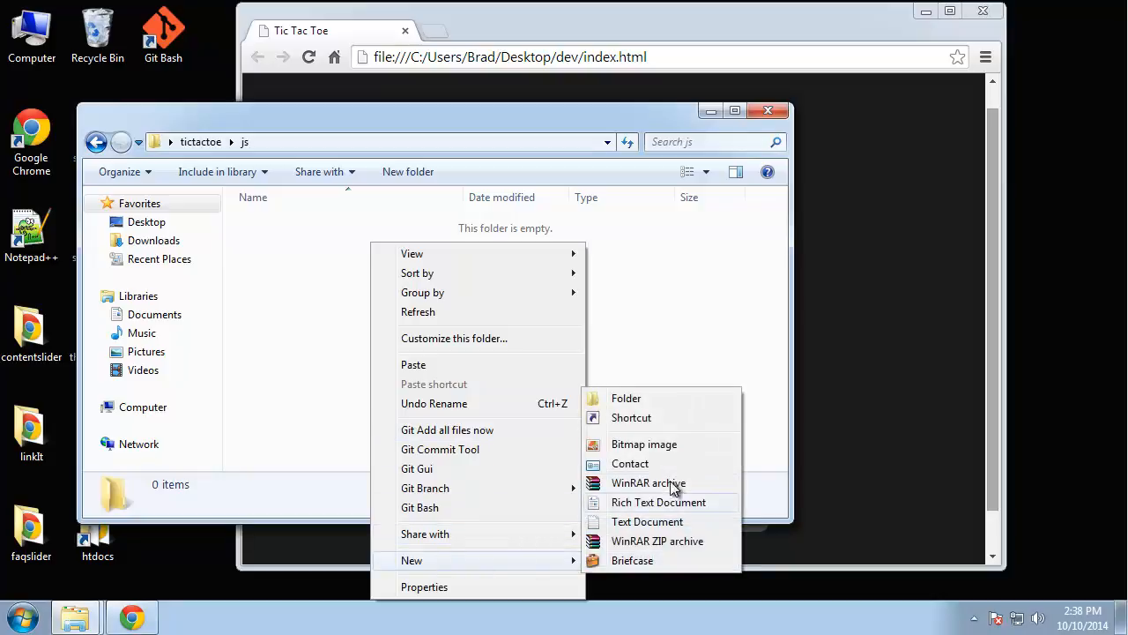
{"action": "left_click", "coordinate": [647, 521]}
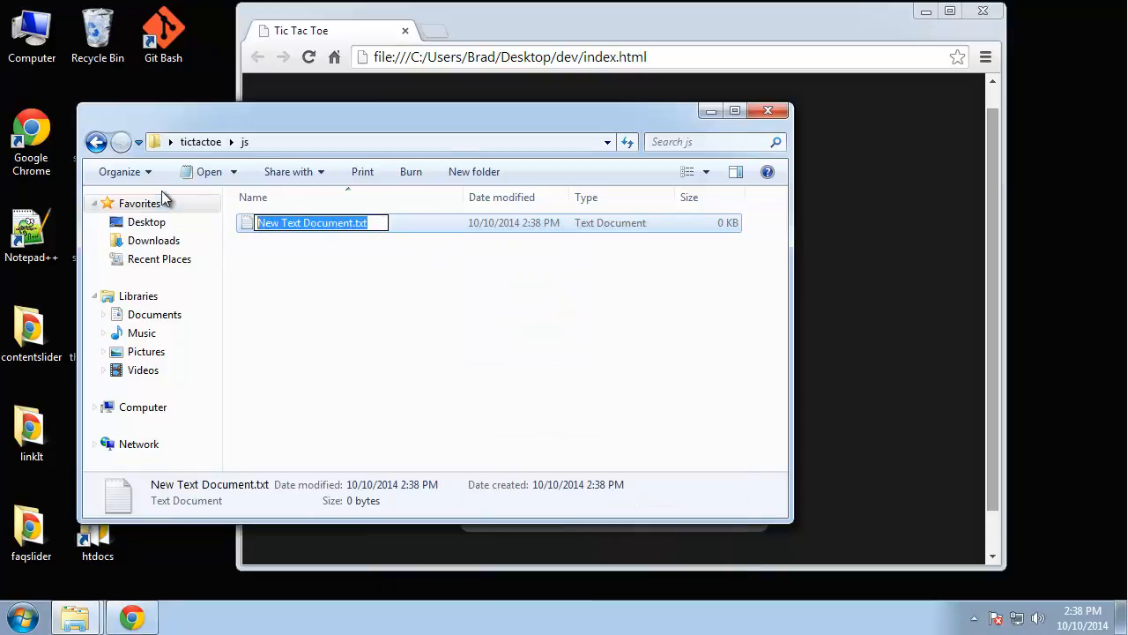
{"action": "type", "text": "script.js"}
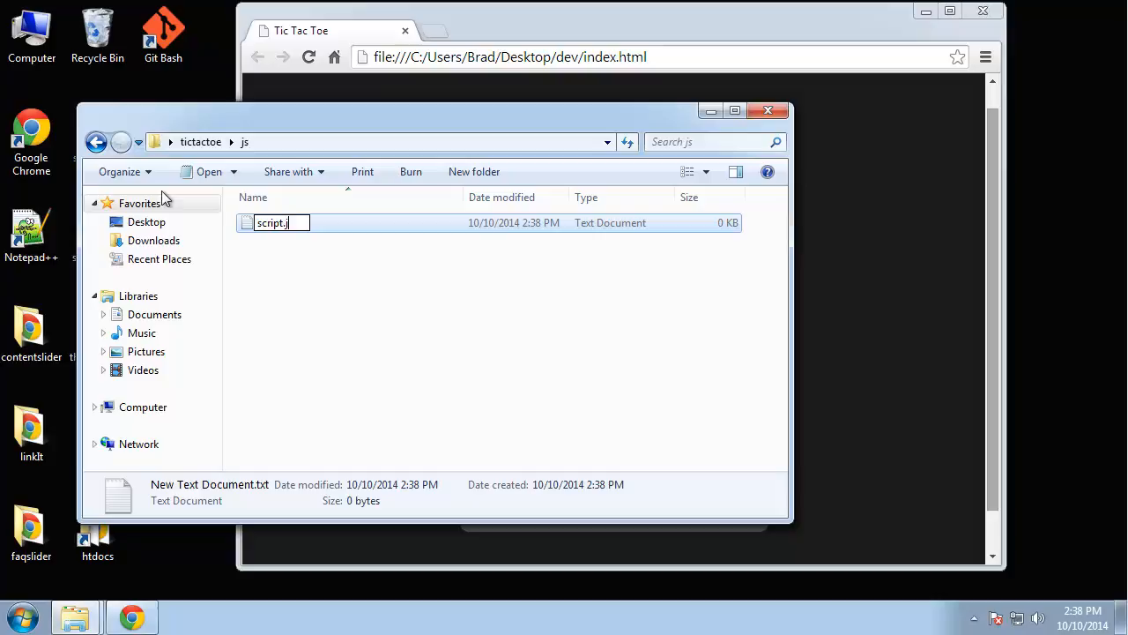
{"action": "key", "text": "Return"}
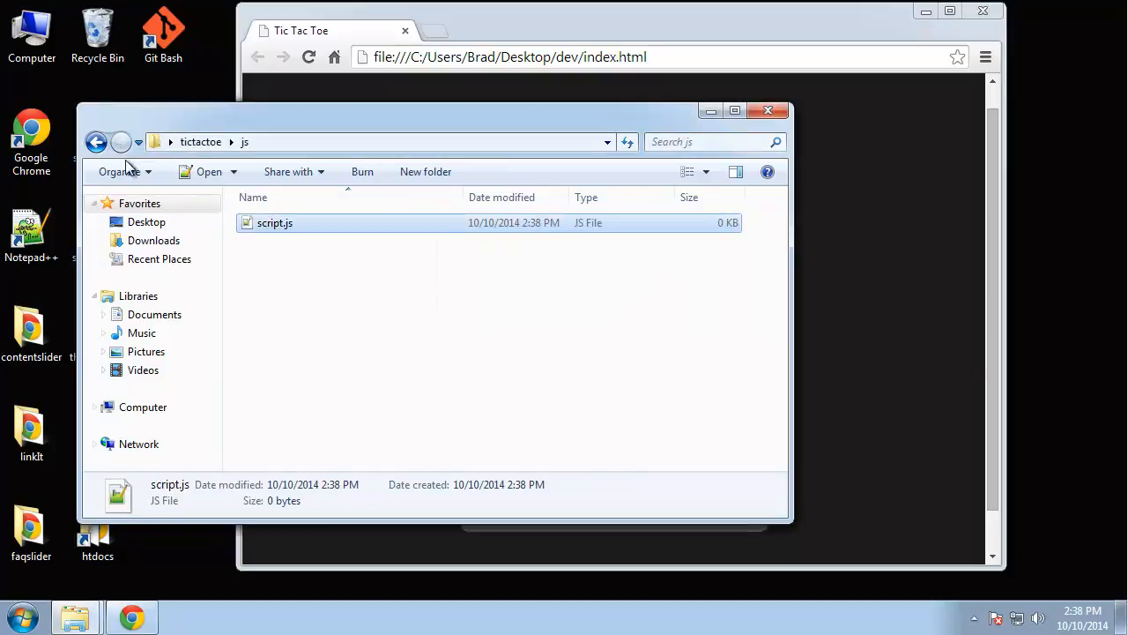
Add style.css in the css folder, accepting the extension change, and select index.html
{"action": "left_click", "coordinate": [95, 141]}
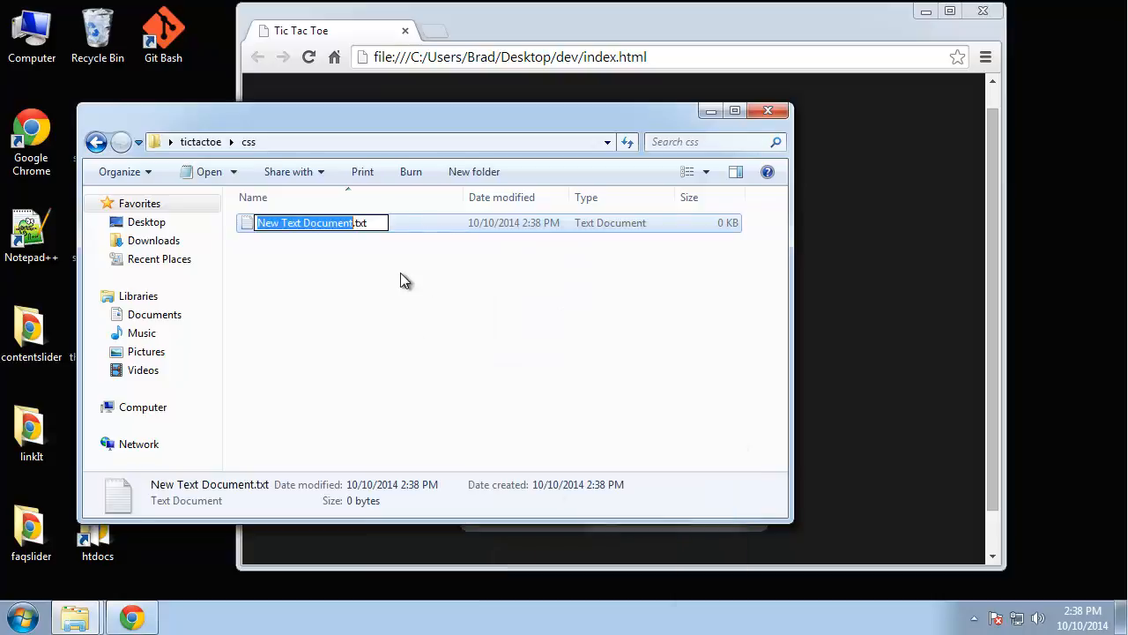
{"action": "type", "text": "st"}
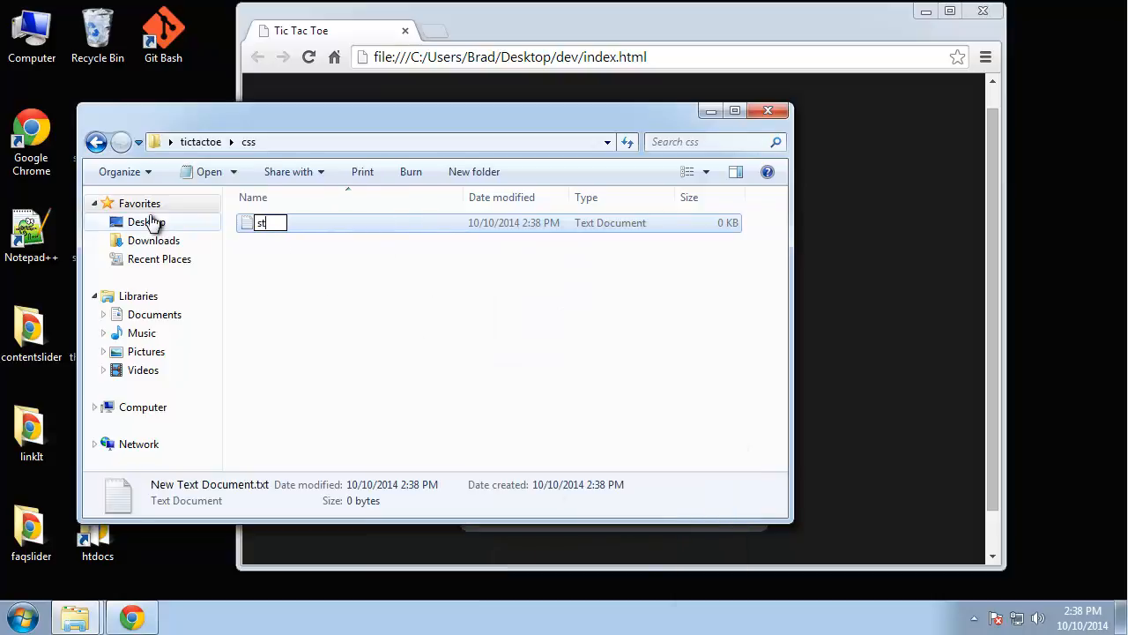
{"action": "key", "text": "Return"}
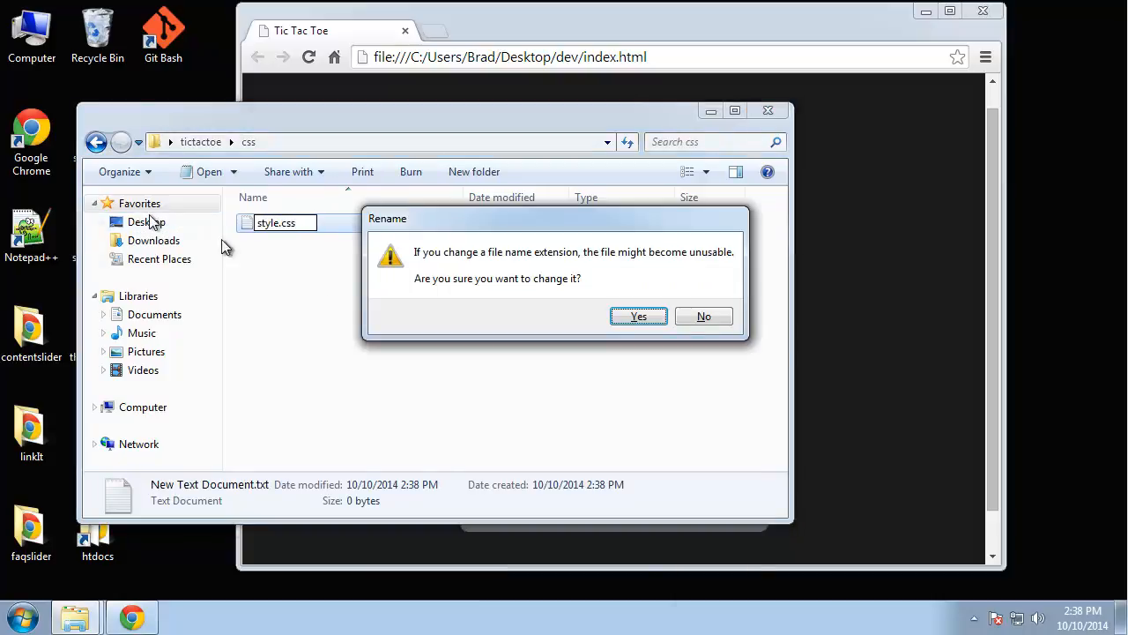
{"action": "left_click", "coordinate": [638, 318]}
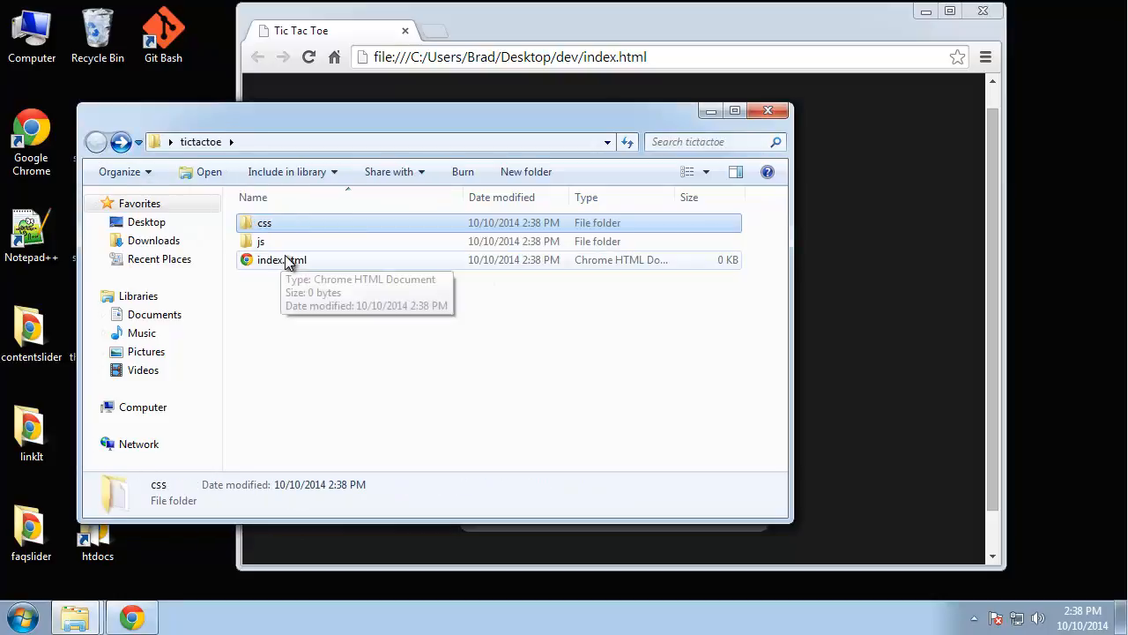
{"action": "left_click", "coordinate": [282, 259]}
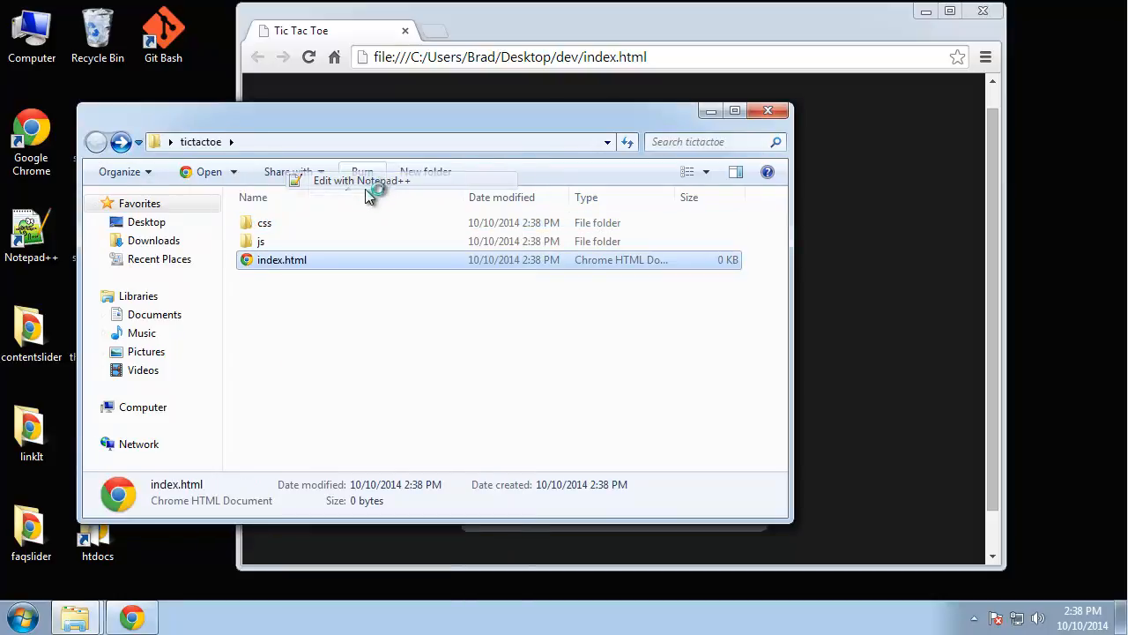
Edit index.html in Notepad++ and write the <!DOCTYPE html> and html tags
{"action": "left_click", "coordinate": [361, 180]}
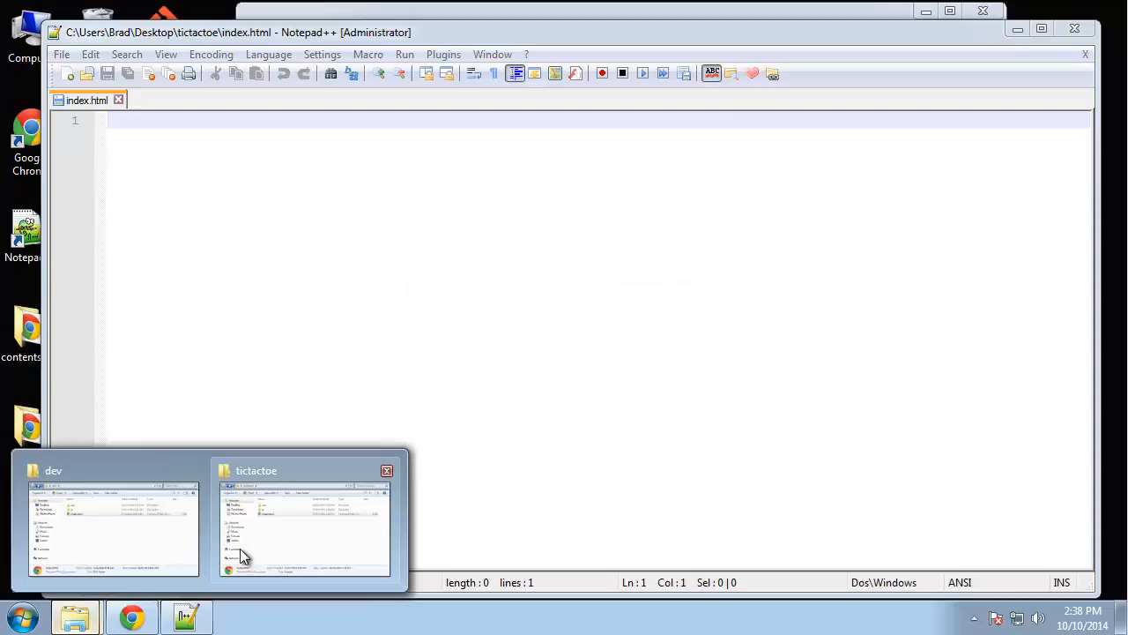
{"action": "left_click", "coordinate": [306, 529]}
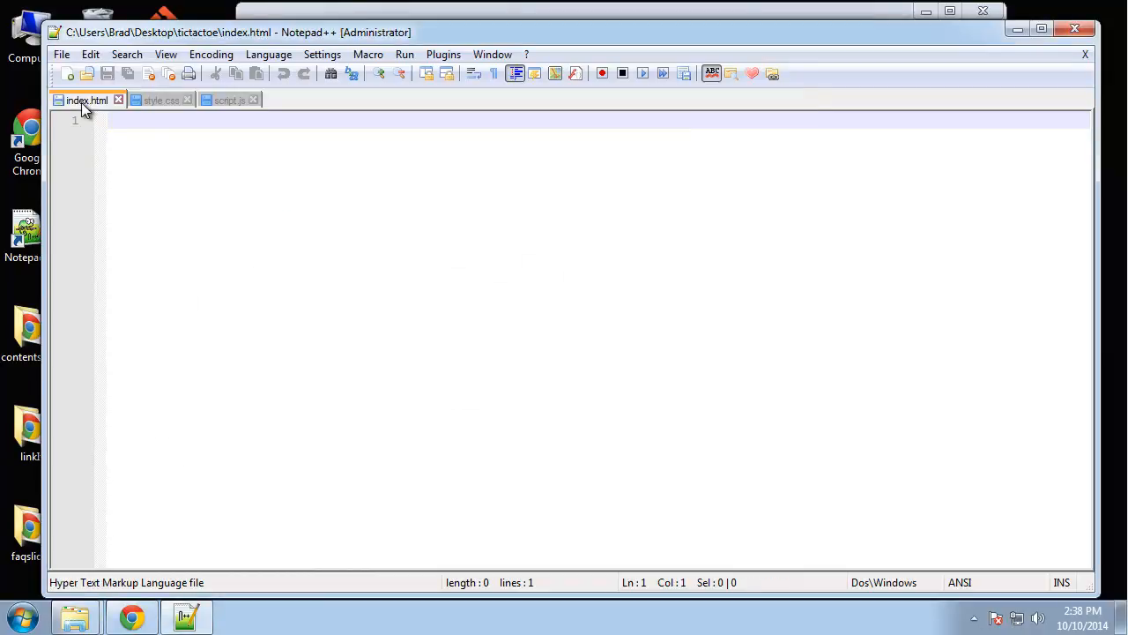
{"action": "type", "text": "<!"}
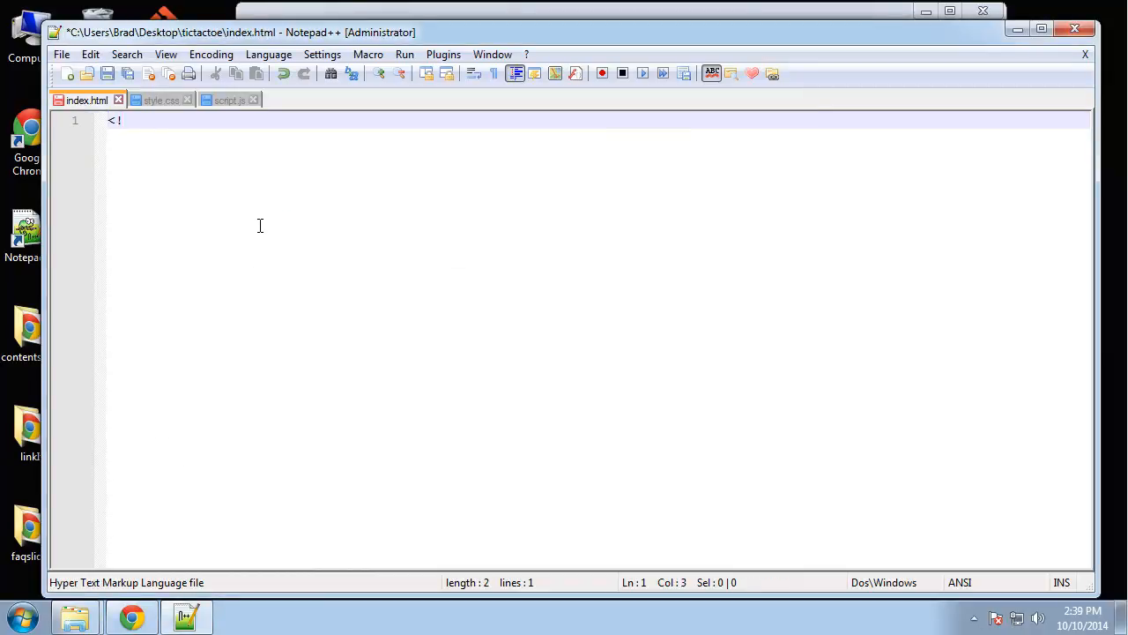
{"action": "type", "text": "DOCTYPE"}
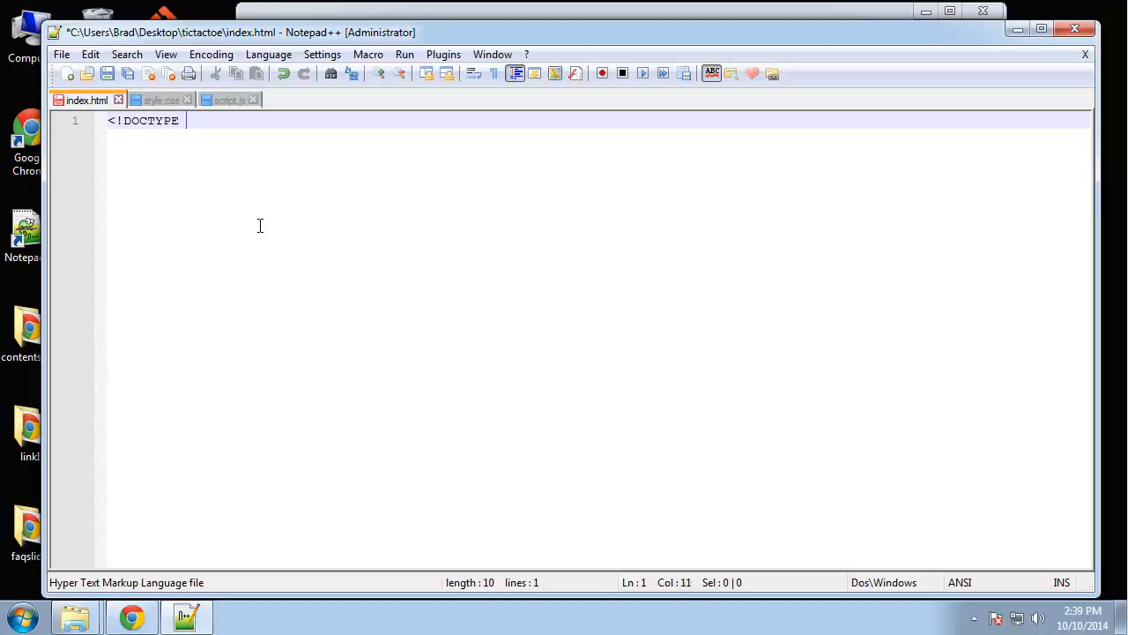
{"action": "type", "text": "html>"}
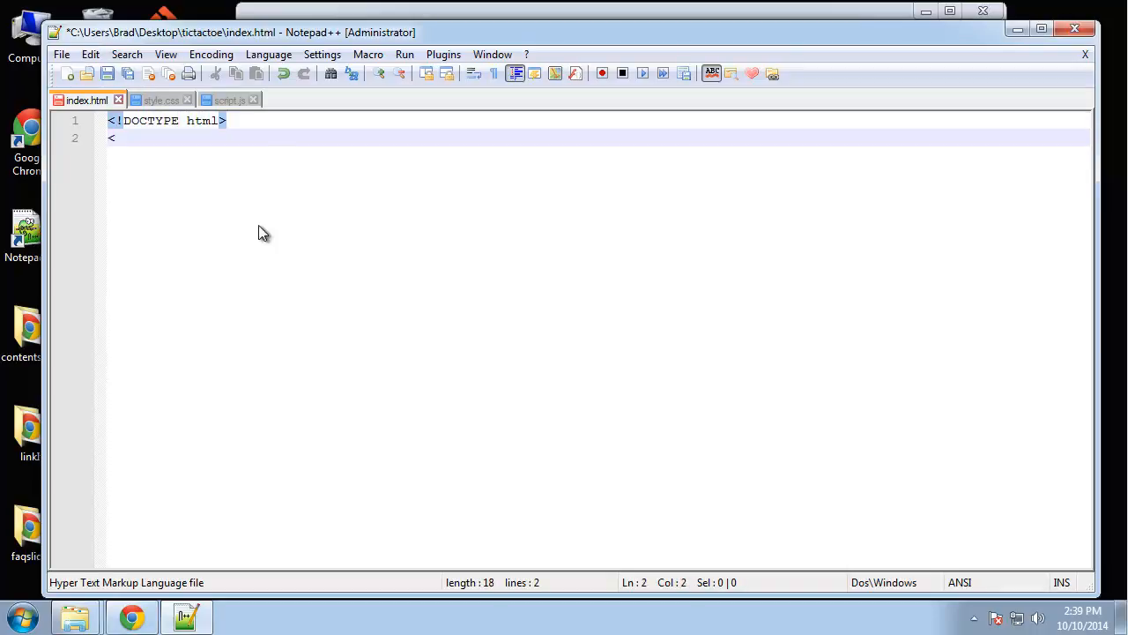
{"action": "type", "text": "html>"}
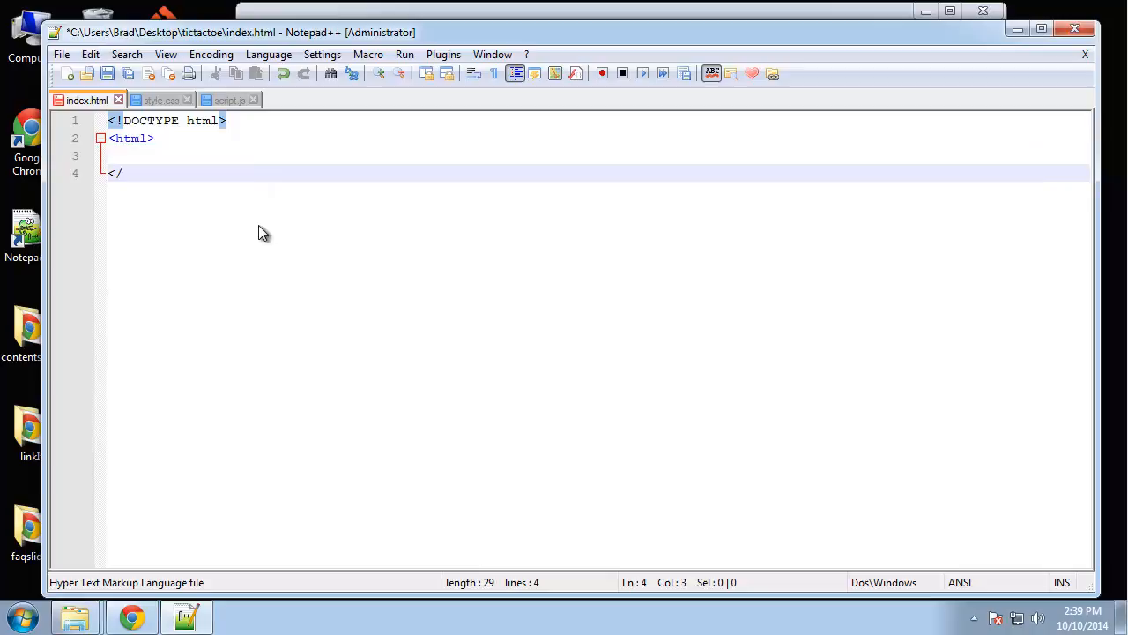
{"action": "type", "text": "html>"}
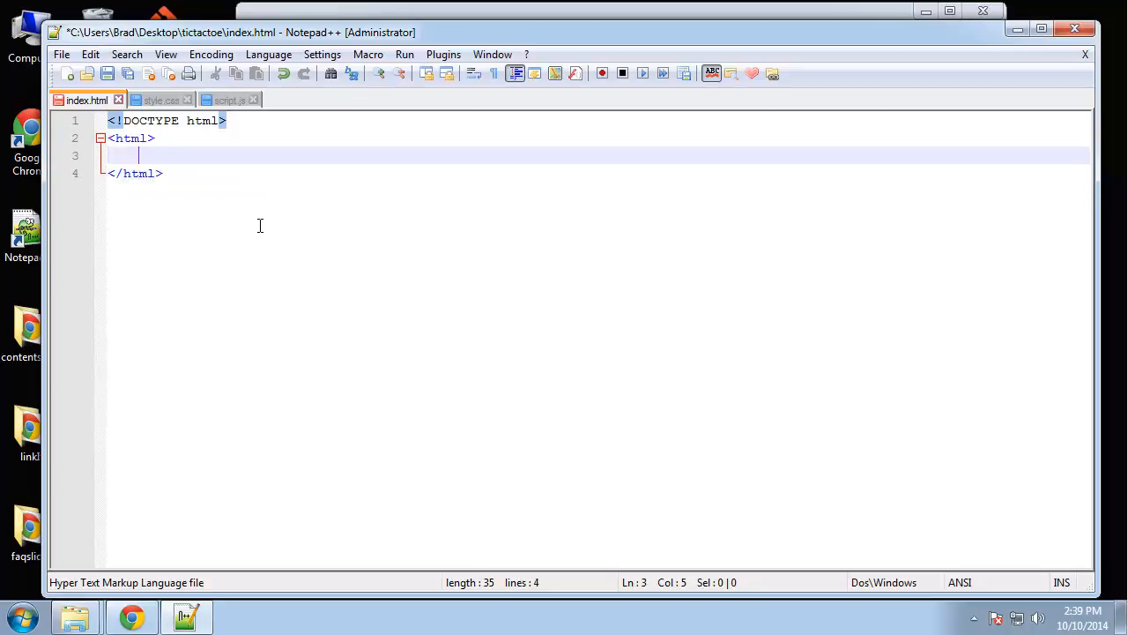
Add a head section with a title reading Play Tic Tac Toe
{"action": "type", "text": "<head>"}
{"action": "type", "text": "</head>"}
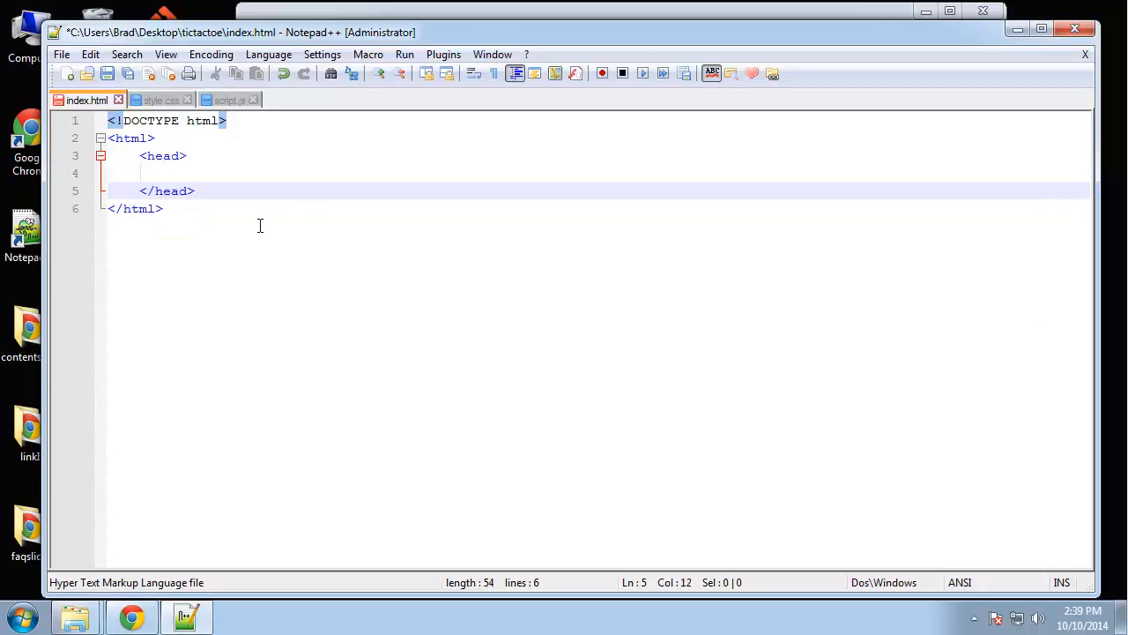
{"action": "type", "text": "<title>"}
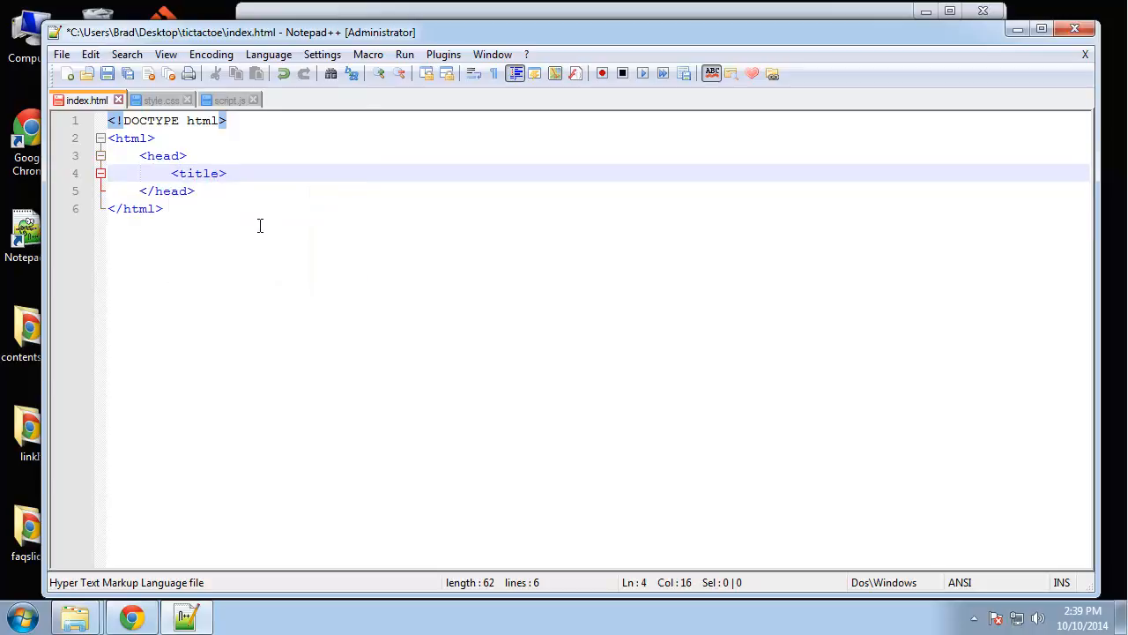
{"action": "type", "text": "Play Tic"}
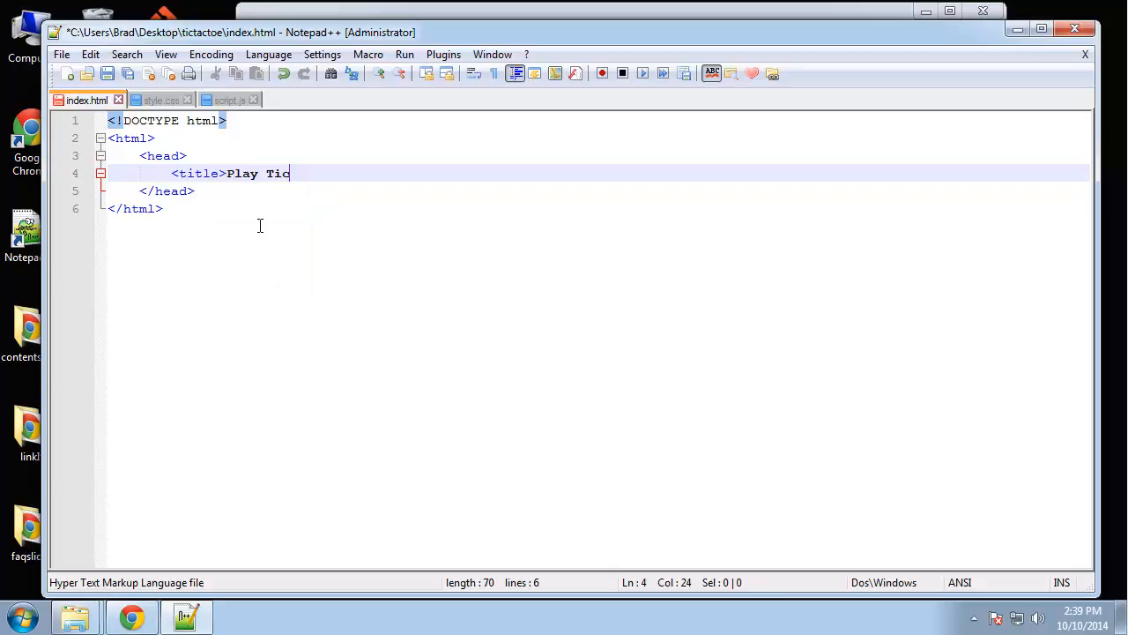
{"action": "type", "text": "Tac Toe"}
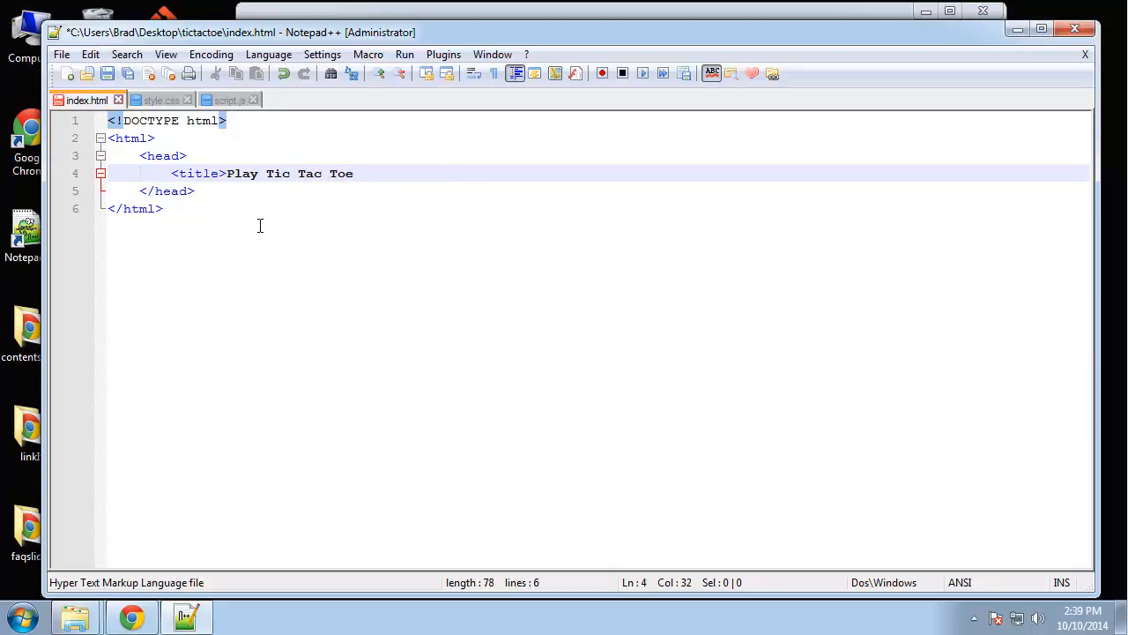
{"action": "type", "text": "</title>"}
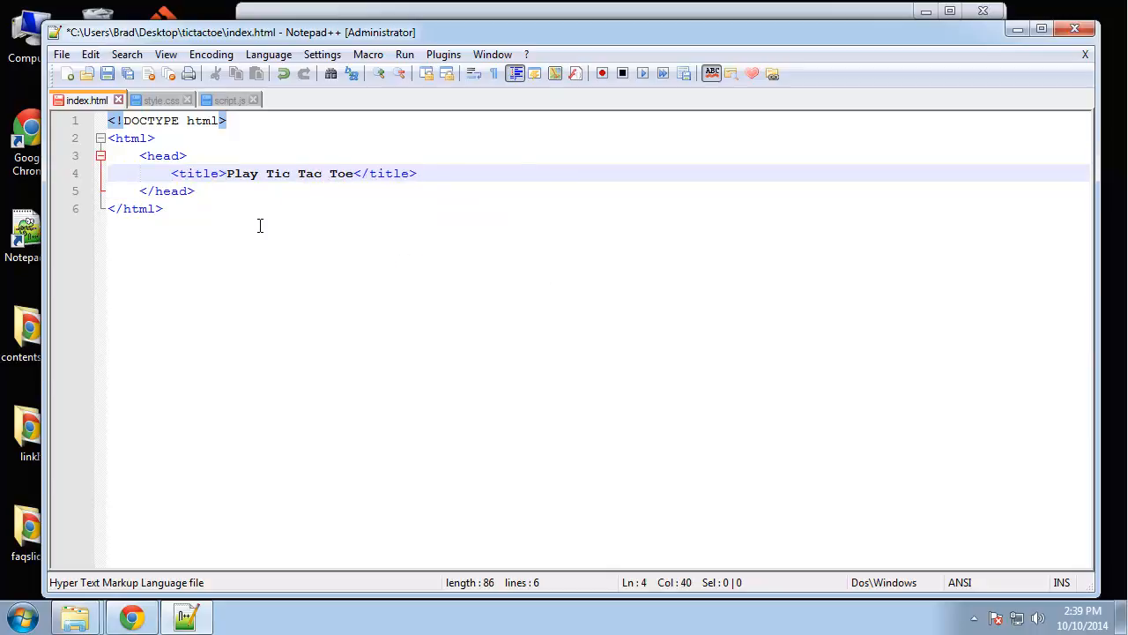
{"action": "type", "text": "<link rel="}
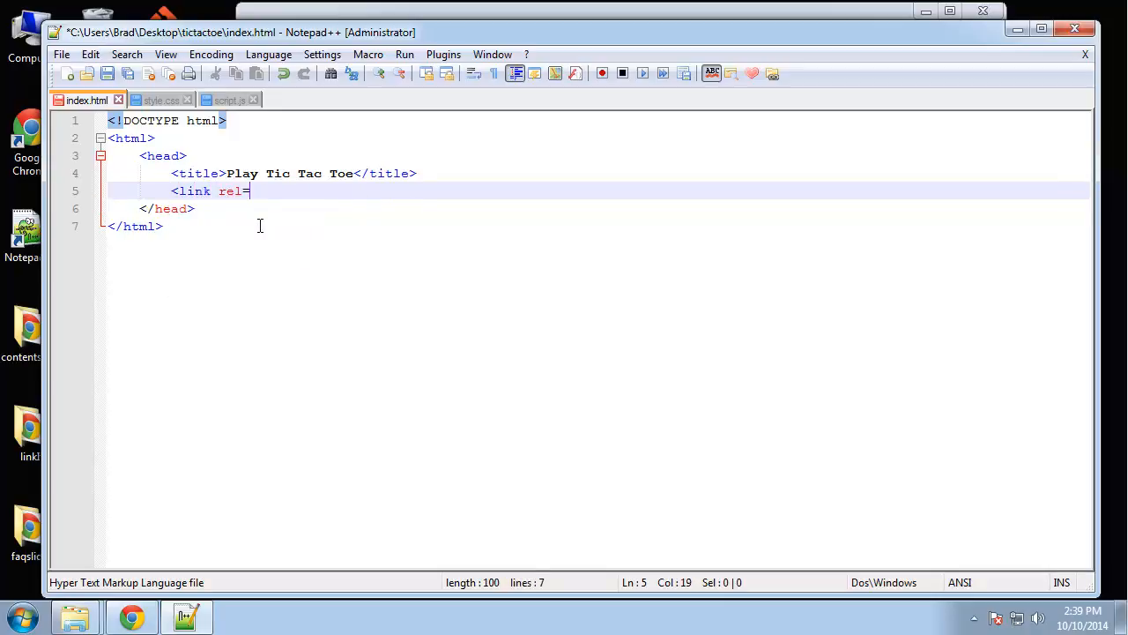
Write a link tag with rel stylesheet and href css/style.css
{"action": "type", "text": "\"stylesheet"}
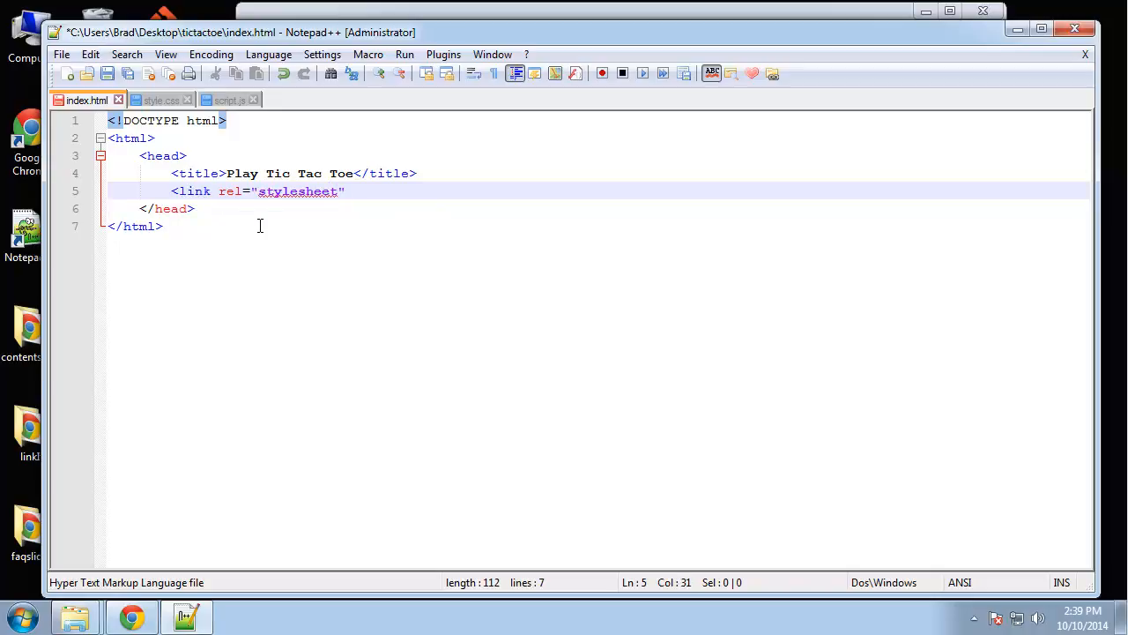
{"action": "type", "text": "href=\"\""}
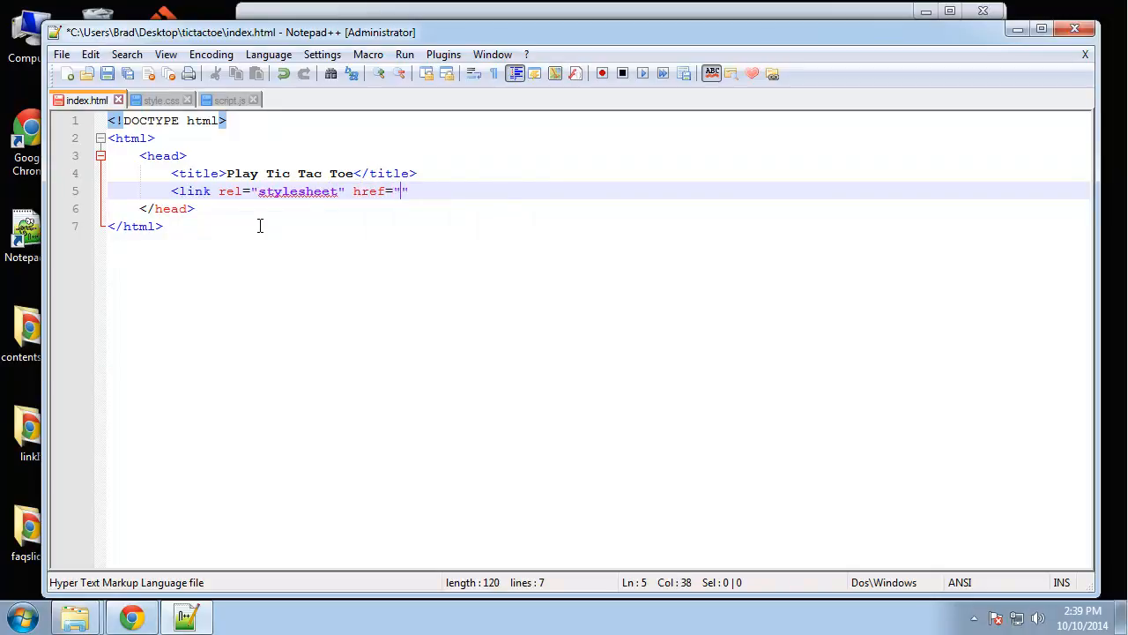
{"action": "type", "text": "css/style.css"}
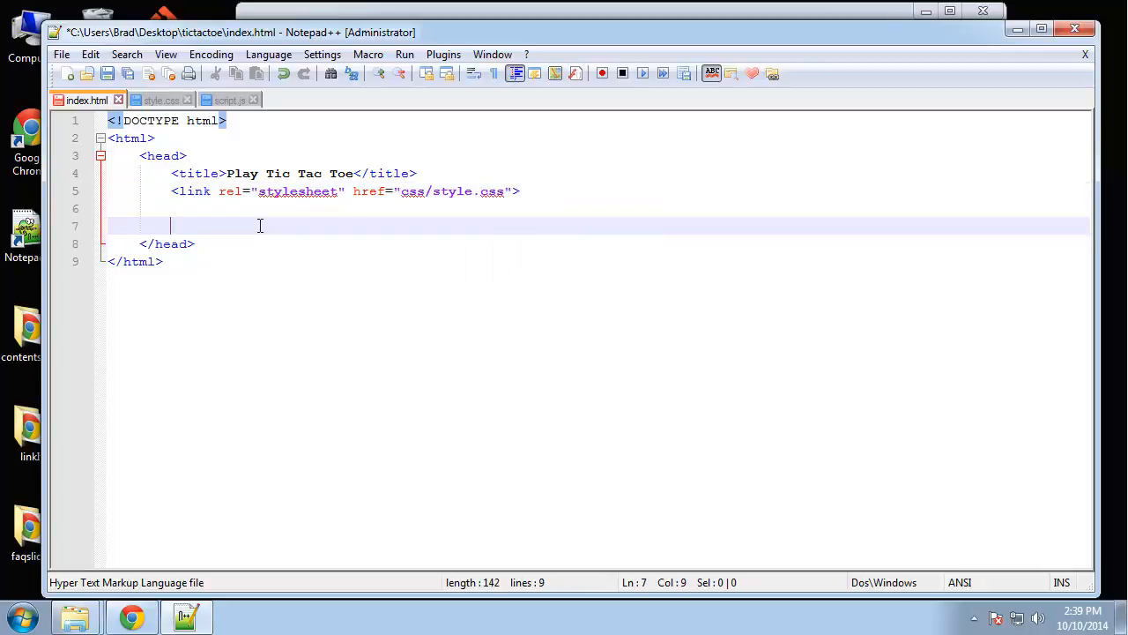
Write a script tag with src js/script.js and close the head section
{"action": "type", "text": "<sc"}
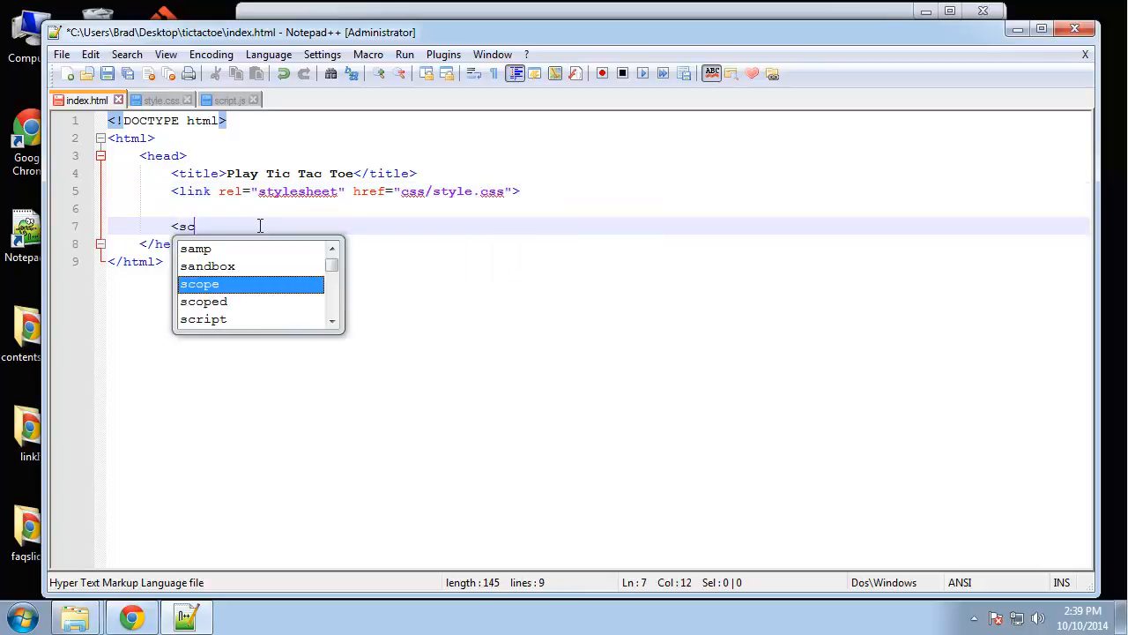
{"action": "type", "text": "ript src=\"\""}
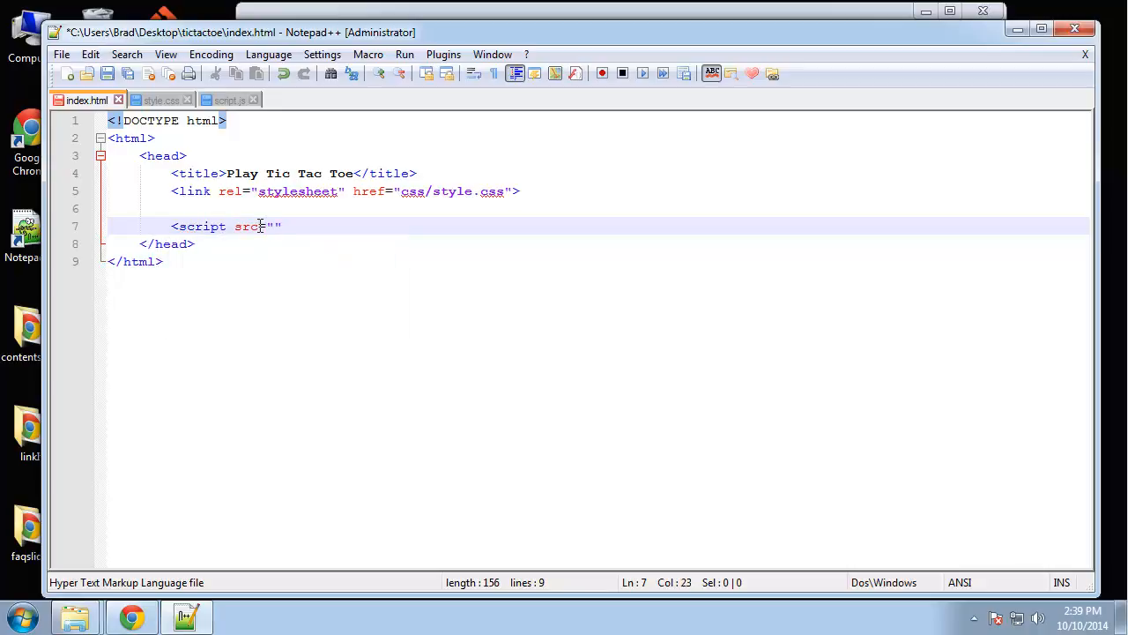
{"action": "type", "text": "js/script.js"}
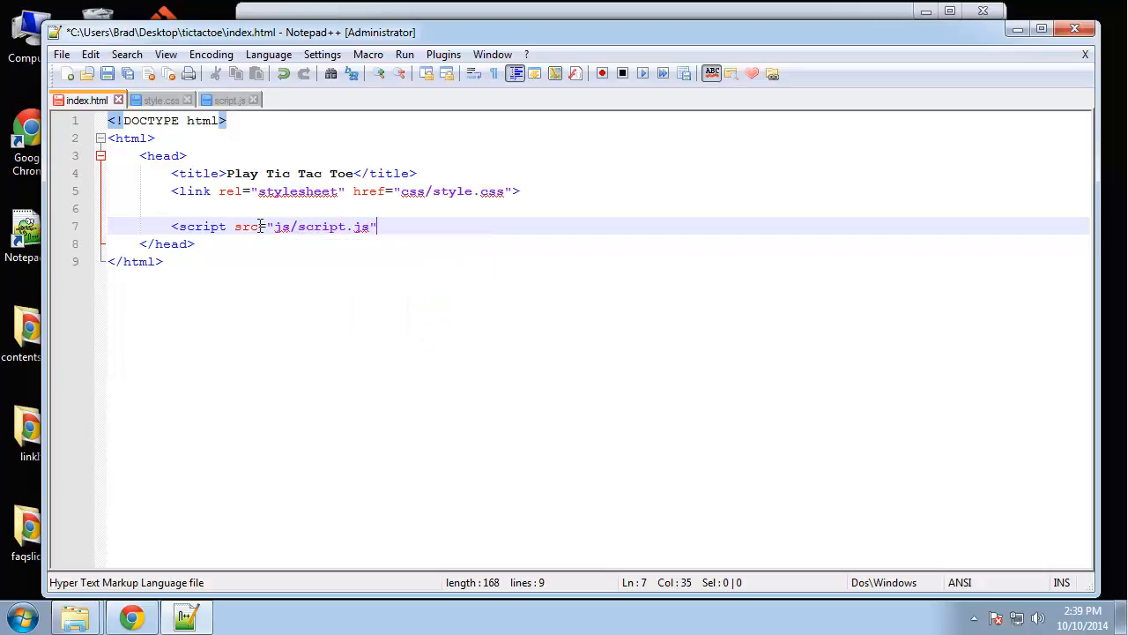
{"action": "type", "text": "><"}
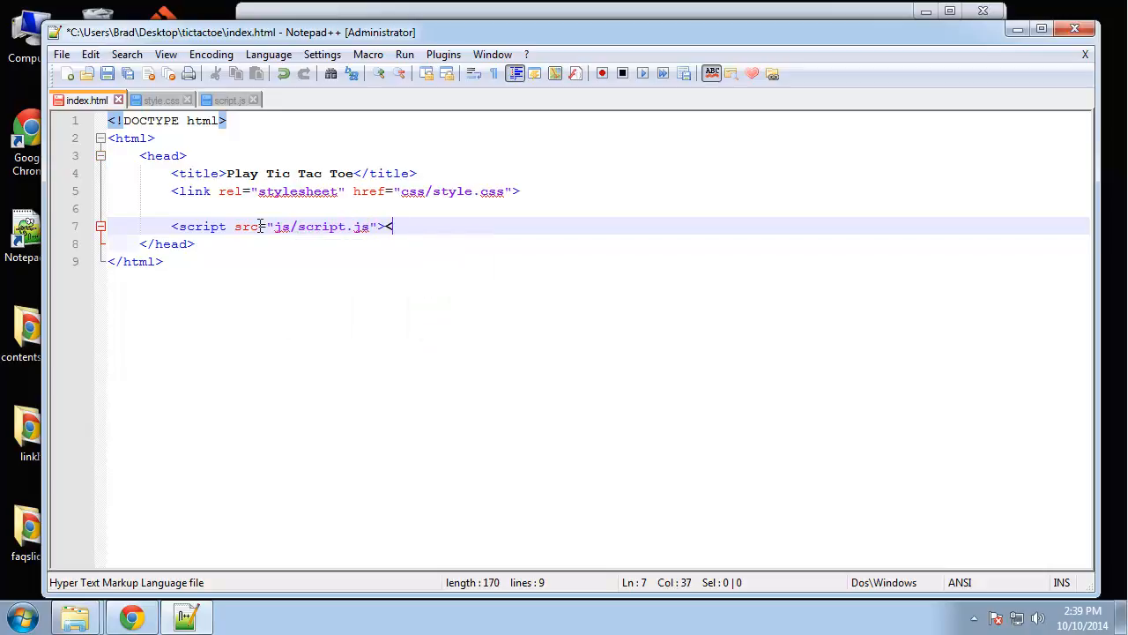
{"action": "type", "text": "/scri[ptZ>"}
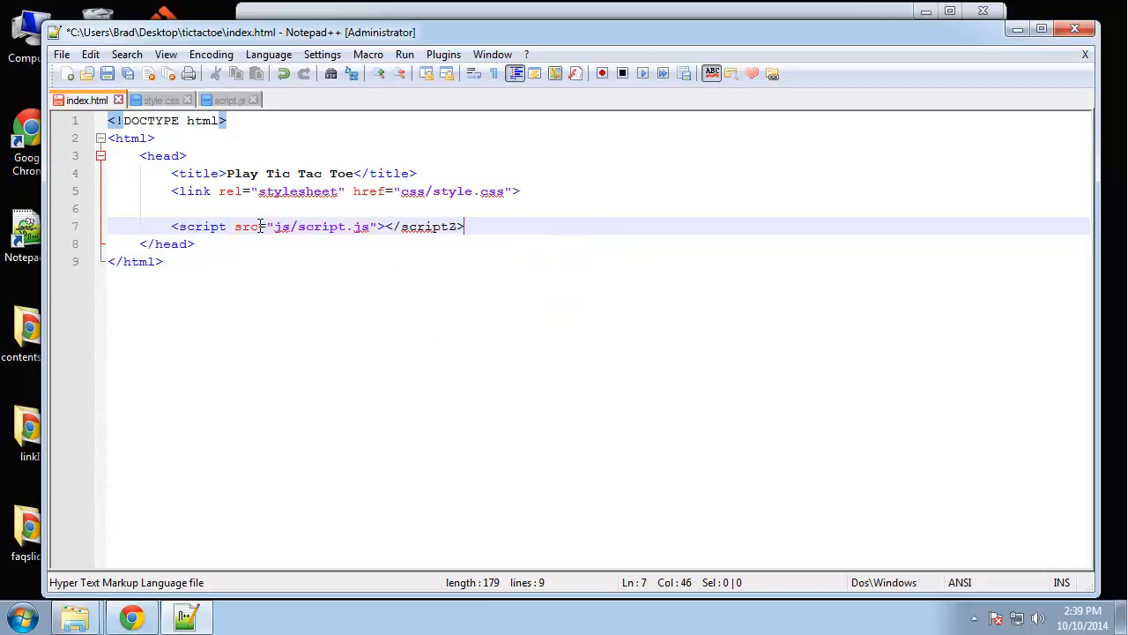
{"action": "key", "text": "Backspace"}
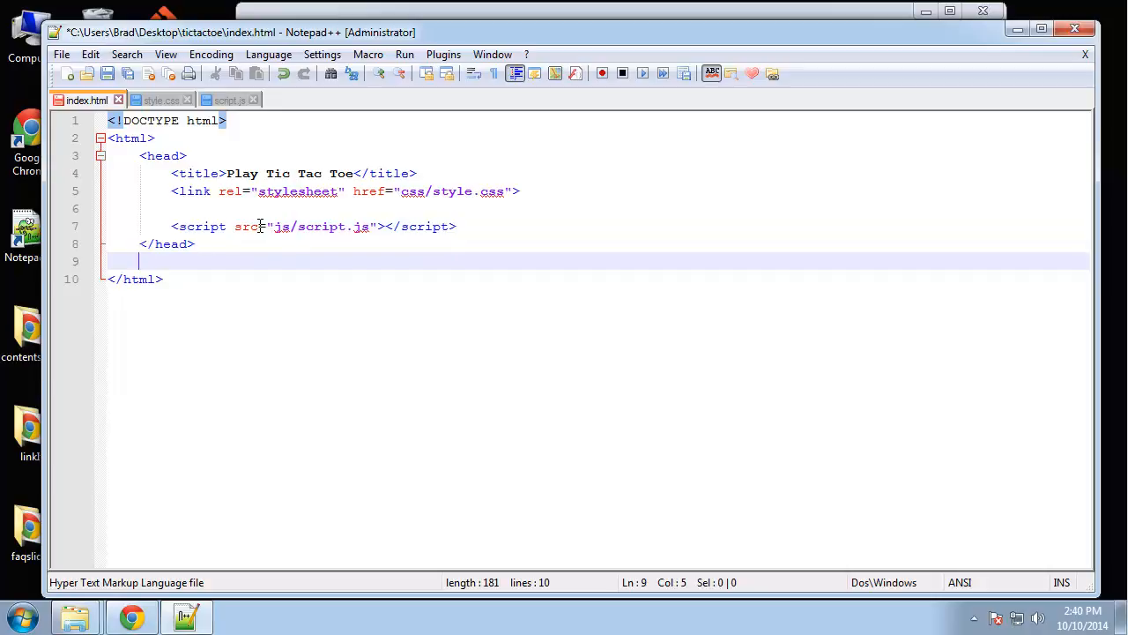
Write the body tags with a div id="container" inside
{"action": "type", "text": "<body>"}
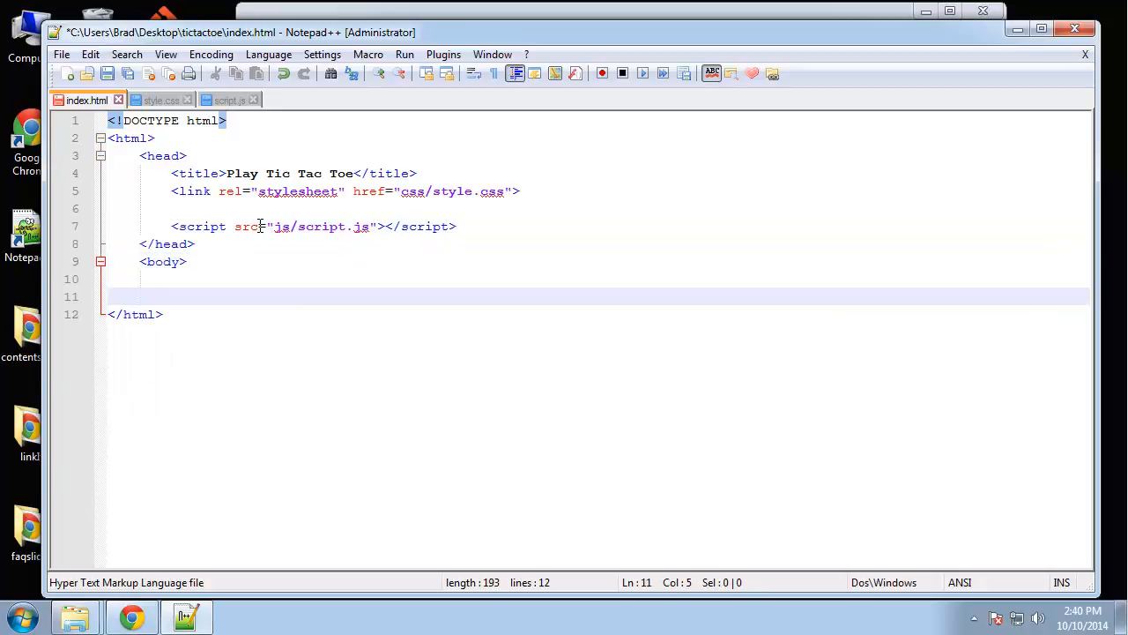
{"action": "type", "text": "</body>"}
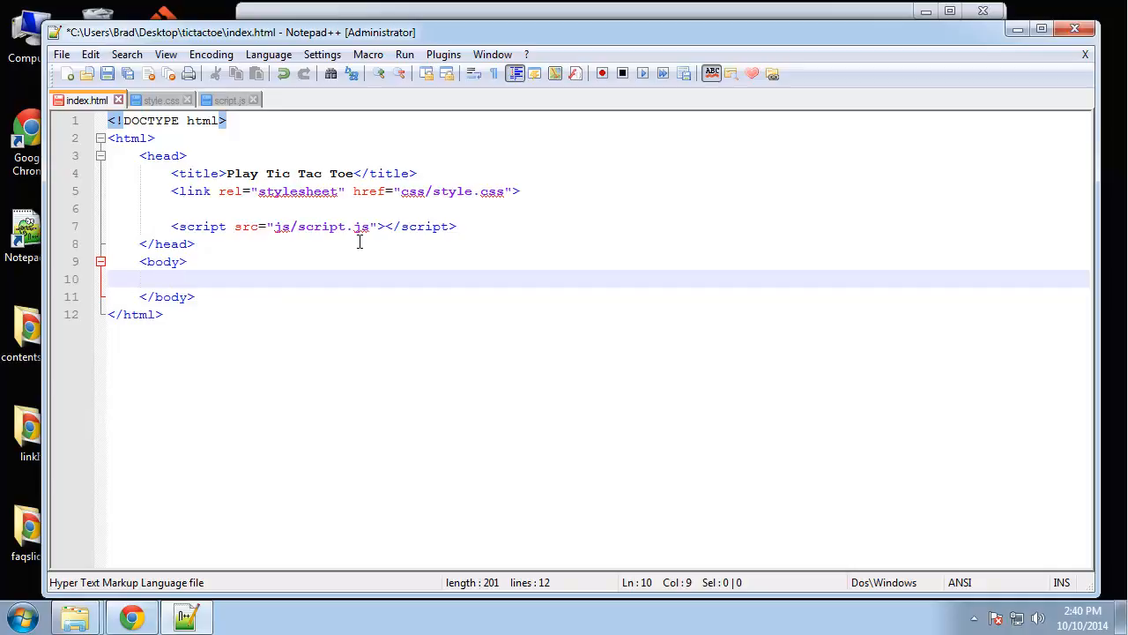
{"action": "mouse_move", "coordinate": [354, 247]}
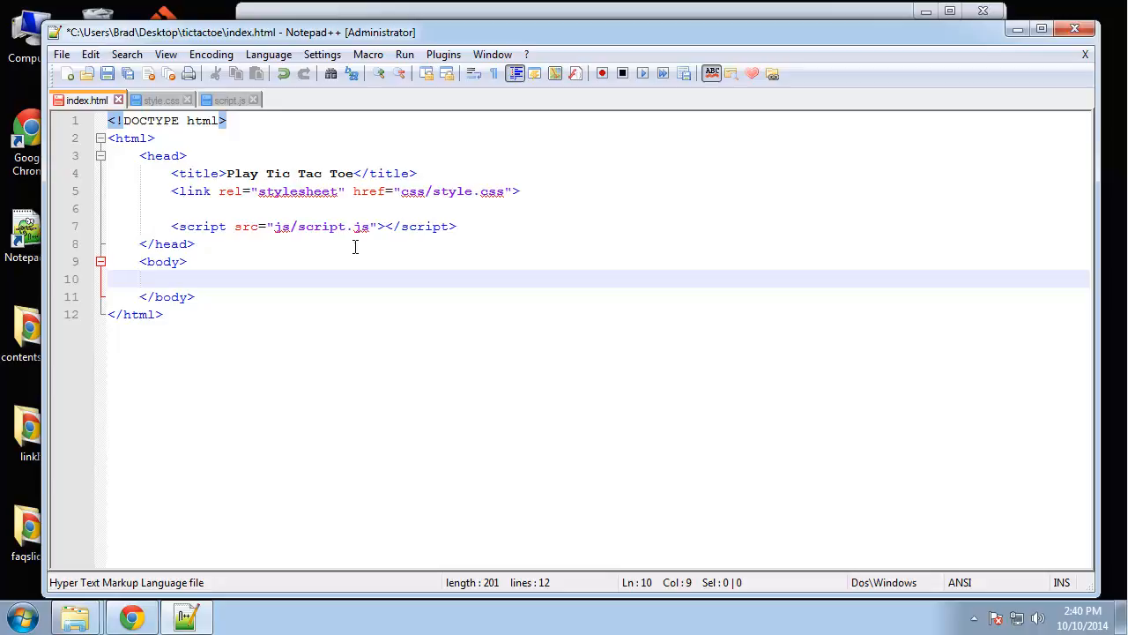
{"action": "mouse_move", "coordinate": [249, 302]}
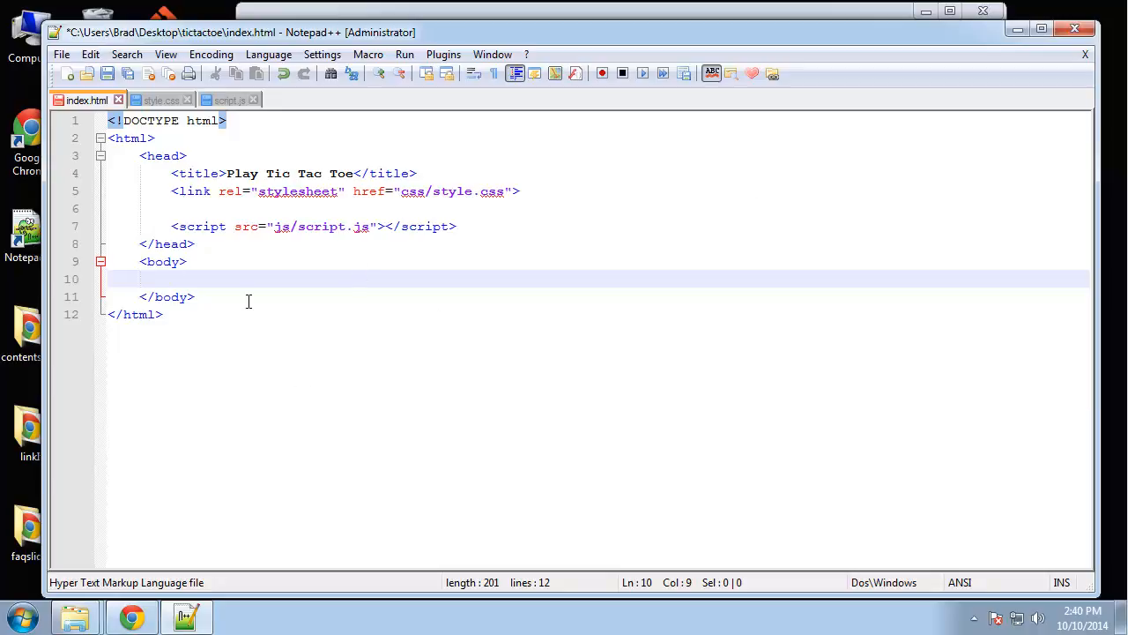
{"action": "type", "text": "<div"}
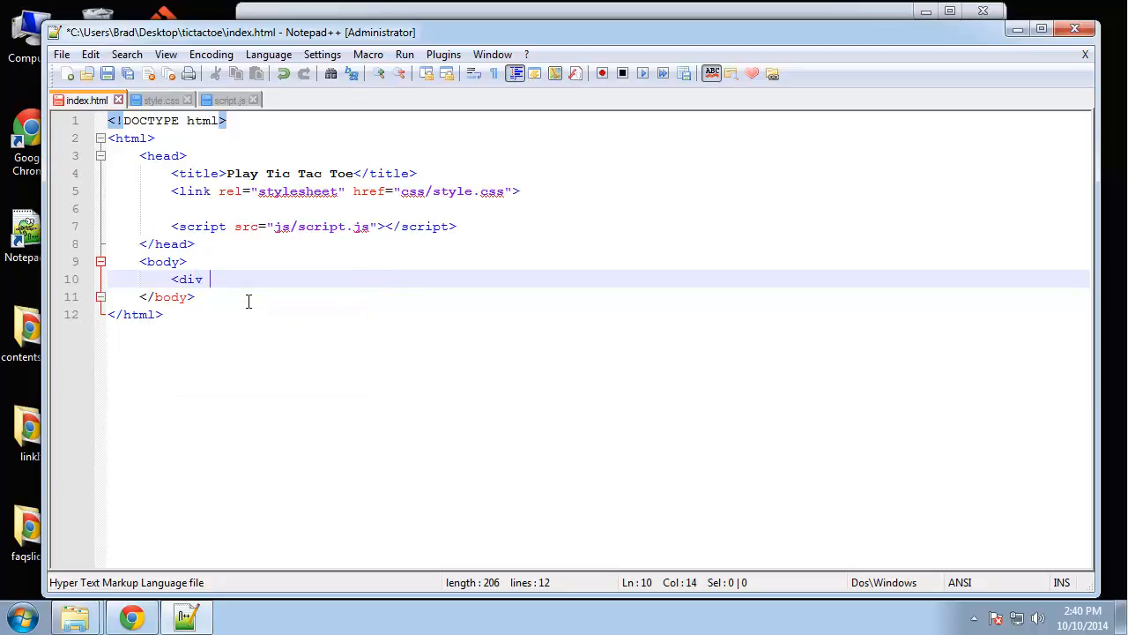
{"action": "type", "text": "id=\"\""}
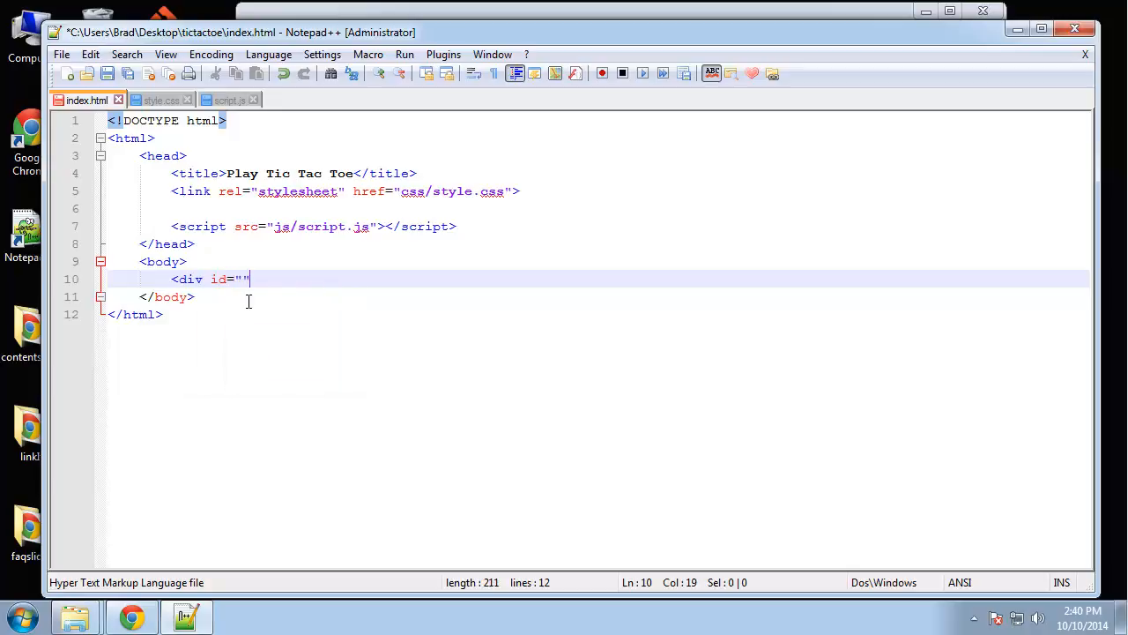
{"action": "type", "text": "container"}
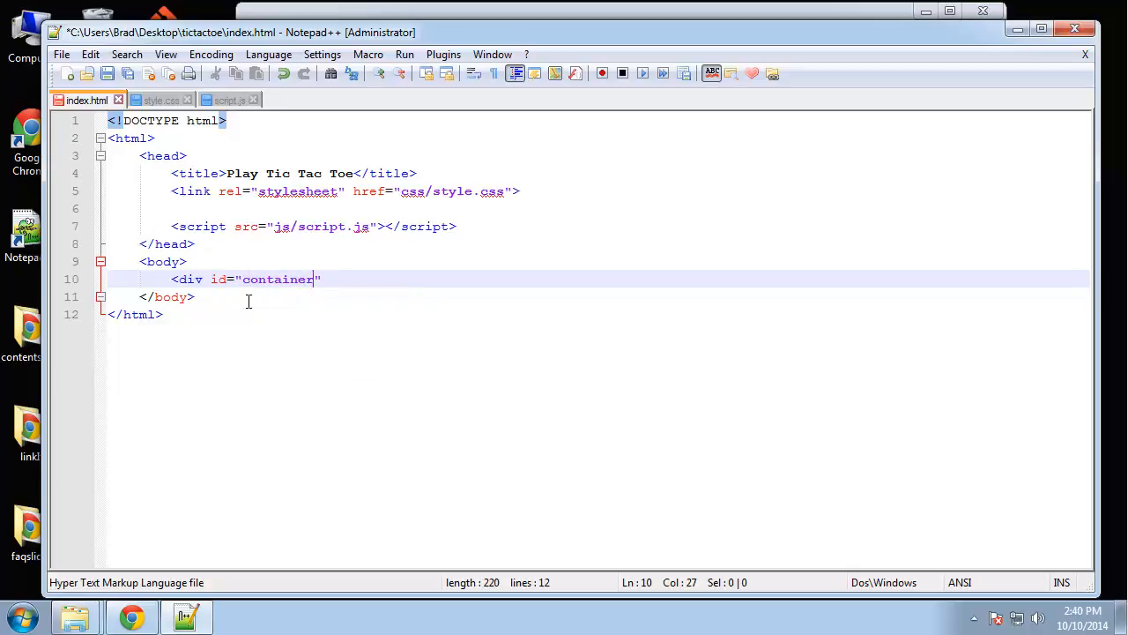
{"action": "type", "text": ">"}
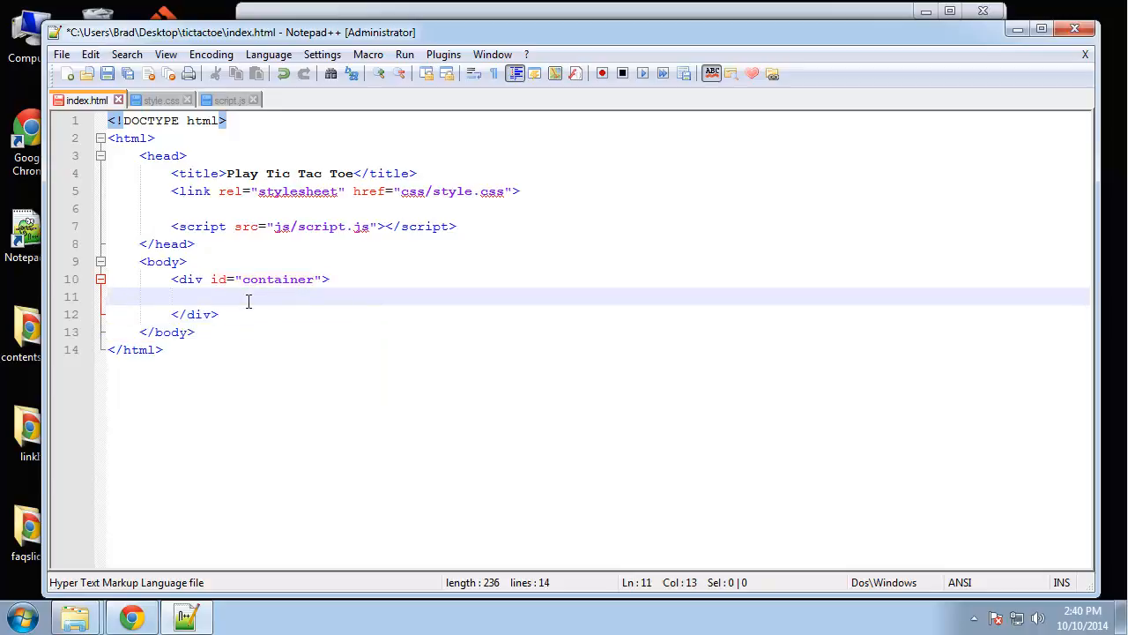
Add a header containing an h1 reading Tic Tac Toe
{"action": "type", "text": "<header></"}
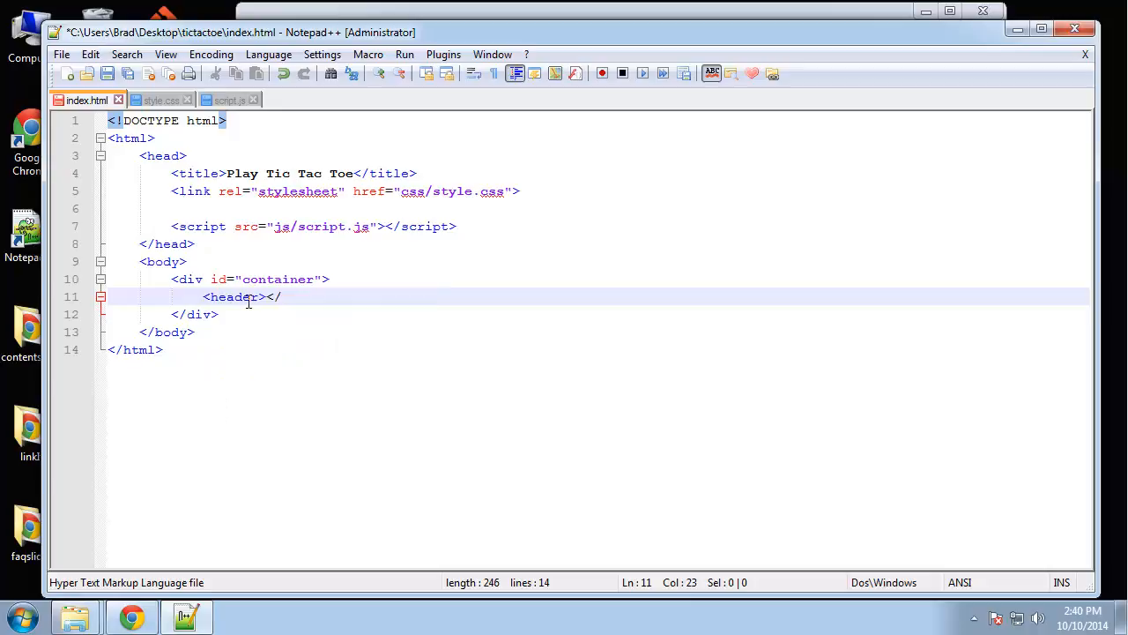
{"action": "type", "text": "header>"}
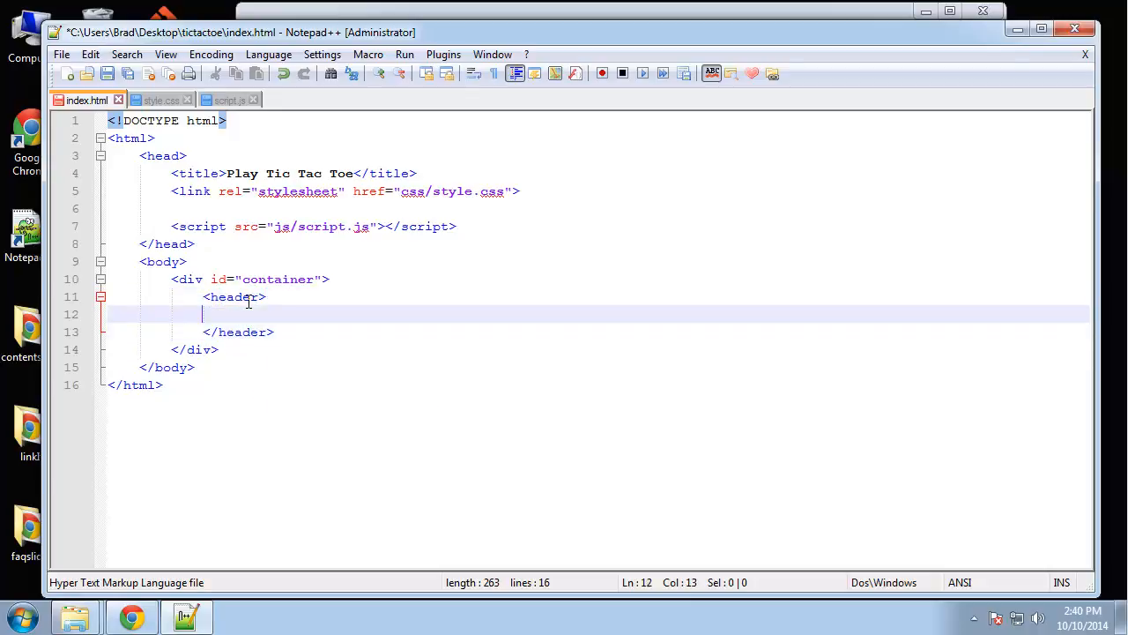
{"action": "type", "text": "<h1>"}
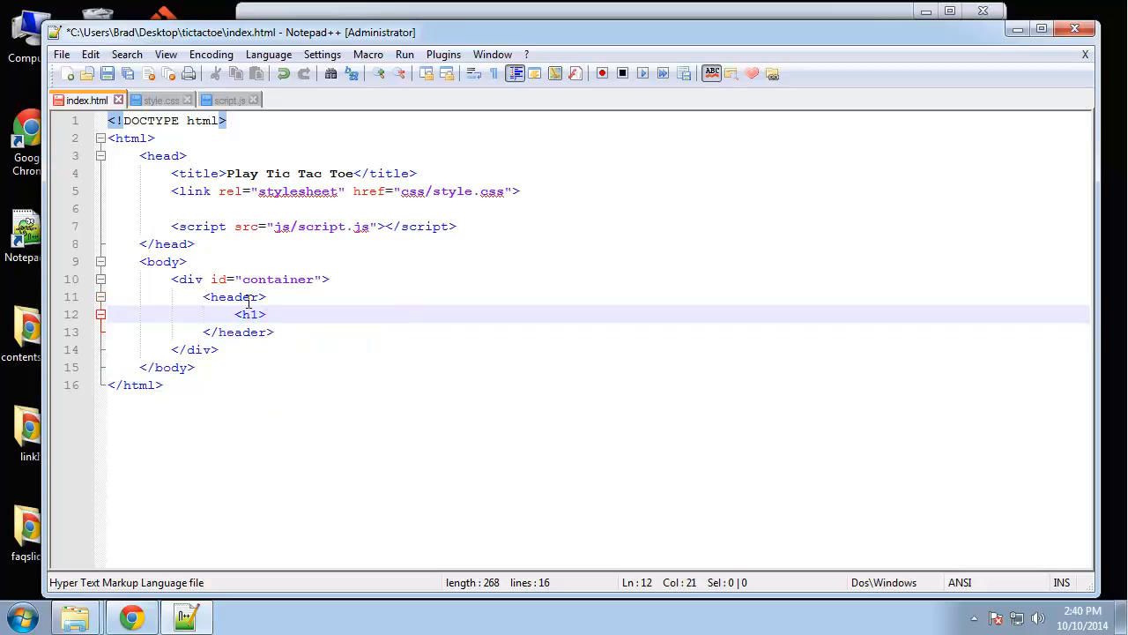
{"action": "type", "text": "Tic Tac Toe</h1>"}
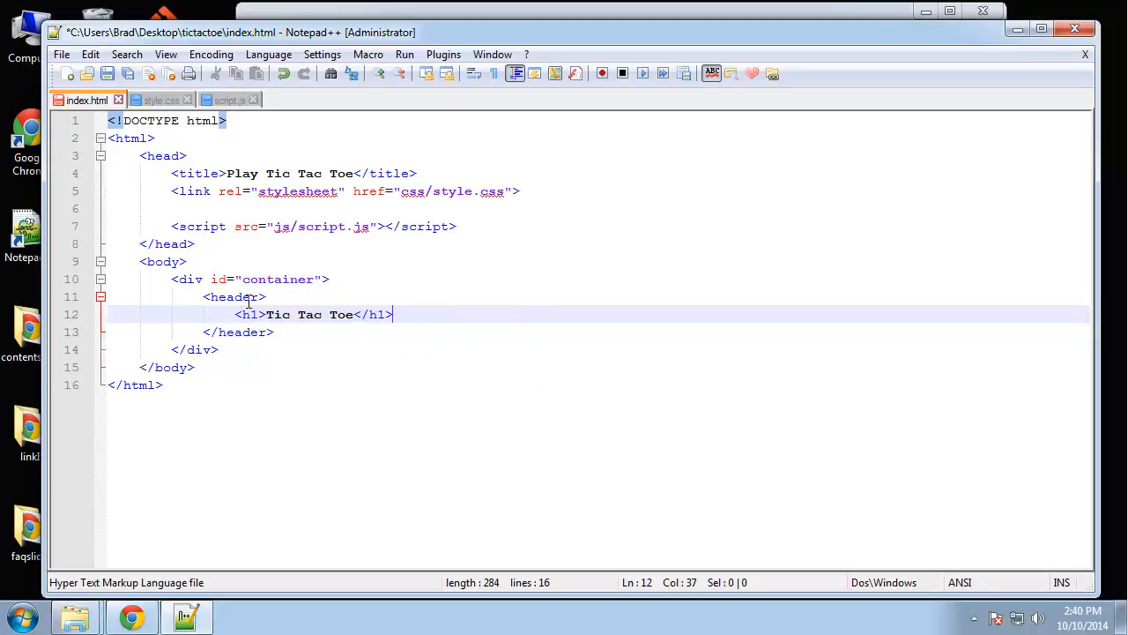
{"action": "left_click", "coordinate": [321, 331]}
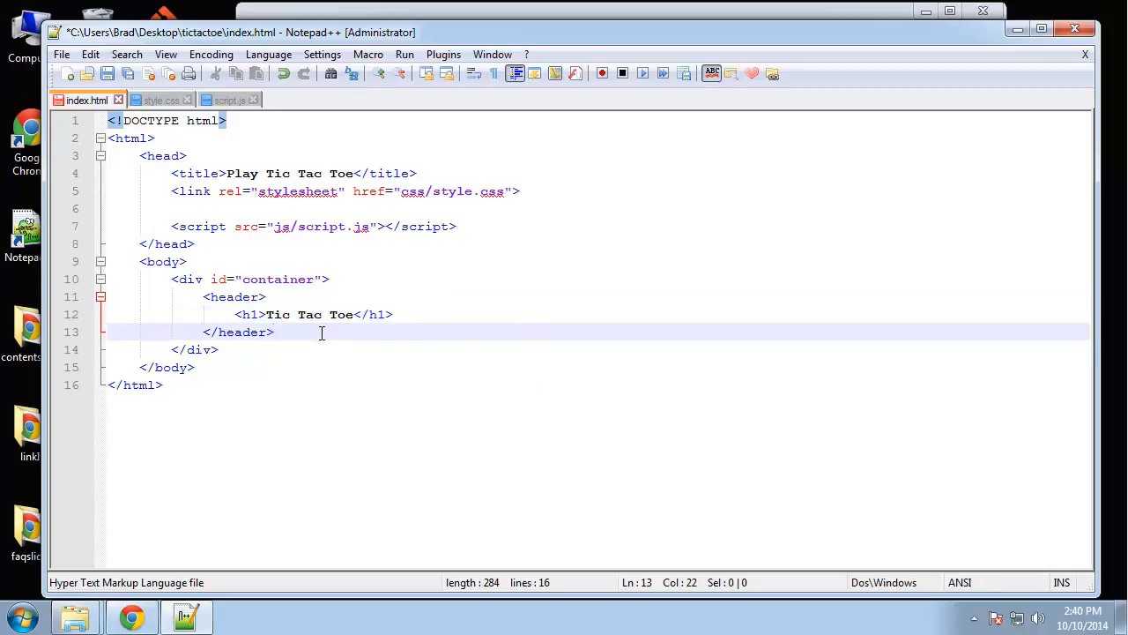
Write ul id="board" with li items id spot1 through spot9, each holding a plus sign
{"action": "type", "text": "<ul id=\""}
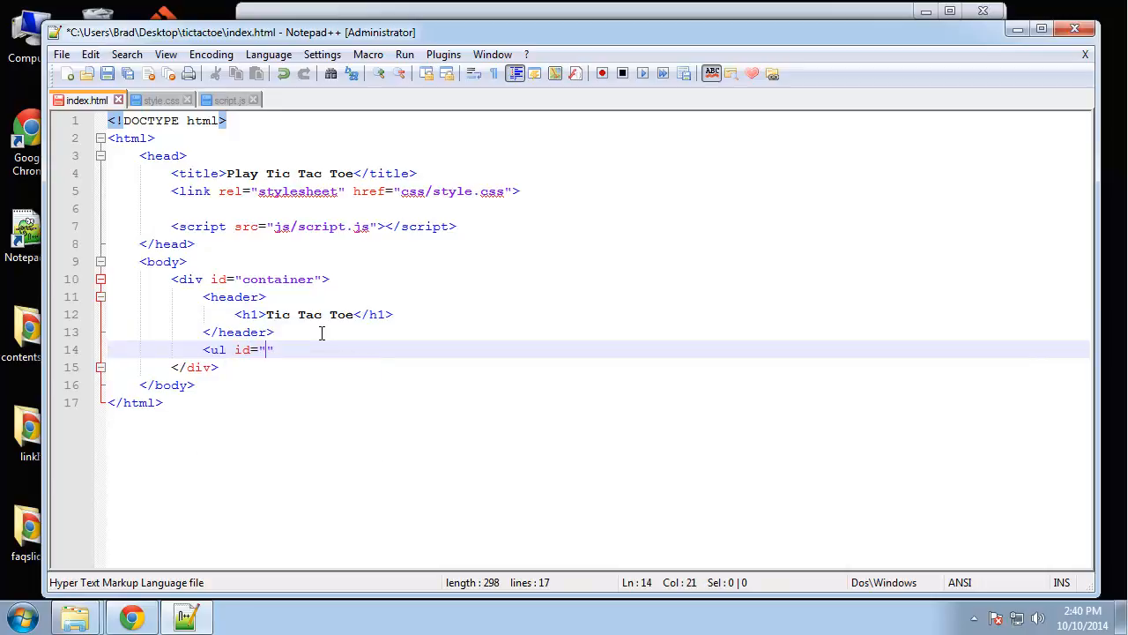
{"action": "type", "text": "board"}
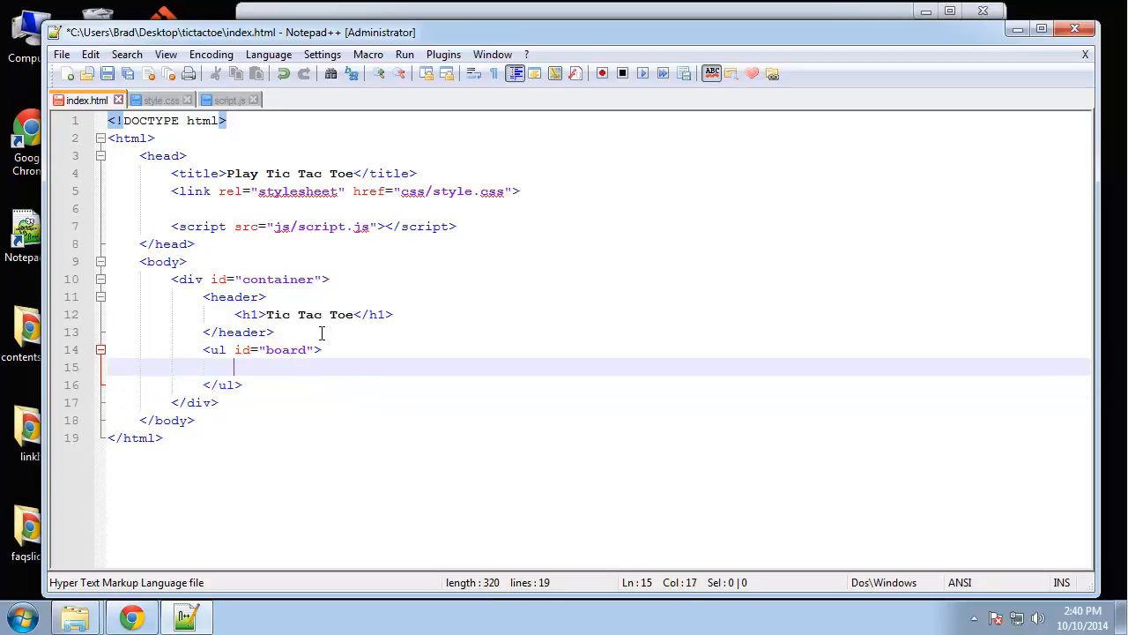
{"action": "type", "text": "<li></li>"}
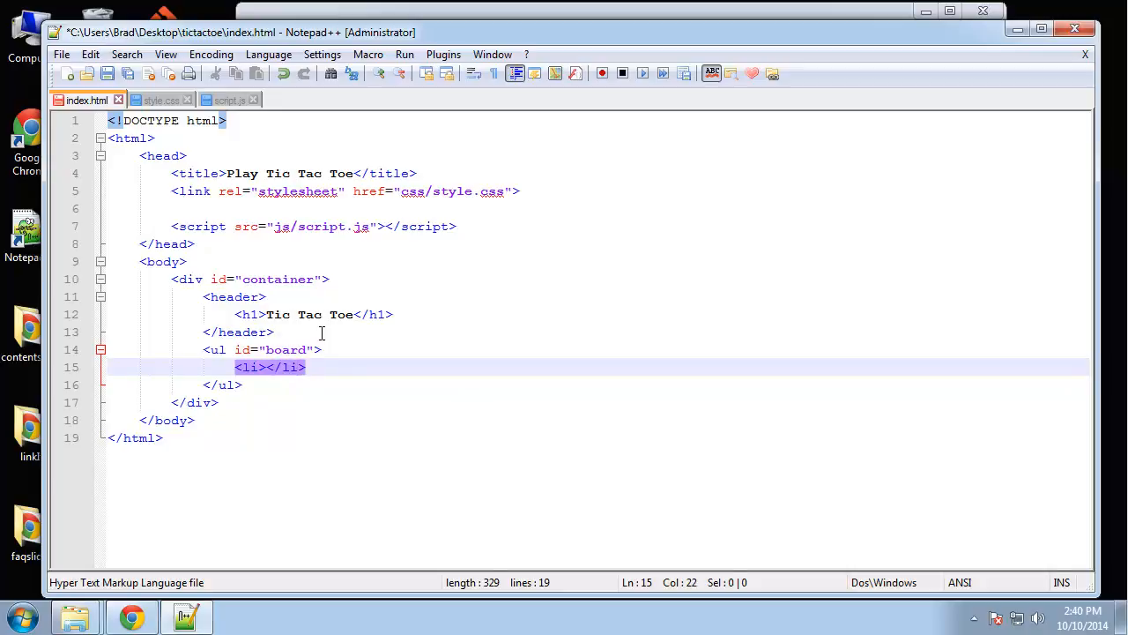
{"action": "type", "text": "+"}
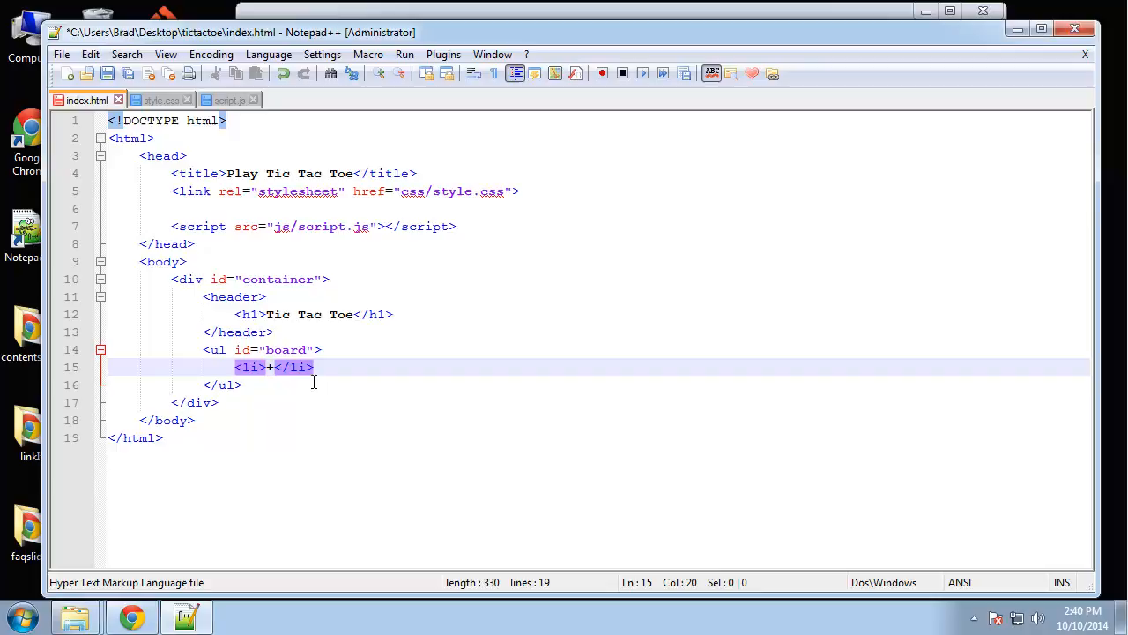
{"action": "type", "text": "id=\"\""}
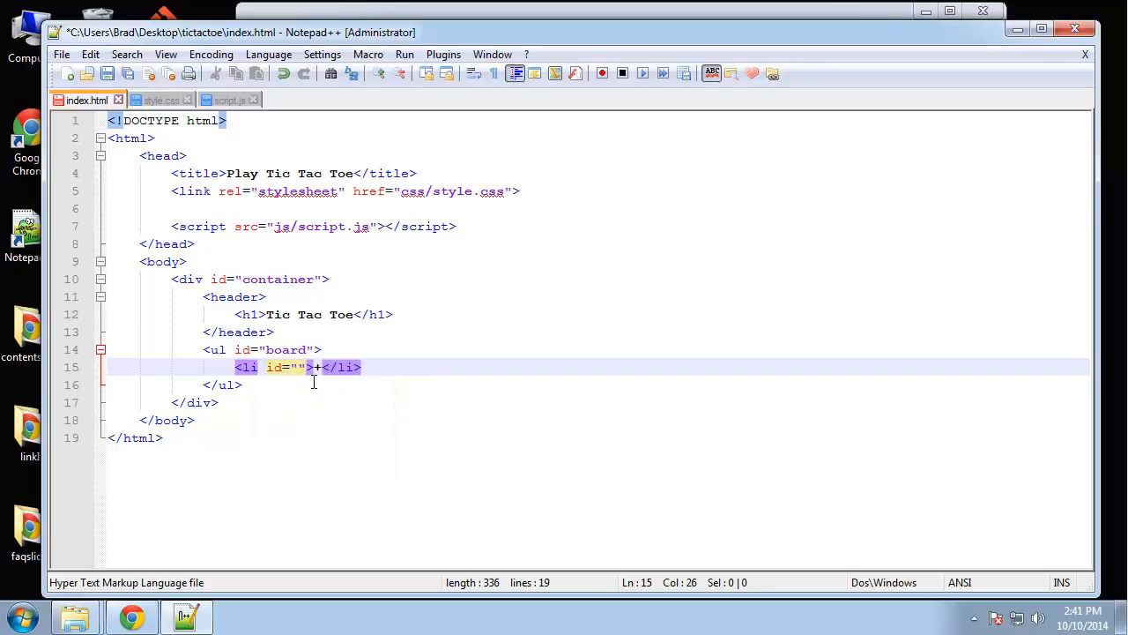
{"action": "type", "text": "spot1"}
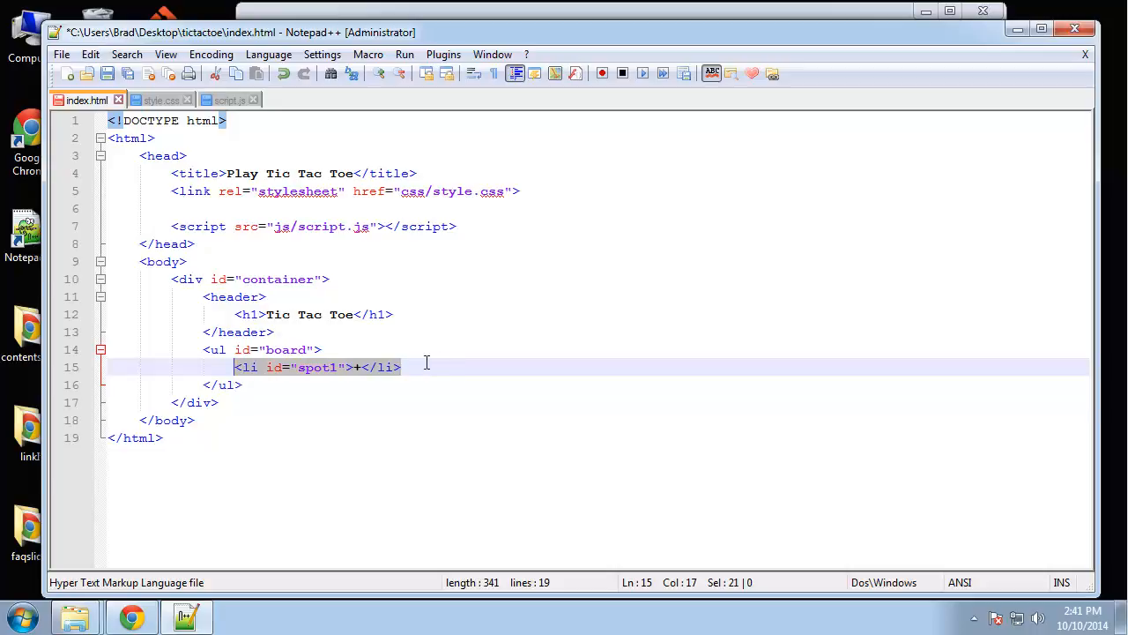
{"action": "type", "text": "<li id=\"spot1\">+</li>"}
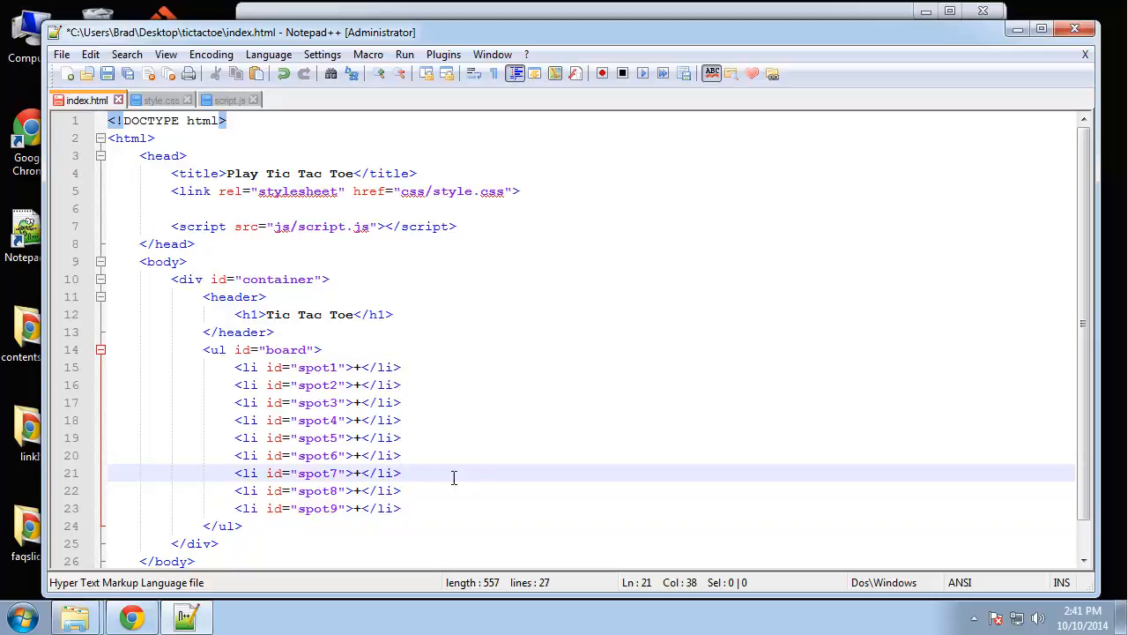
Add <div class="clearfix"></div> after the board list
{"action": "left_click", "coordinate": [273, 525]}
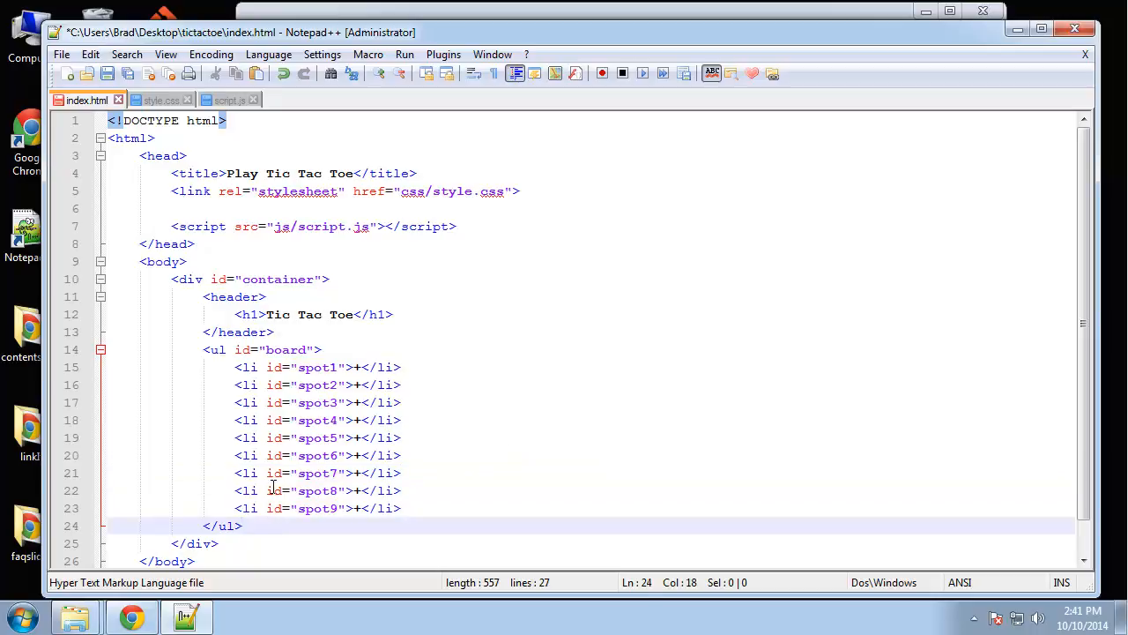
{"action": "type", "text": "<div class=\"clearfix\">"}
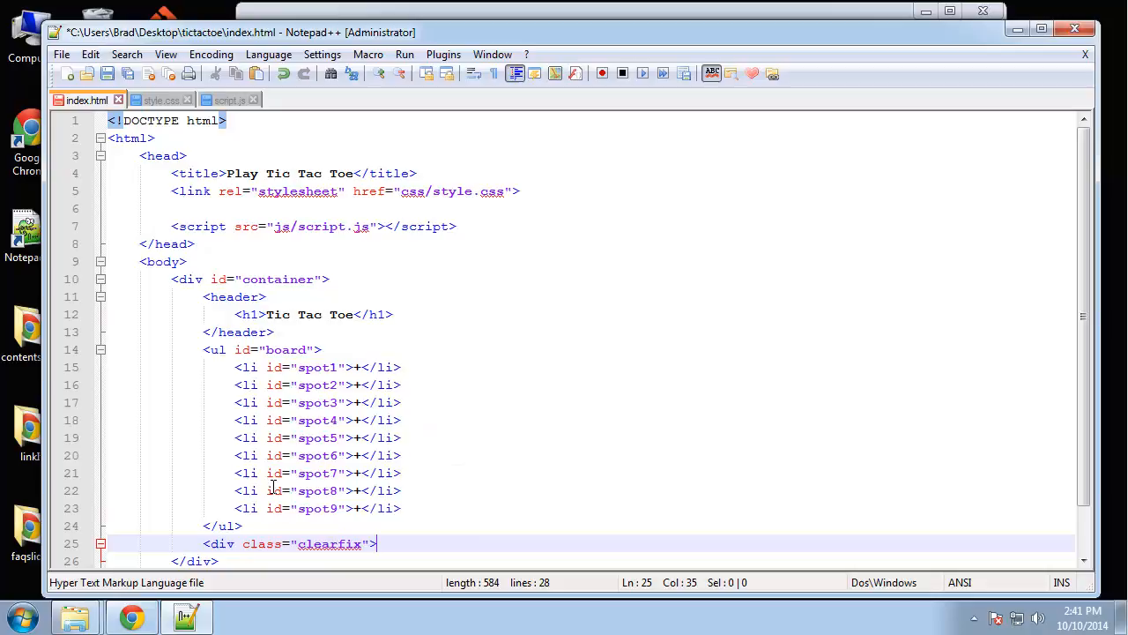
{"action": "type", "text": "</div>"}
{"action": "type", "text": "<footer>"}
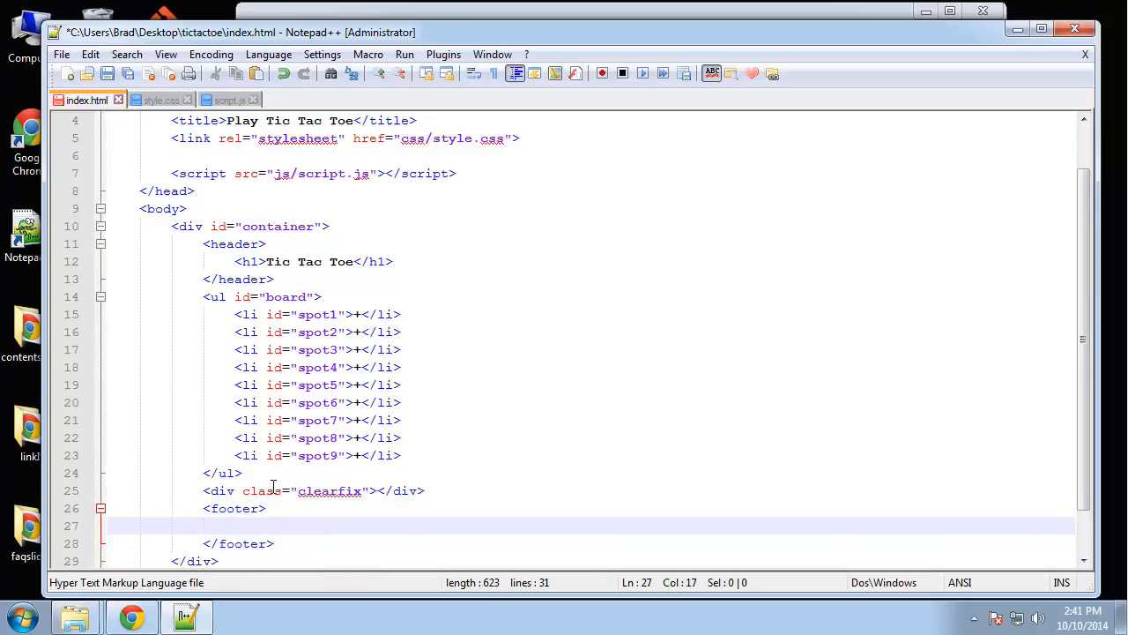
Add a footer holding <button id="reset">Reset Game</button>
{"action": "type", "text": "button"}
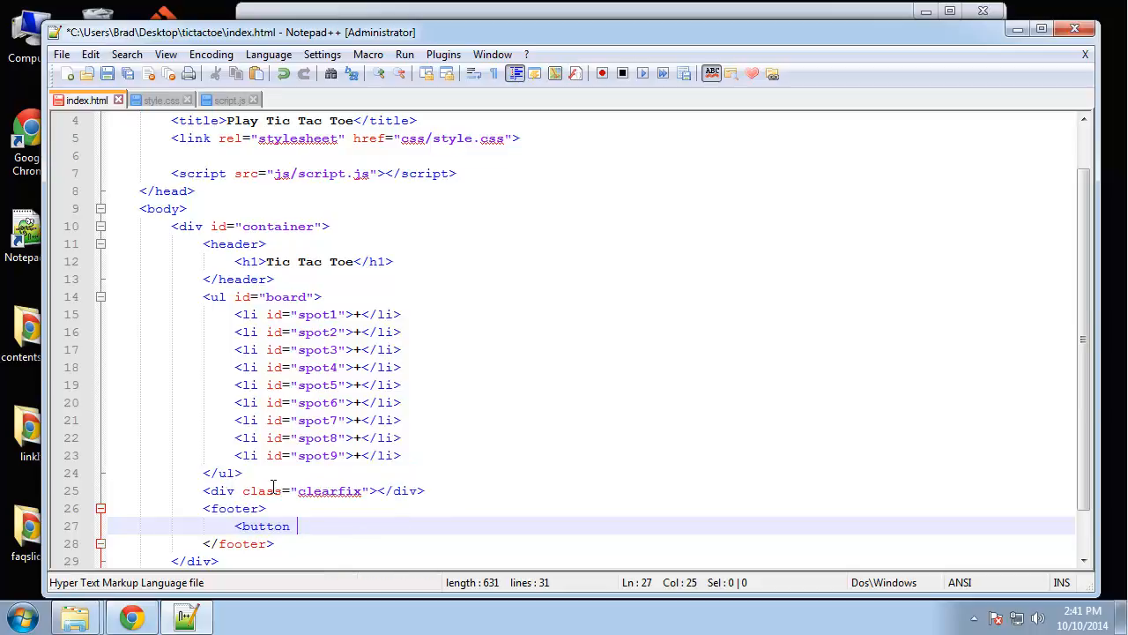
{"action": "type", "text": "id="}
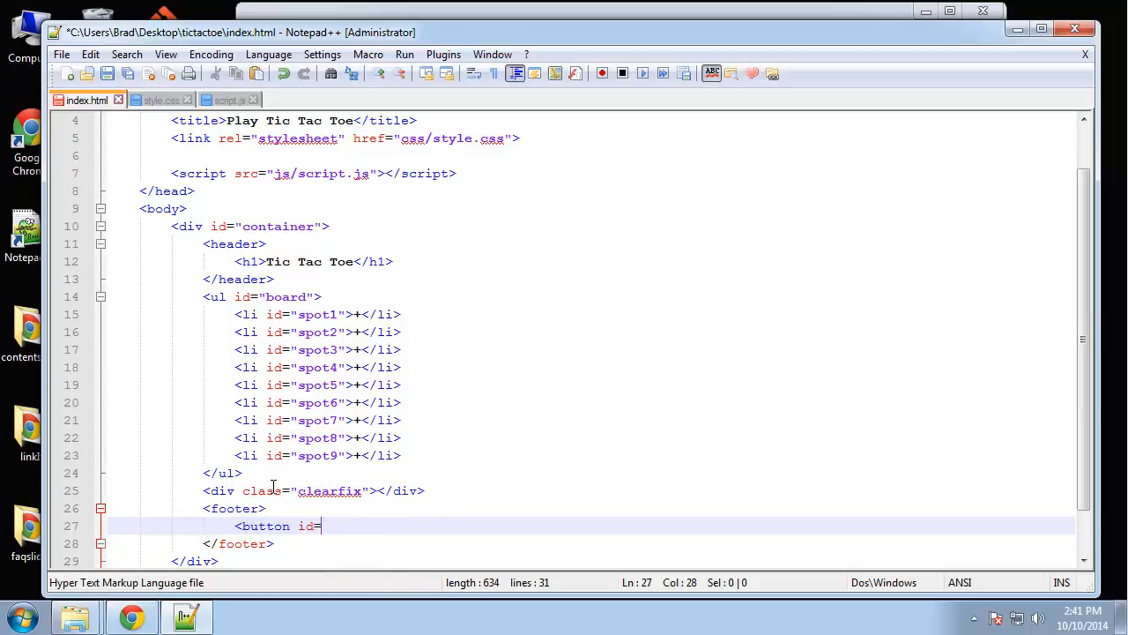
{"action": "type", "text": "\"reset\""}
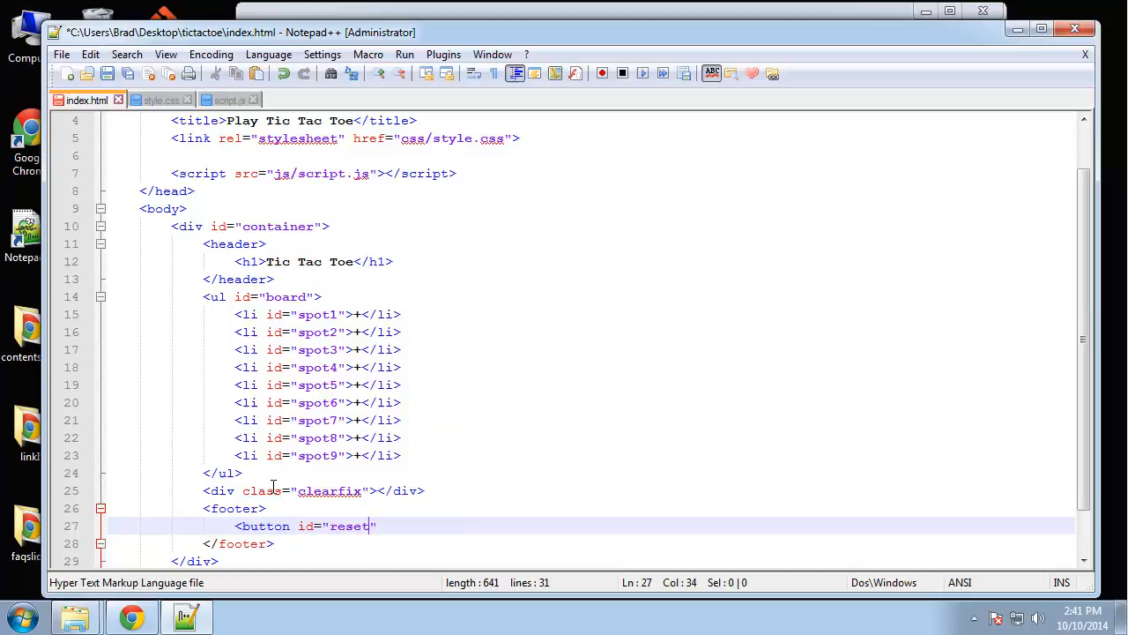
{"action": "type", "text": ">"}
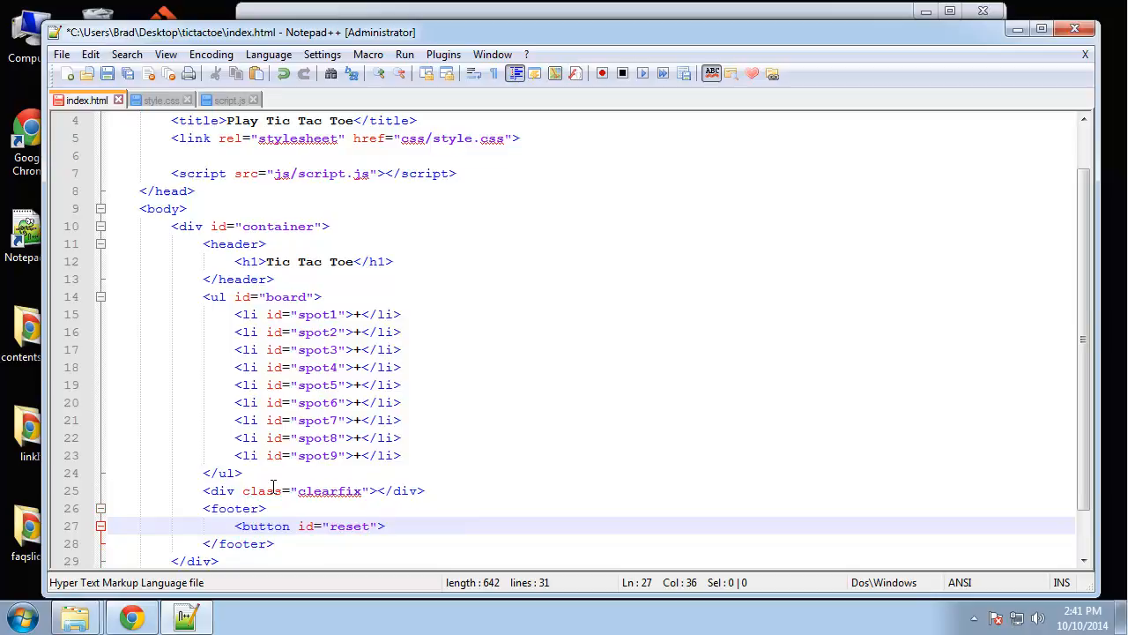
{"action": "type", "text": "Reset G"}
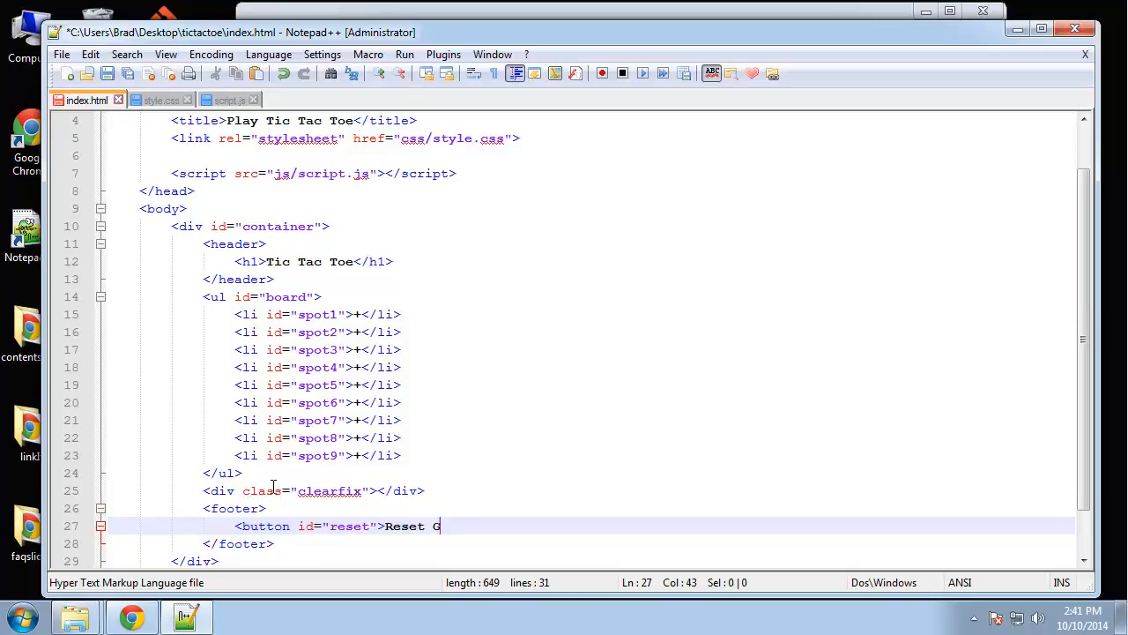
{"action": "type", "text": "ame"}
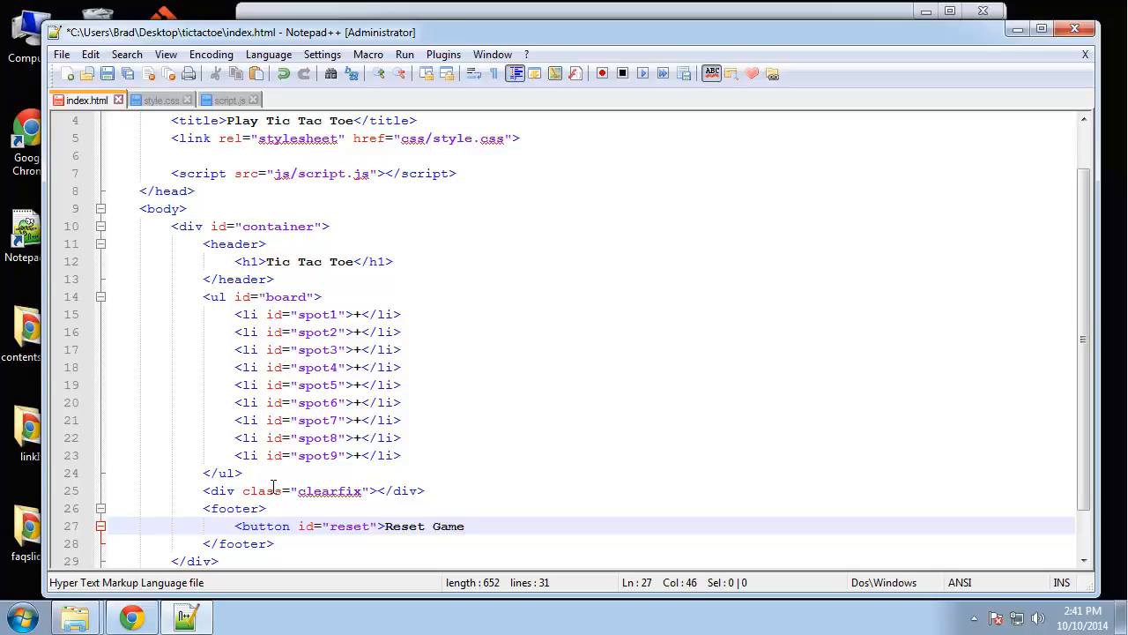
{"action": "type", "text": "</button"}
{"action": "type", "text": "goog"}
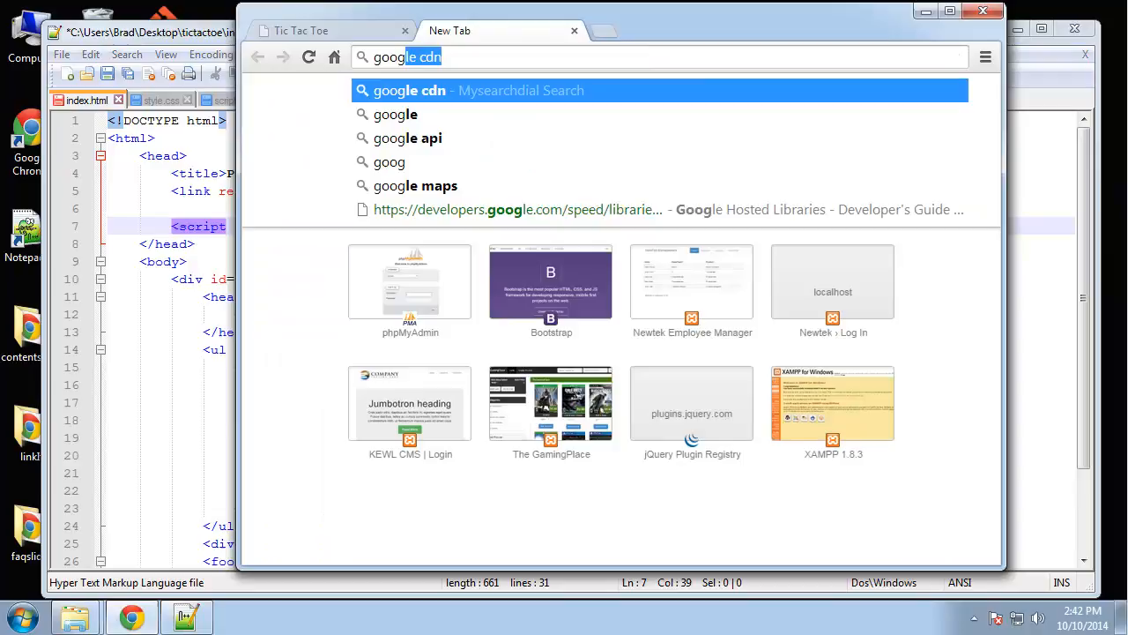
Search google cdn in Chrome and jump to the jQuery snippets of the Google Hosted Libraries guide
{"action": "key", "text": "Return"}
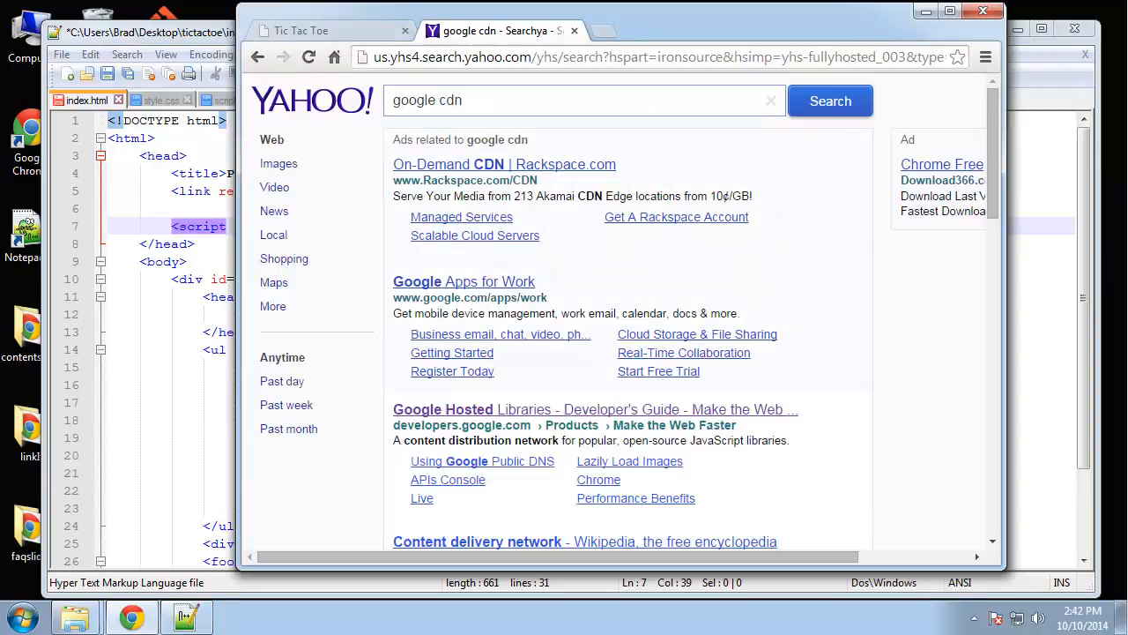
{"action": "left_click", "coordinate": [596, 409]}
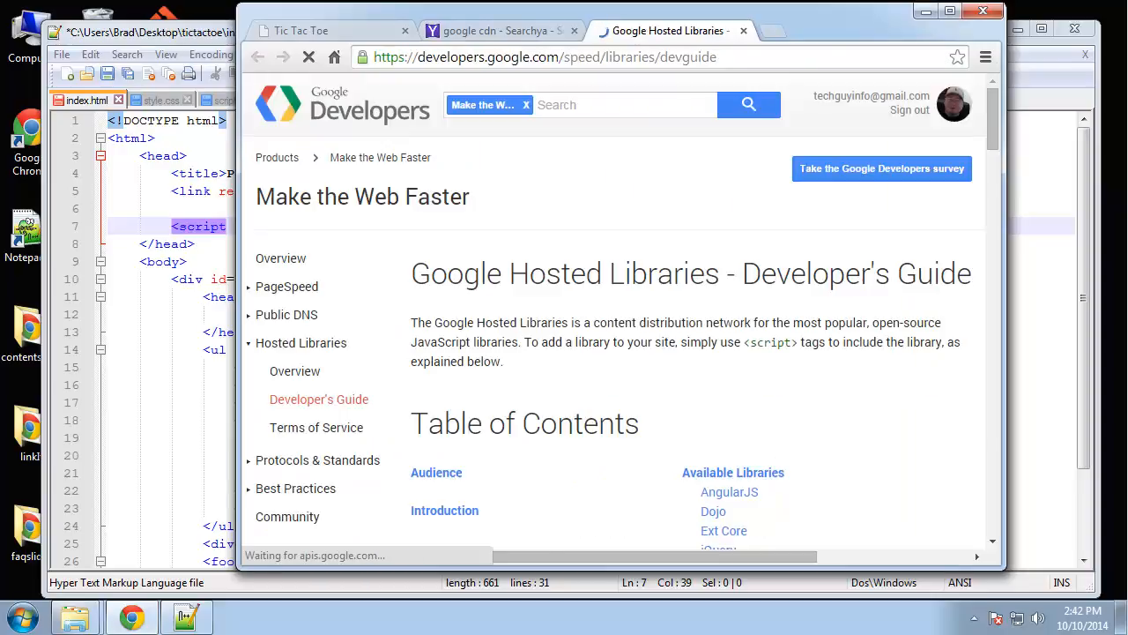
{"action": "left_click", "coordinate": [719, 548]}
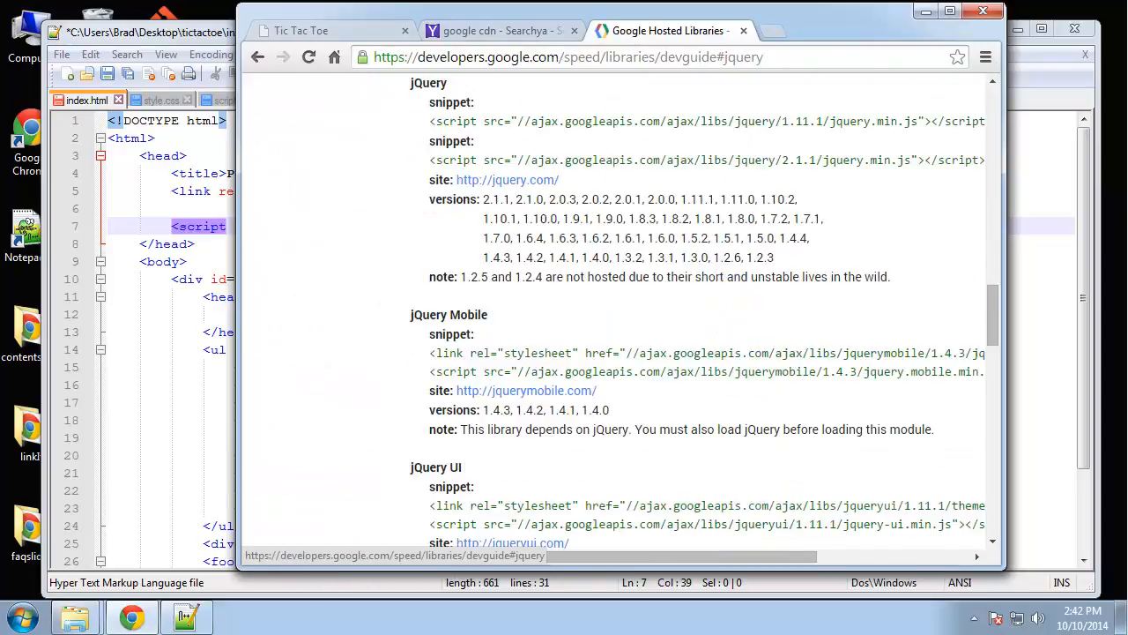
{"action": "scroll", "scroll_direction": "down", "scroll_amount": 3}
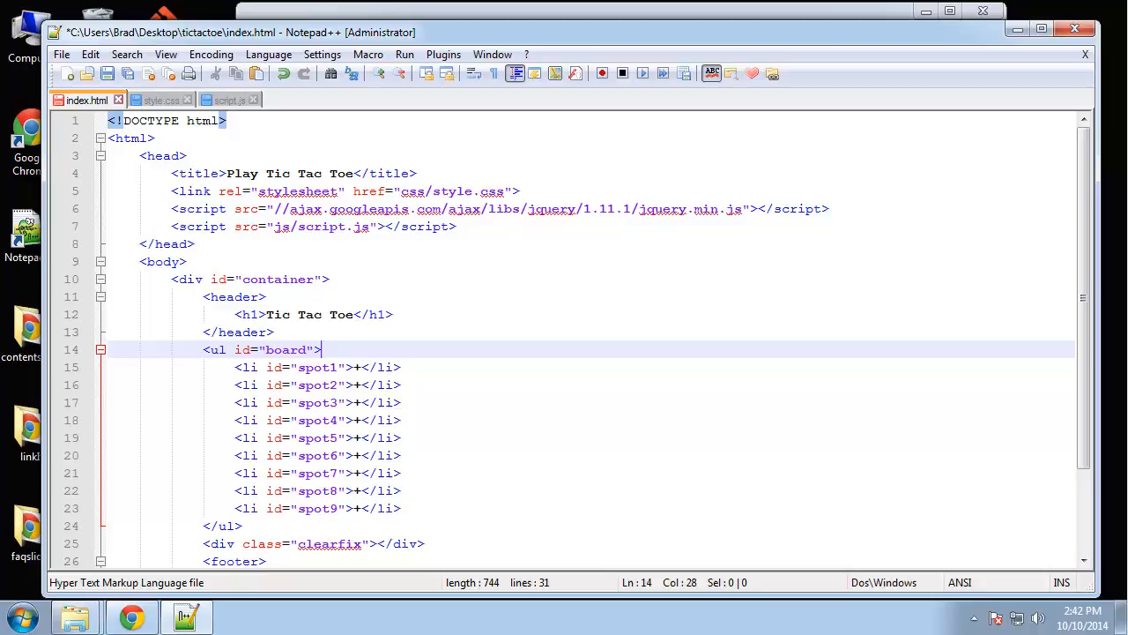
Save index.html with the jQuery 1.11.1 CDN script and prefix its src address with http
{"action": "key", "text": "ctrl+s"}
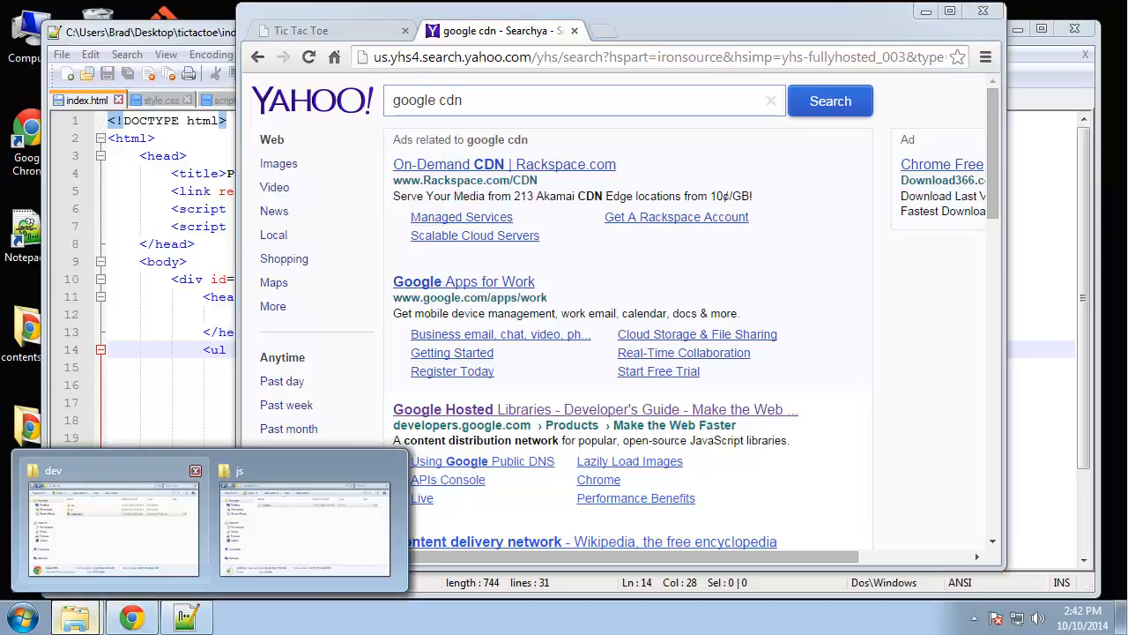
{"action": "left_click", "coordinate": [303, 520]}
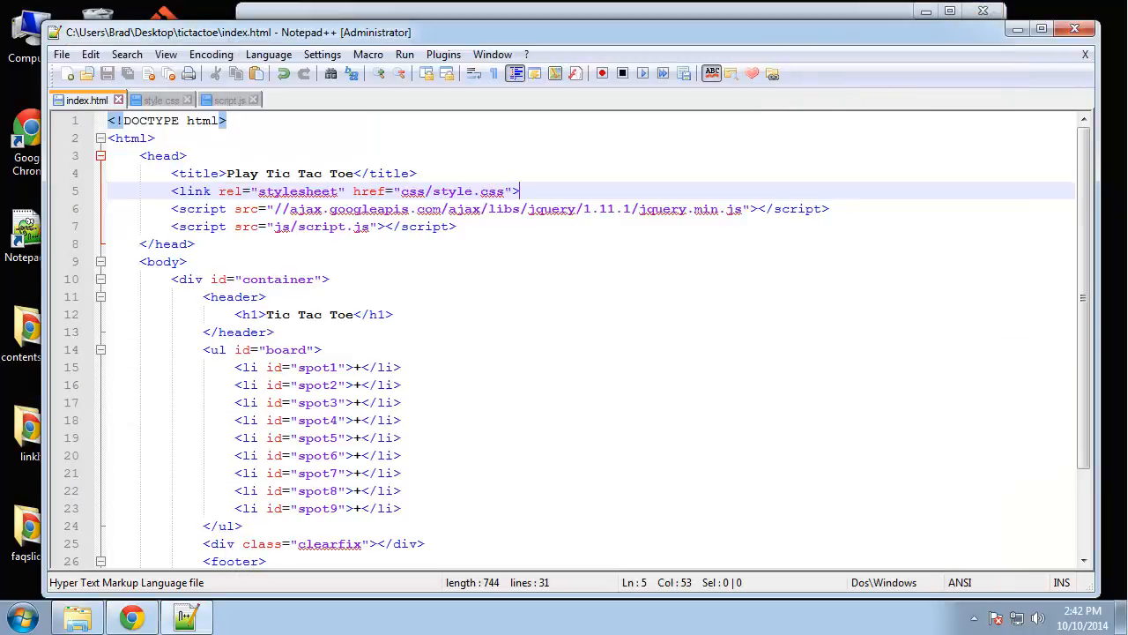
{"action": "type", "text": "http"}
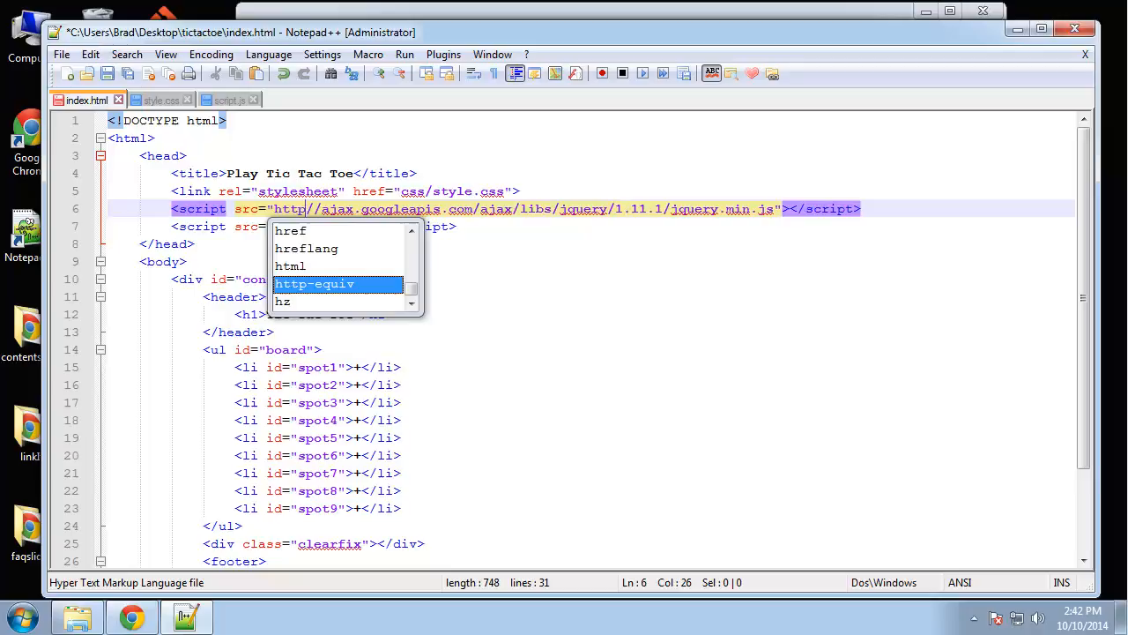